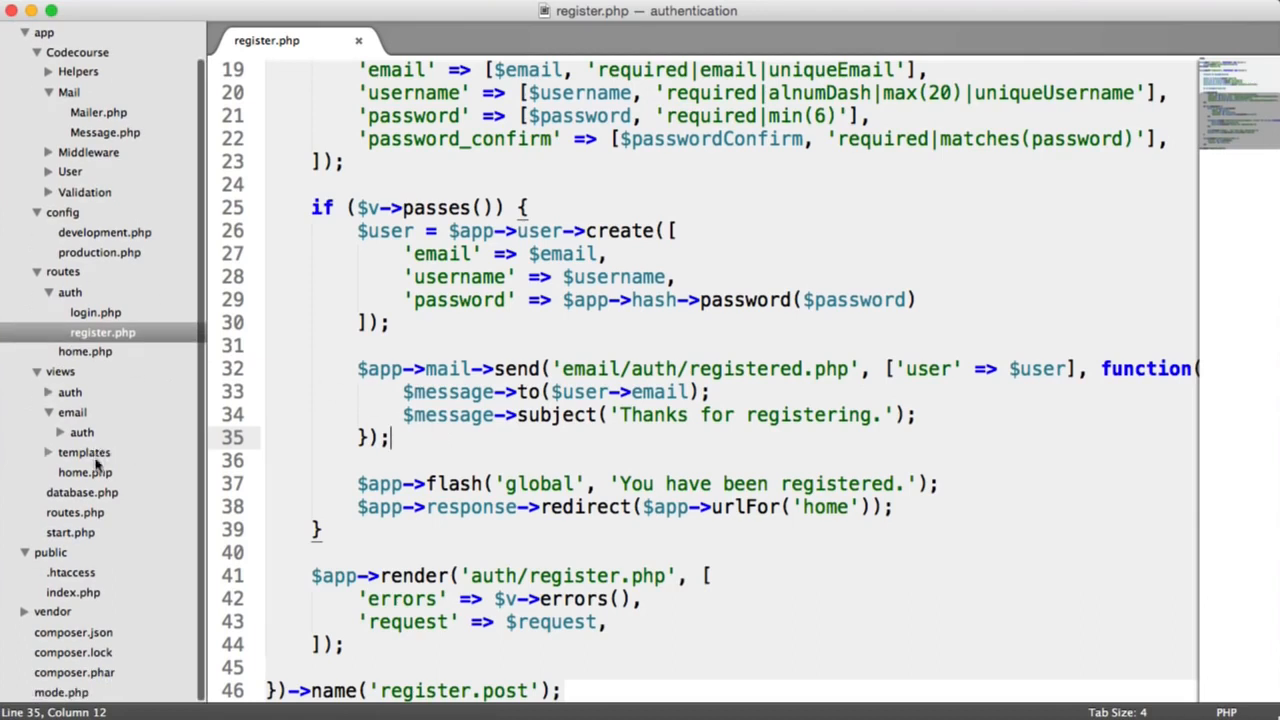
Open registered.php and replace its text with 'You have registered'.
left_click(82, 432)
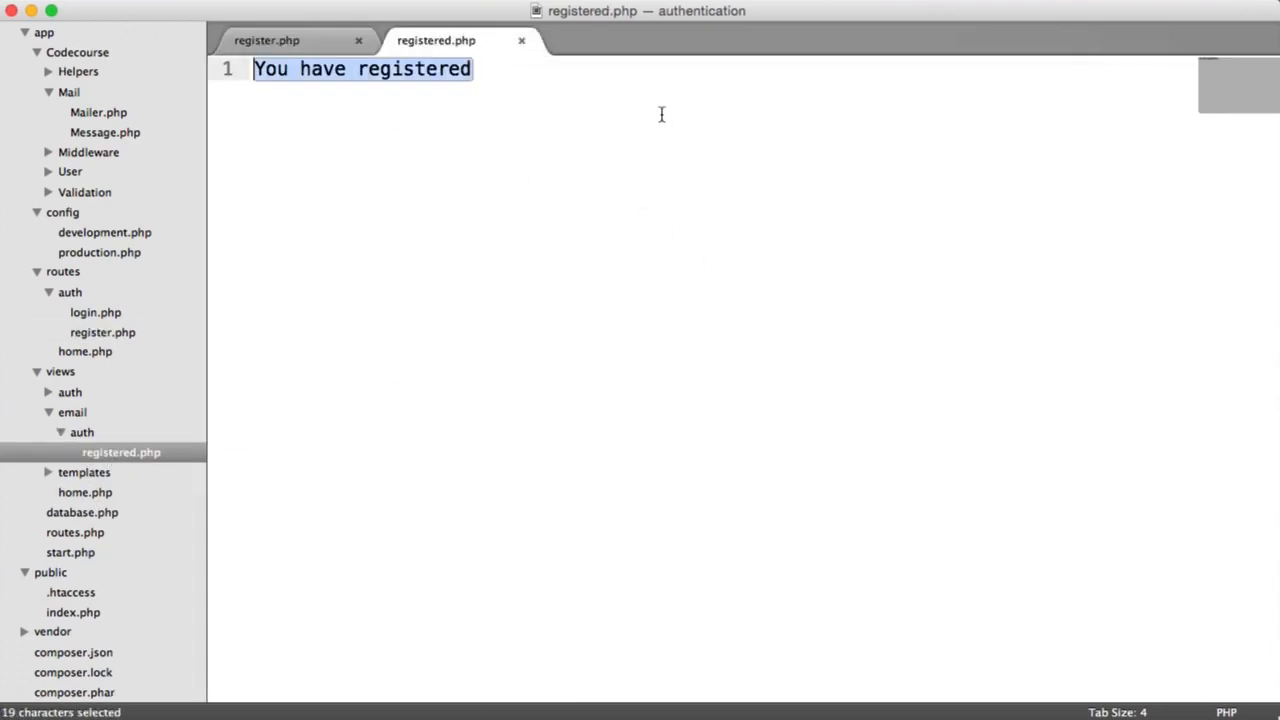
type("Hello x")
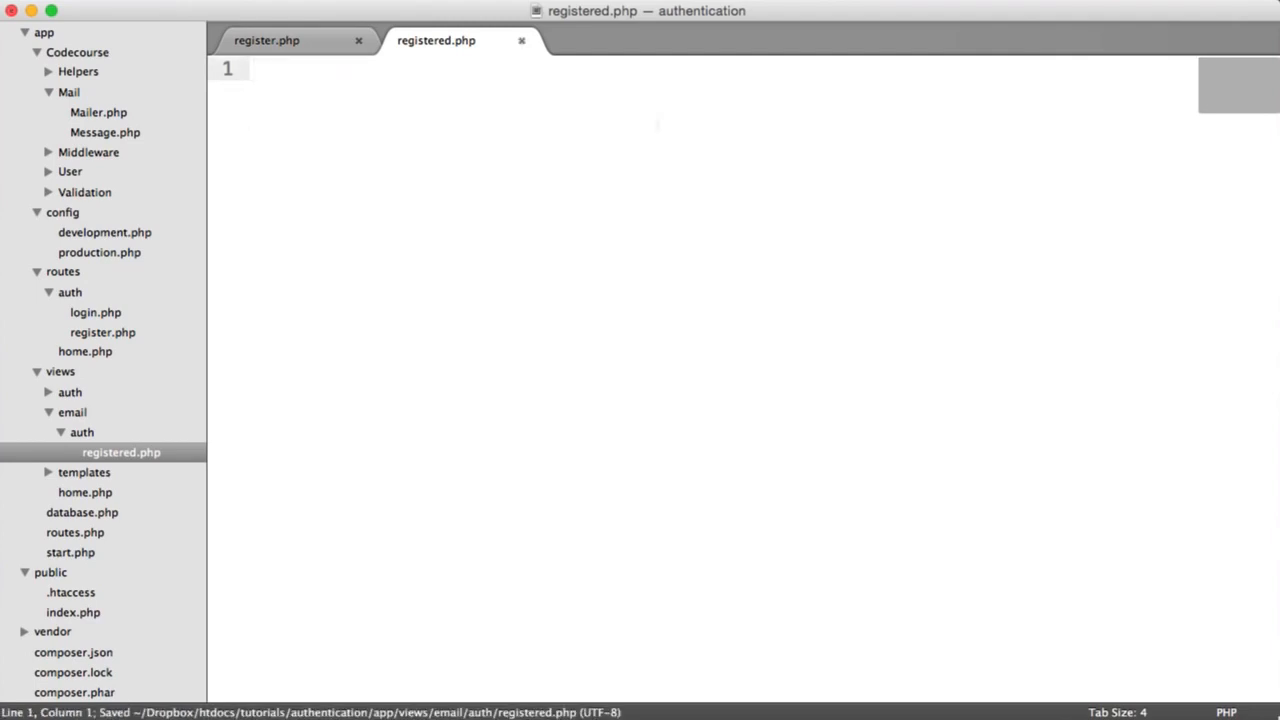
mouse_move(632, 173)
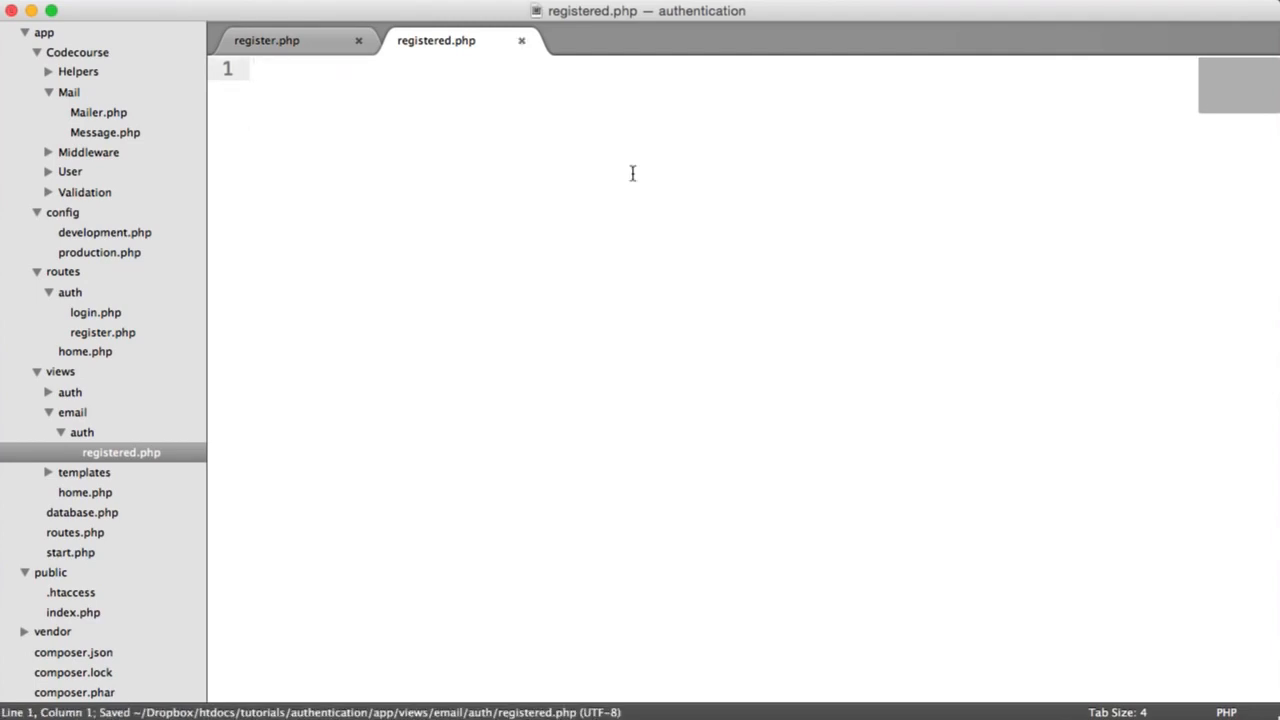
type("You have registered")
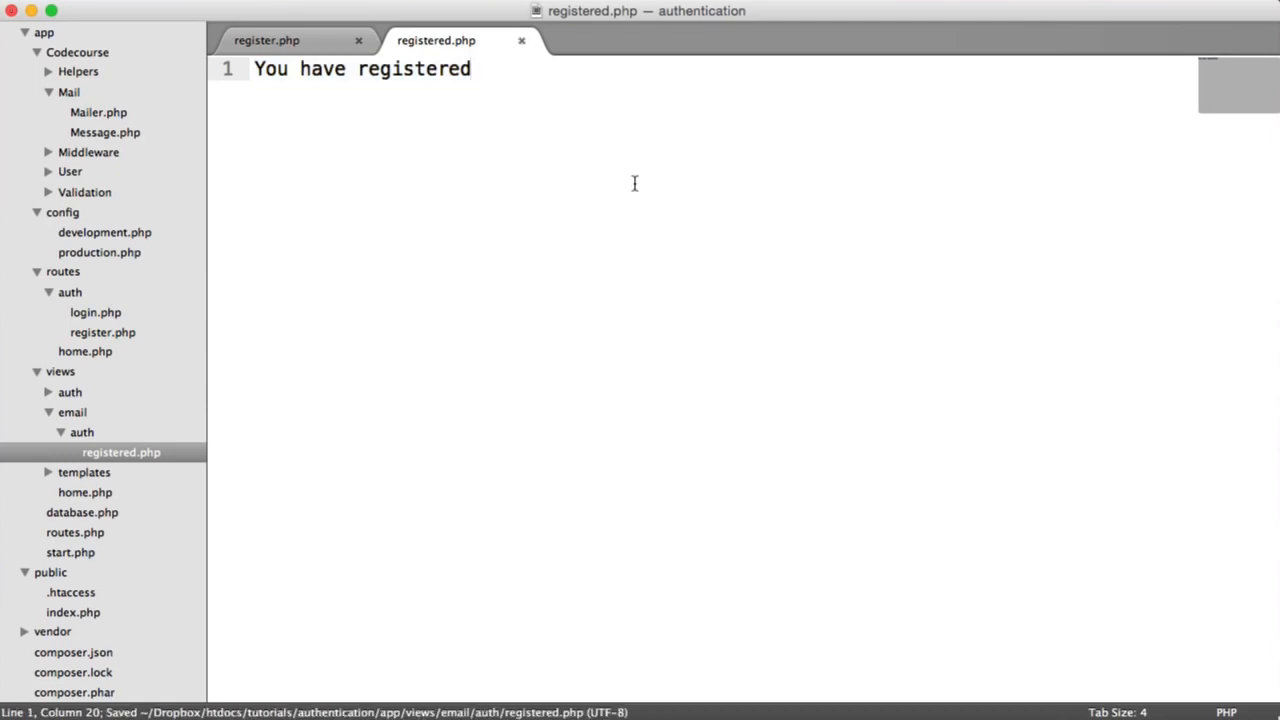
mouse_move(641, 200)
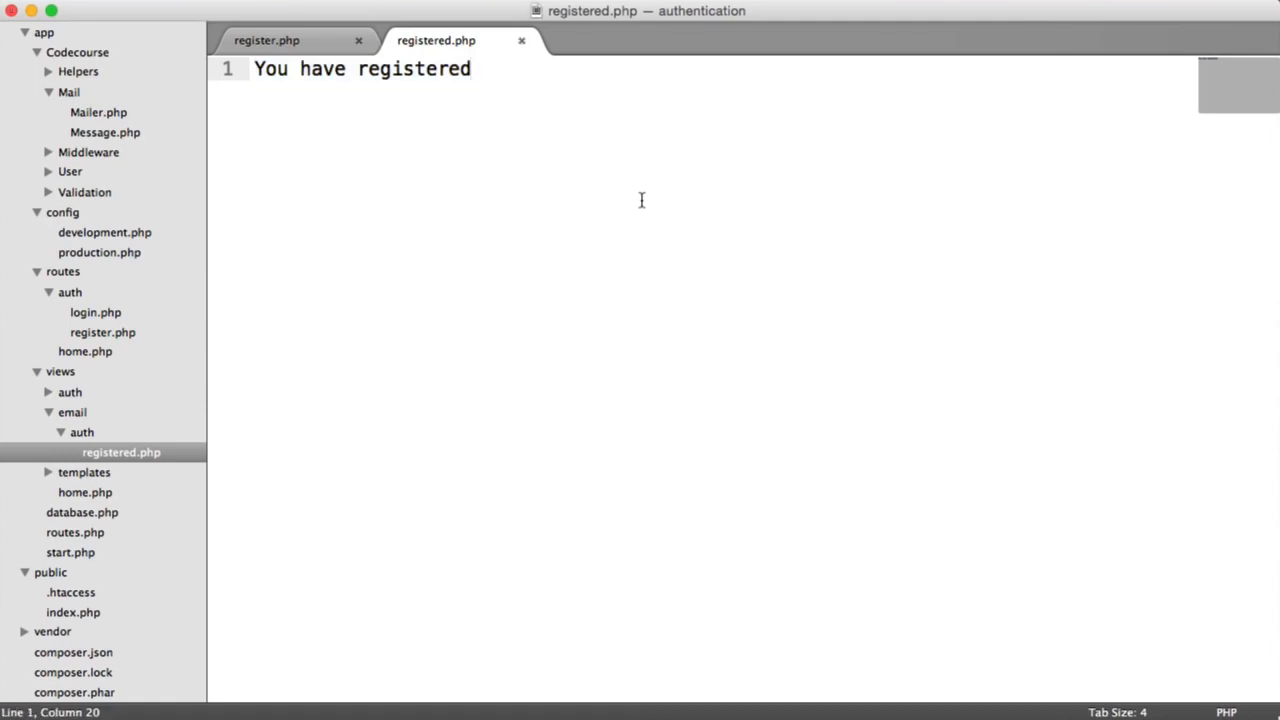
mouse_move(107, 435)
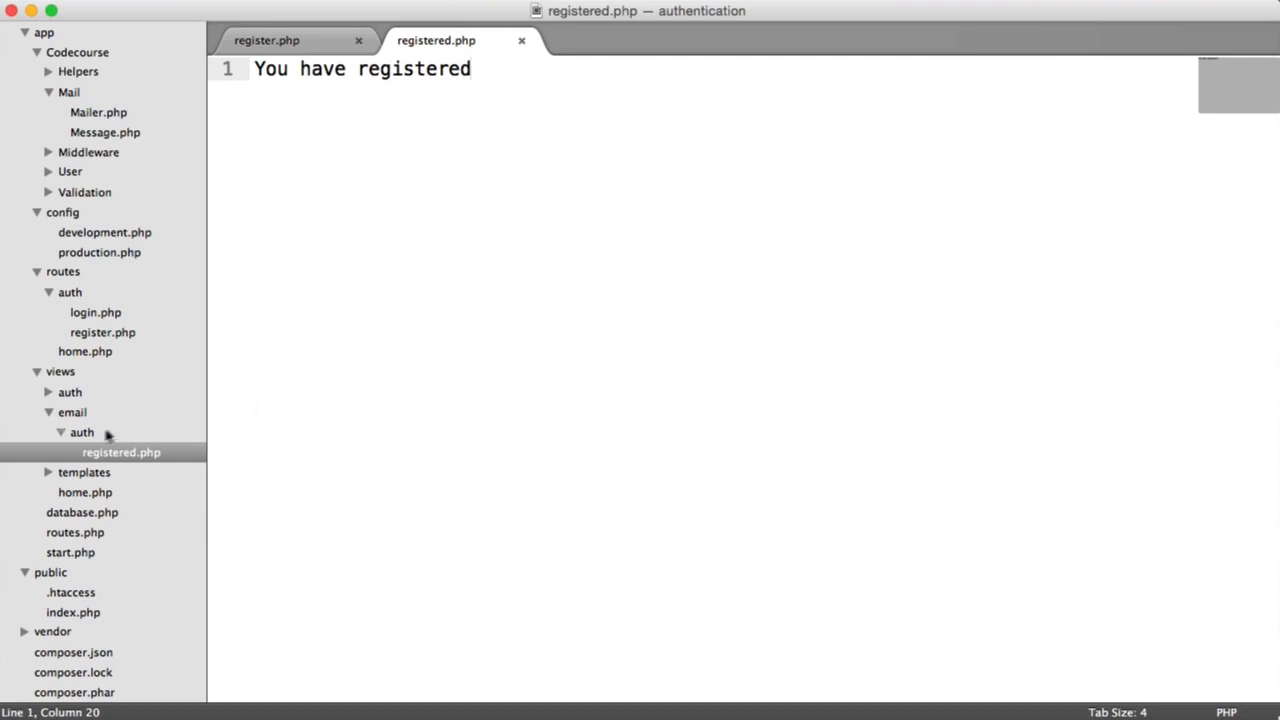
Add a templates folder under views/email and save an empty default.php in it.
right_click(72, 412)
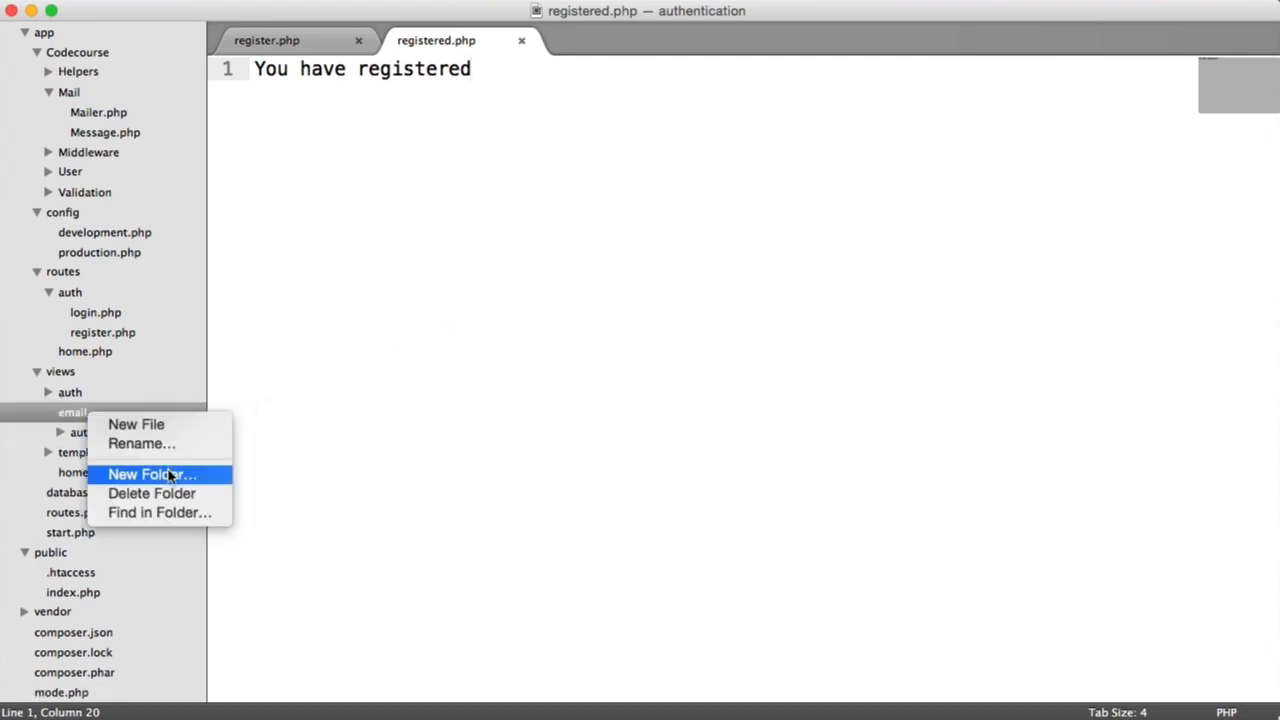
left_click(151, 474)
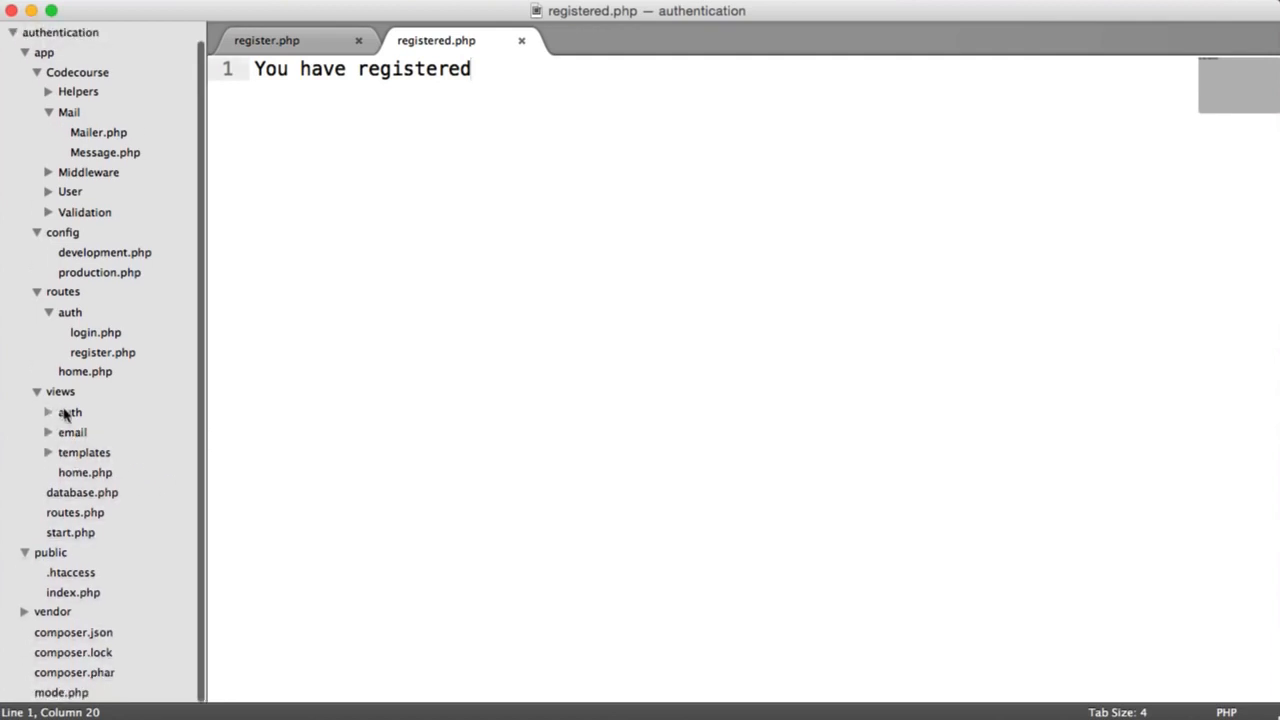
left_click(84, 452)
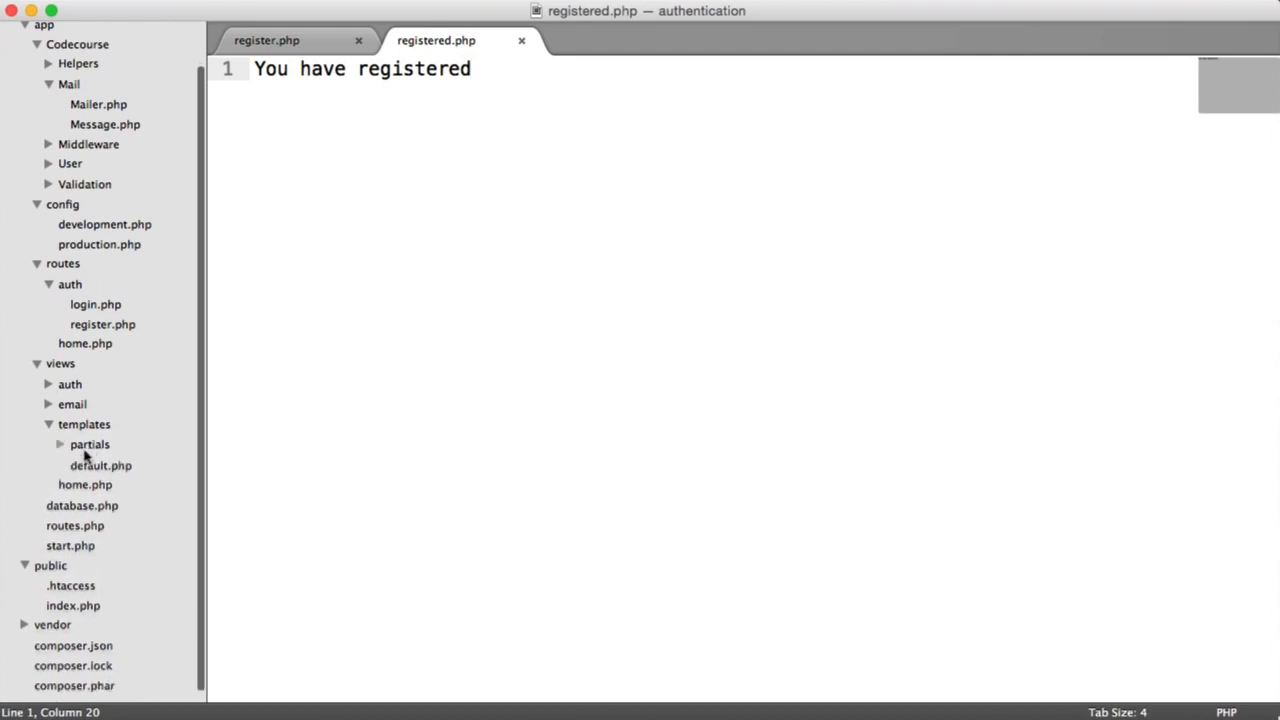
left_click(72, 404)
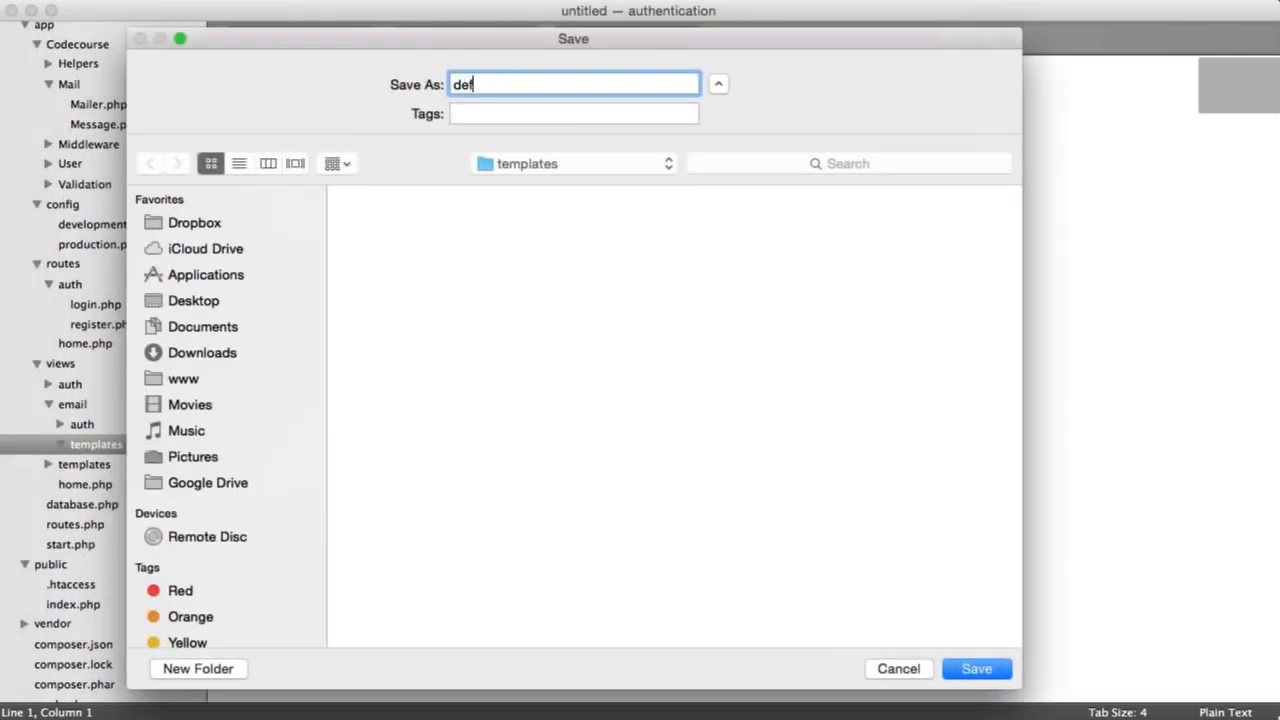
left_click(976, 668)
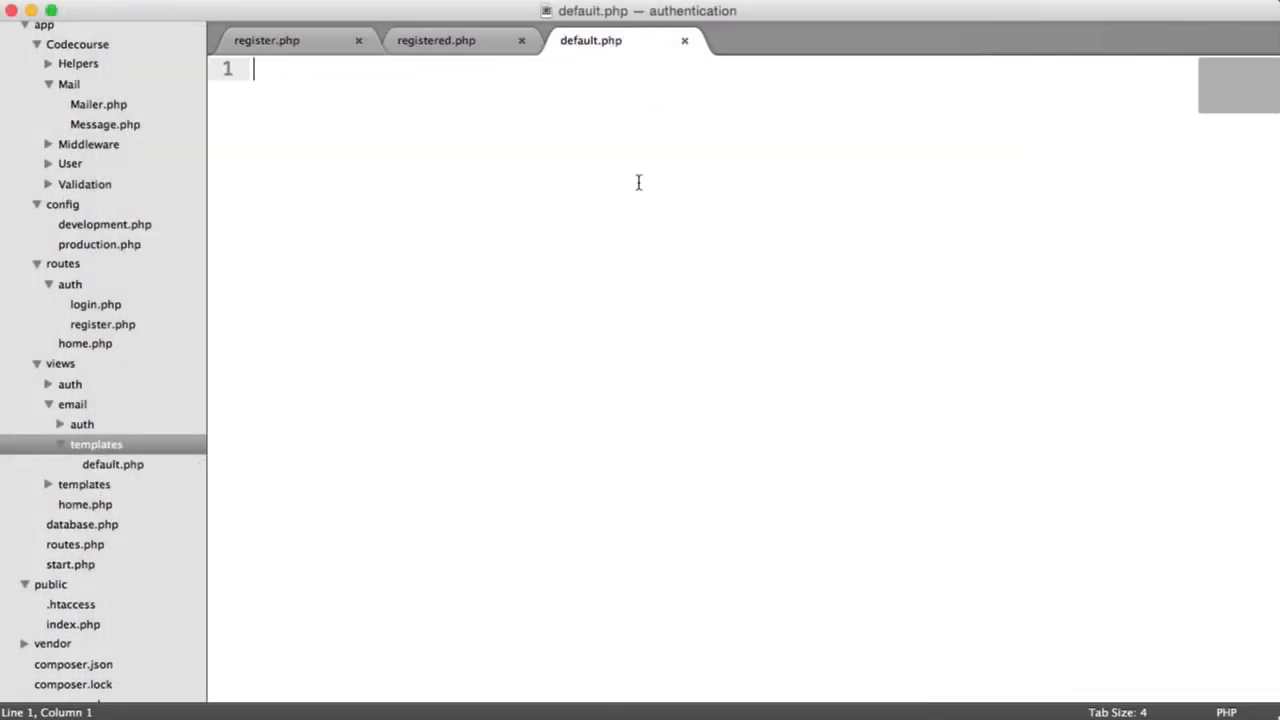
Write an {% if auth %} … {% endif %} block in default.php.
left_click(113, 464)
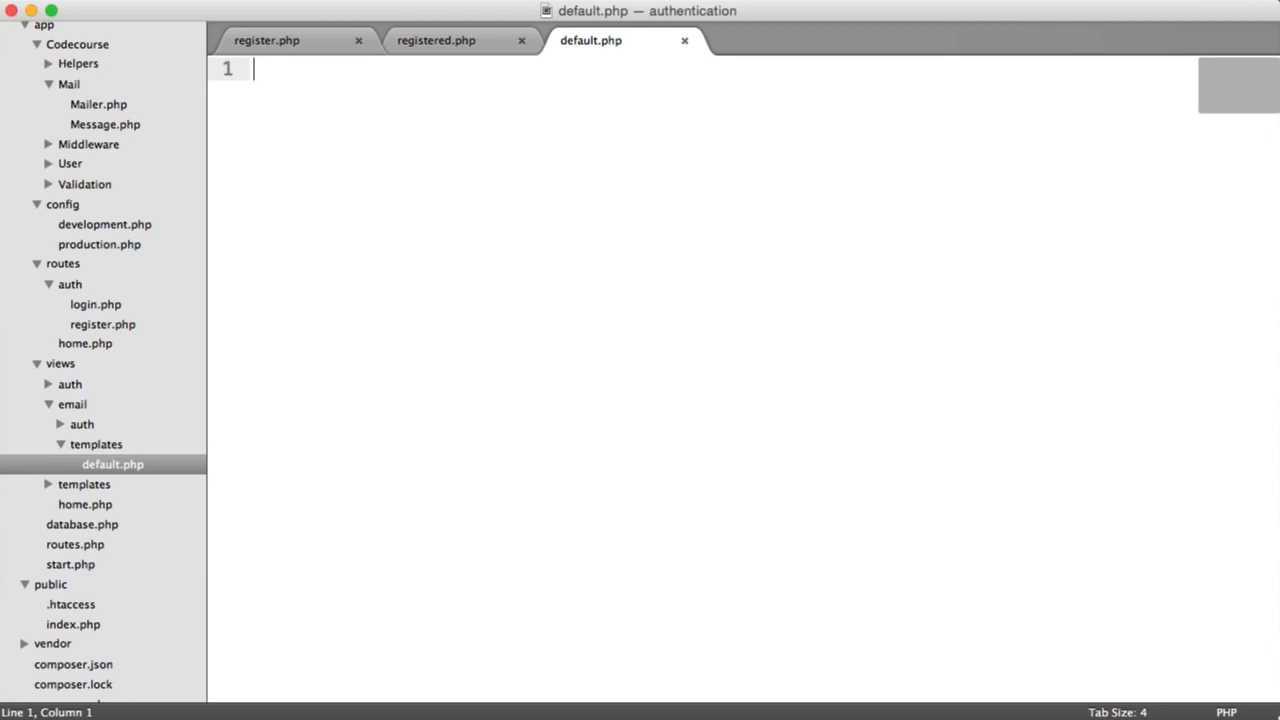
mouse_move(391, 245)
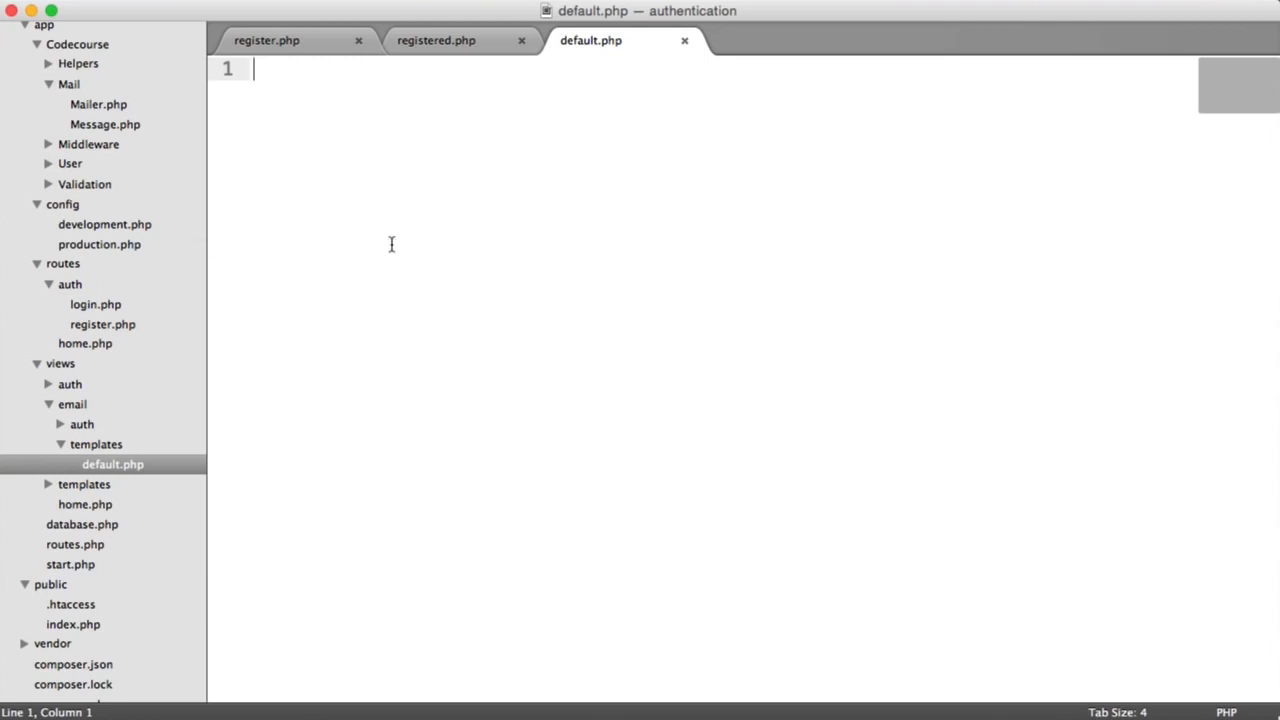
type("{%%}")
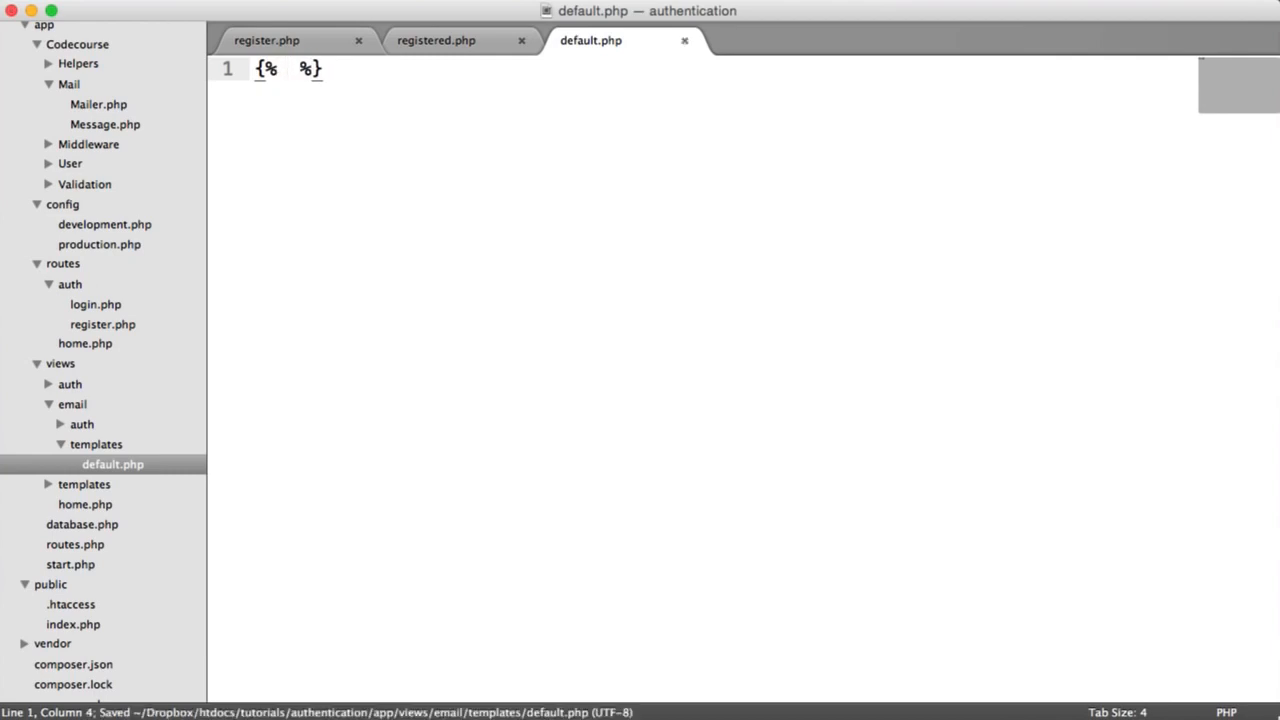
type("if")
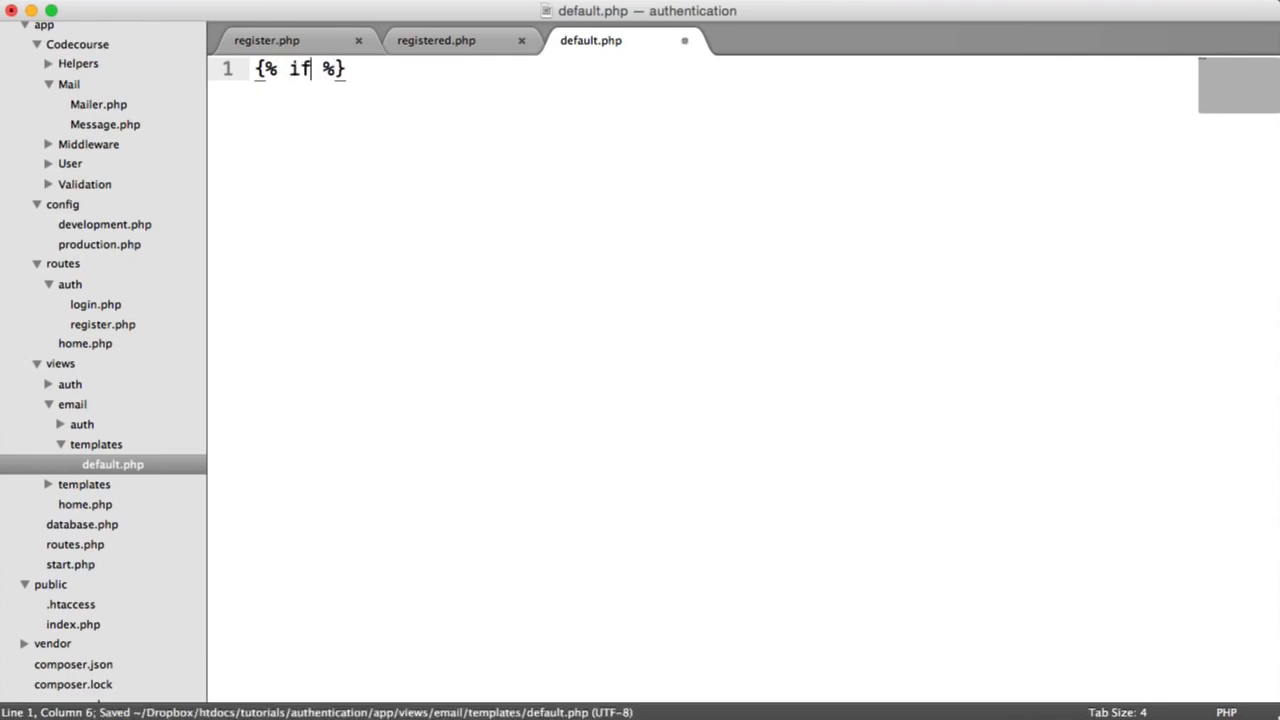
type("auth")
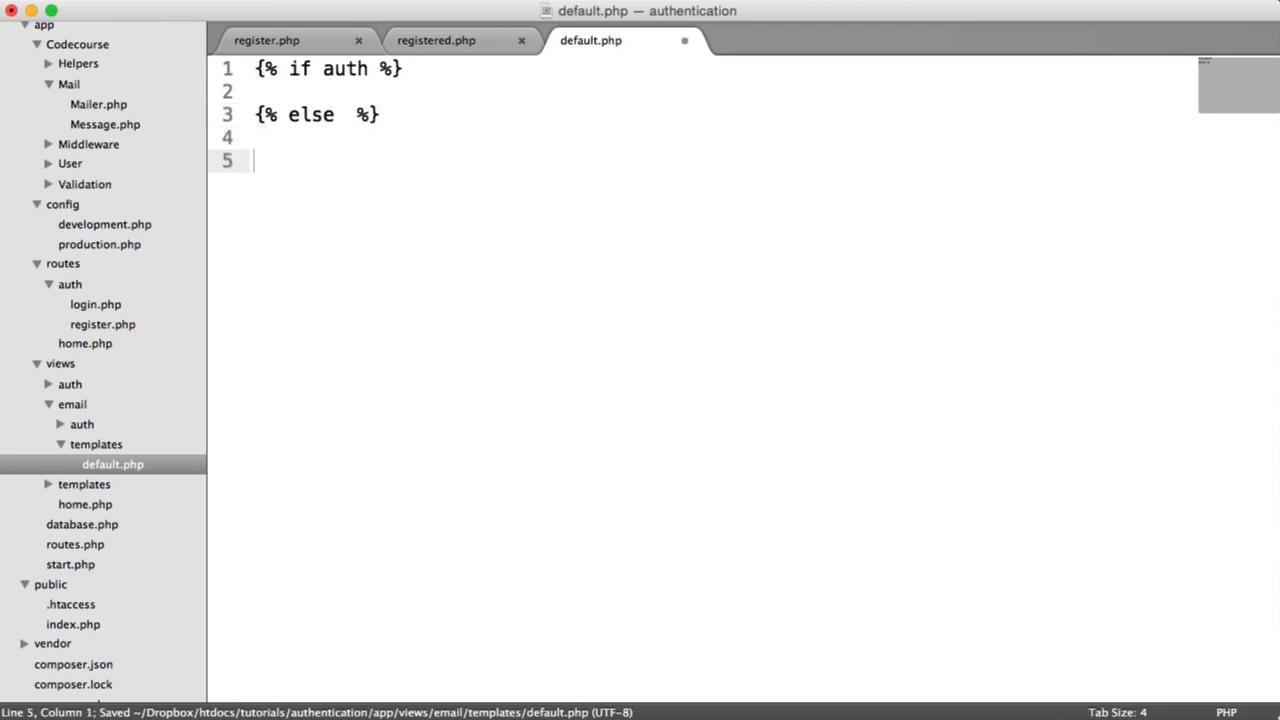
type("{%  %}")
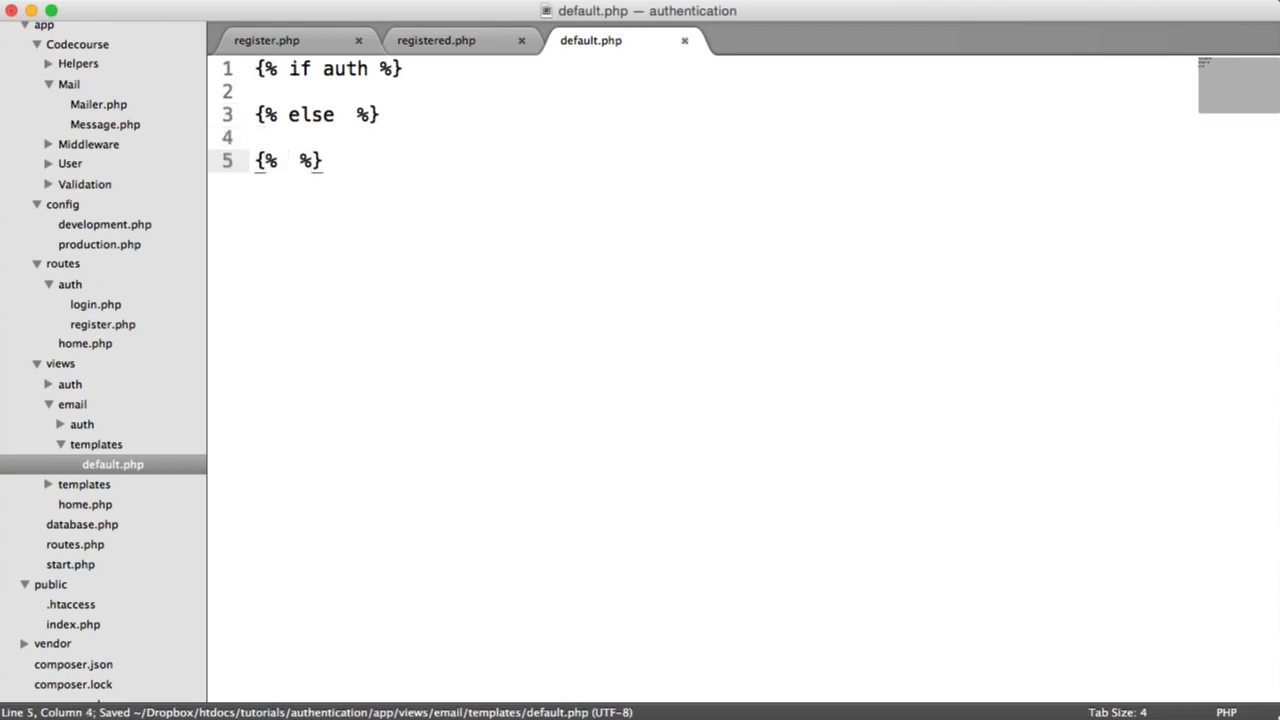
type("endif")
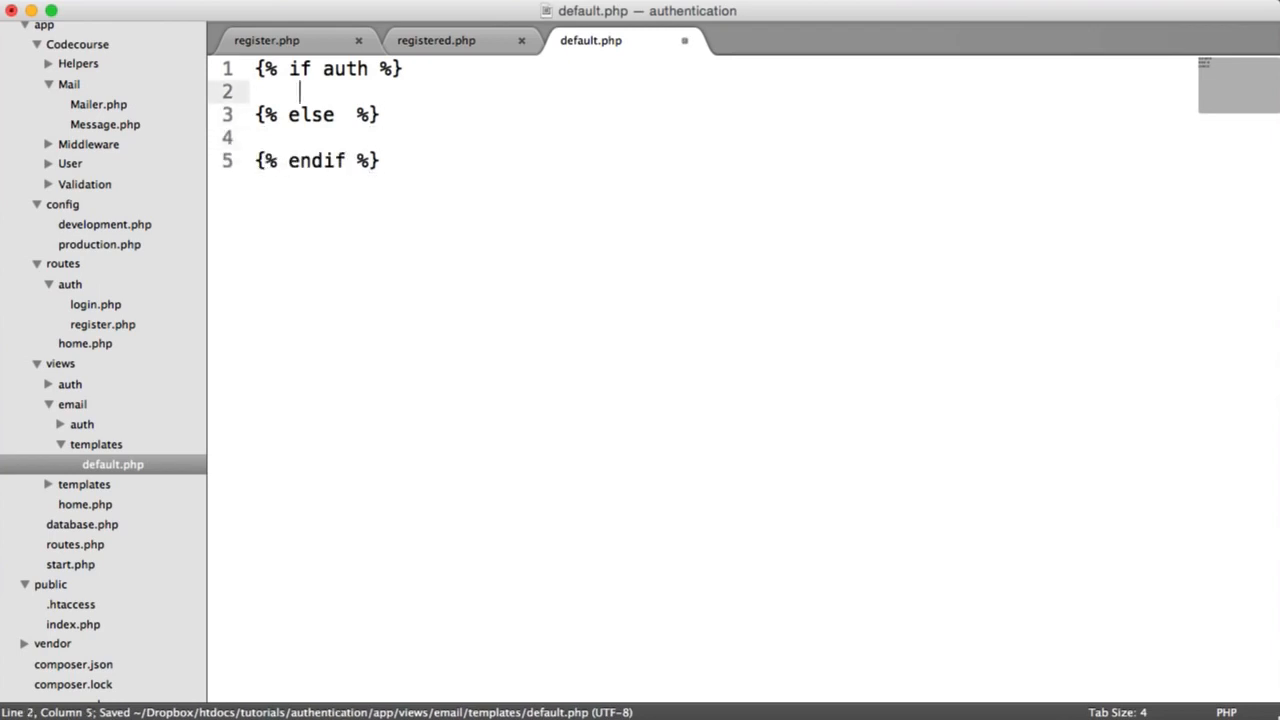
Add <p>Hello {{ auth.getFullNameOrUsername() }},</p> and an else greeting <p>Hello there,</p>.
type("p")
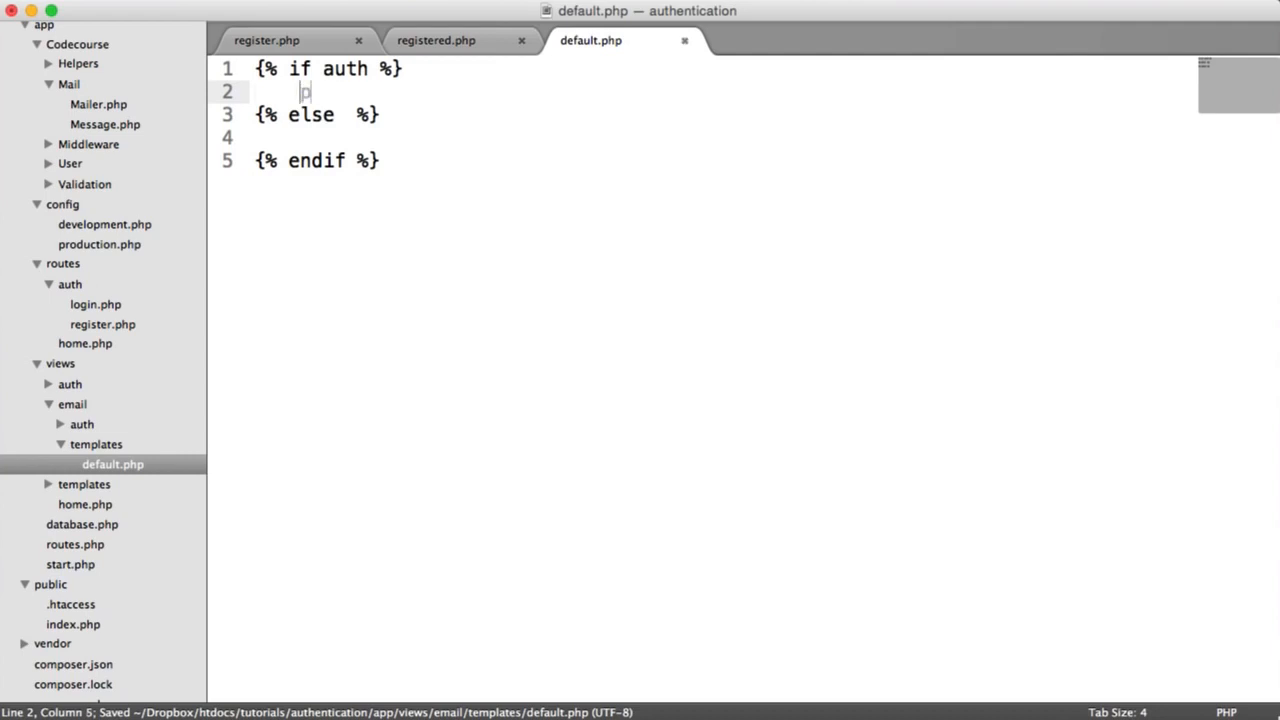
type("<p>Hello </p>")
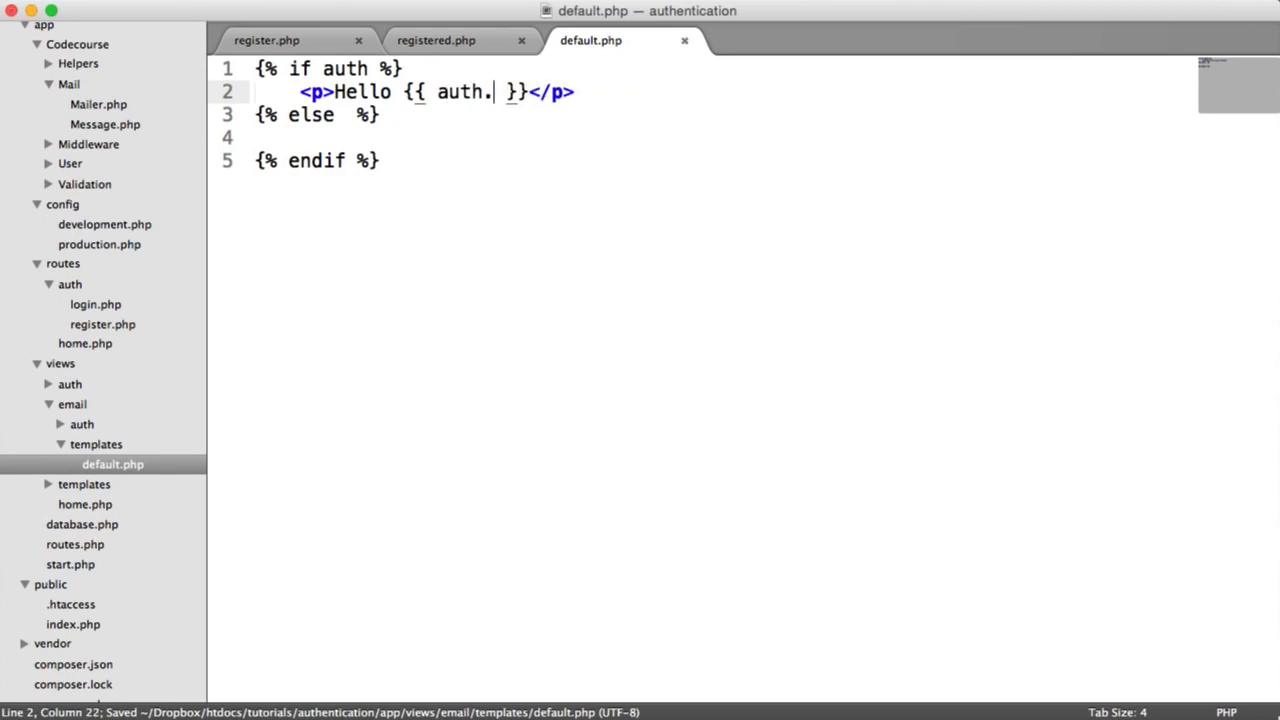
type("getFu")
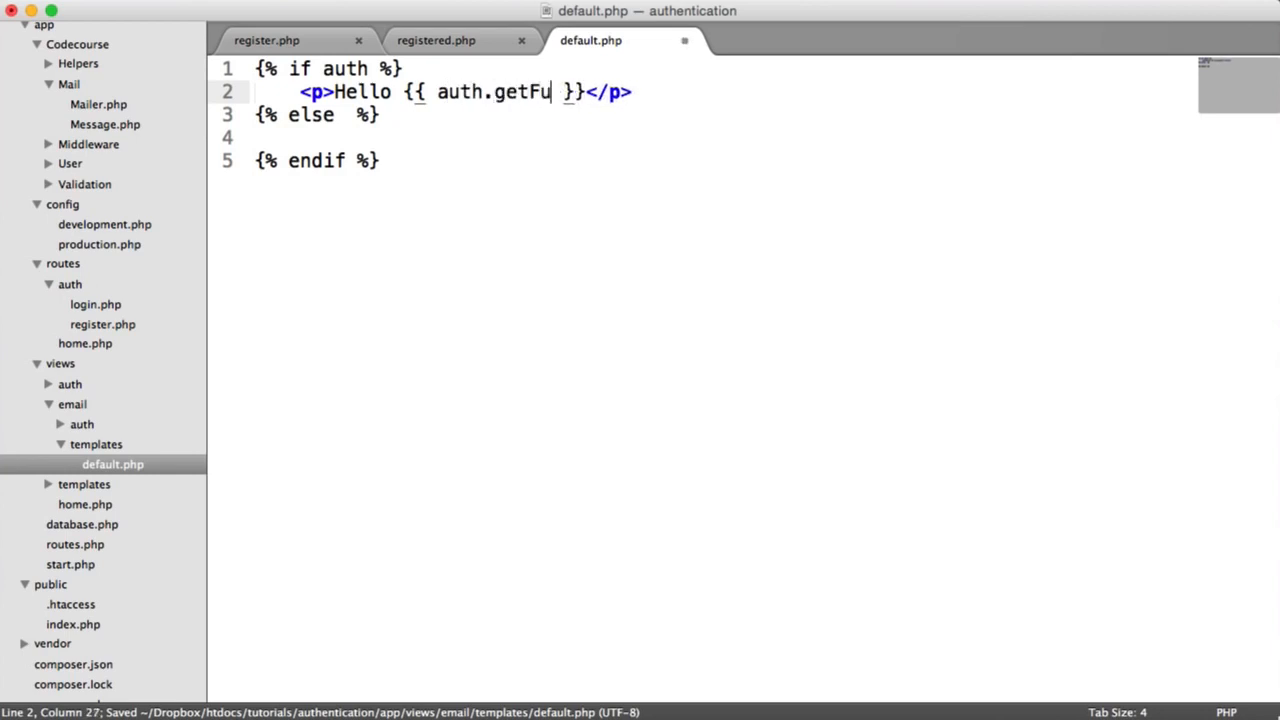
type("llNameOrUs")
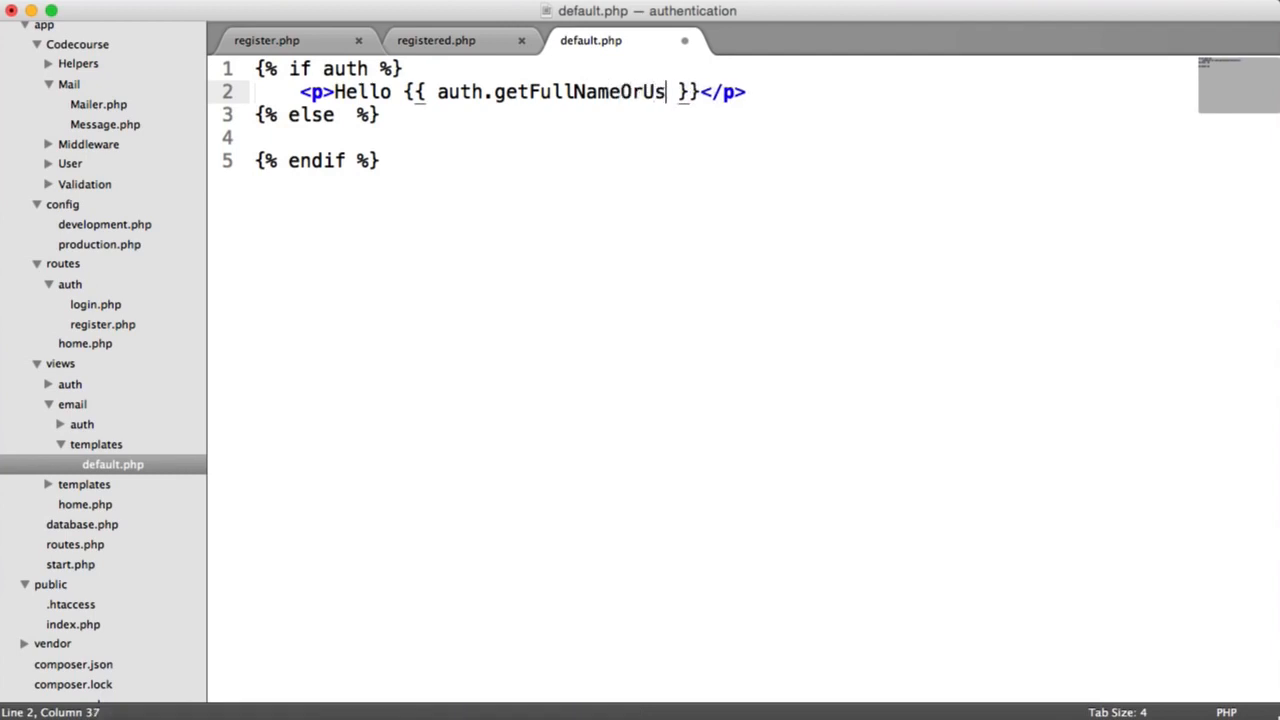
type("ername()")
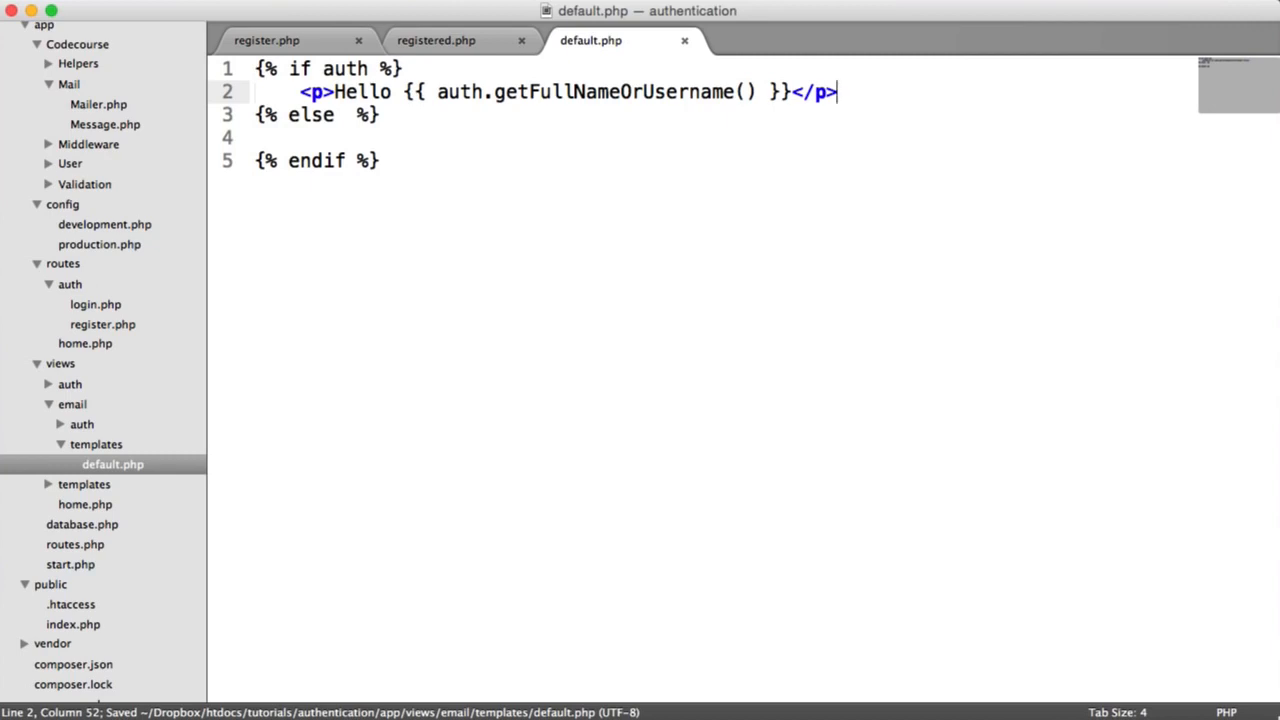
type(",")
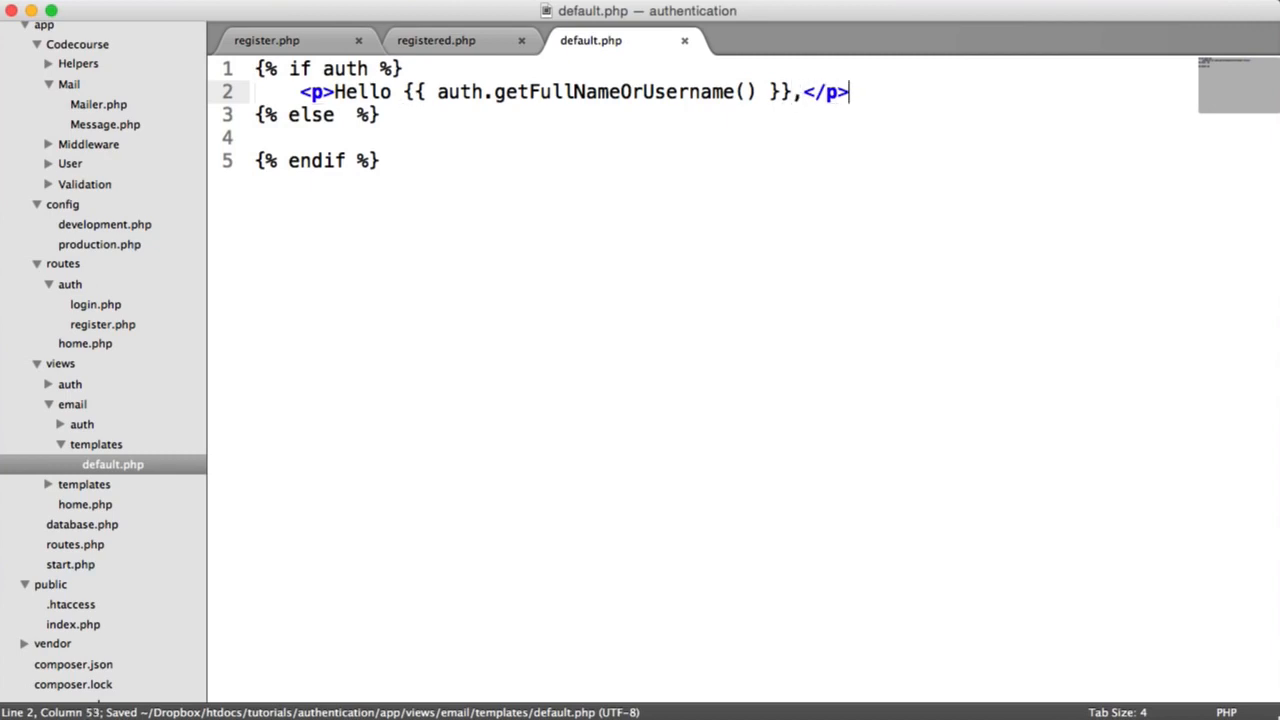
type("<p></p>")
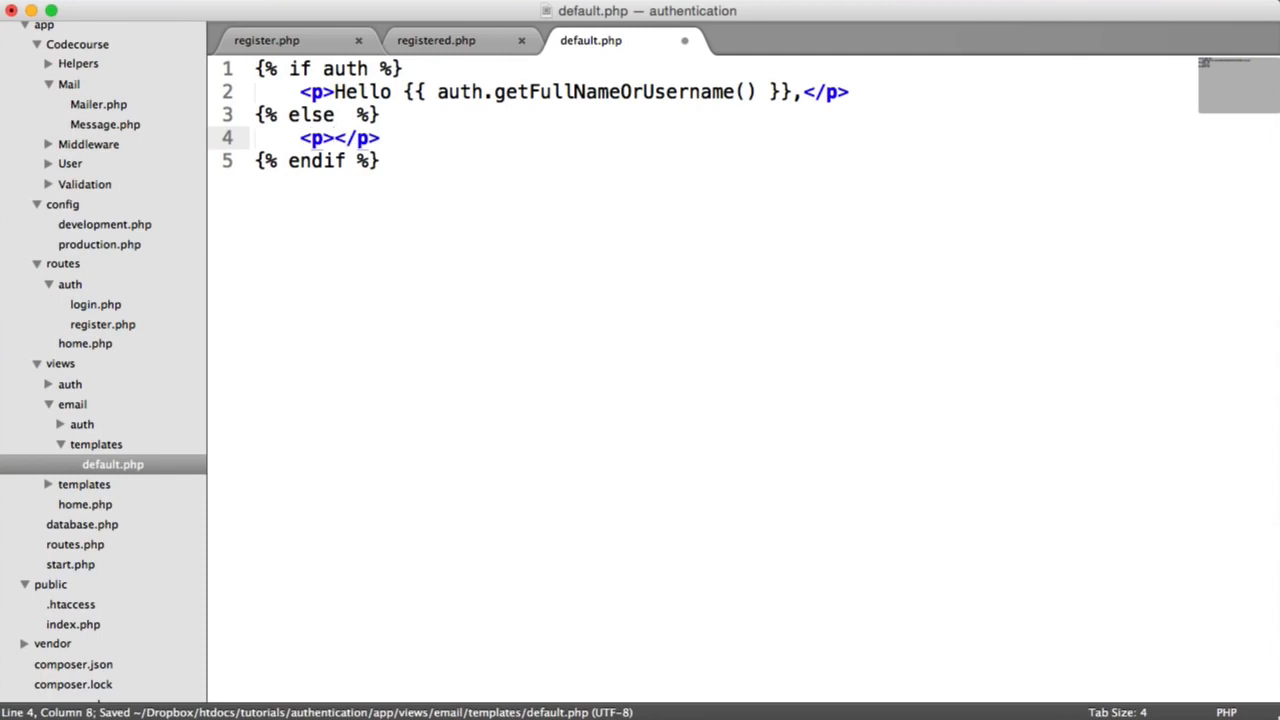
type("Hello there,")
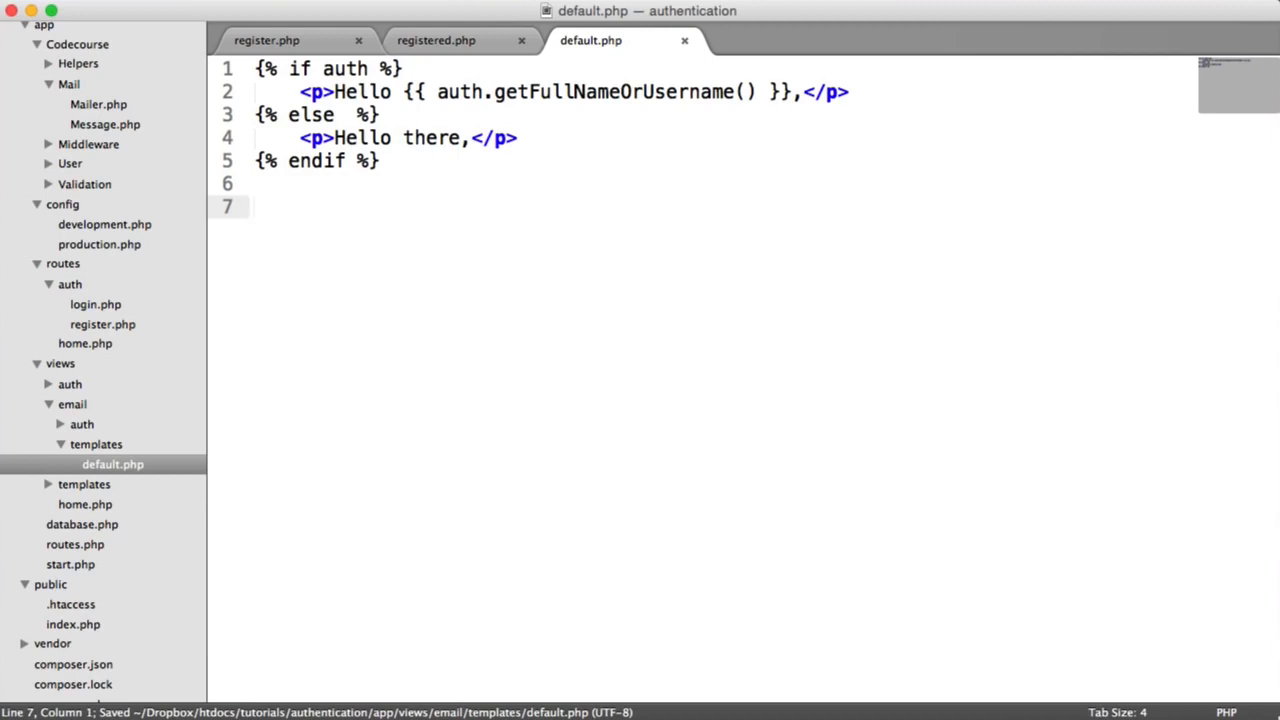
Add {% block content %}{% endblock %} on line 7 of default.php.
type("{%%}")
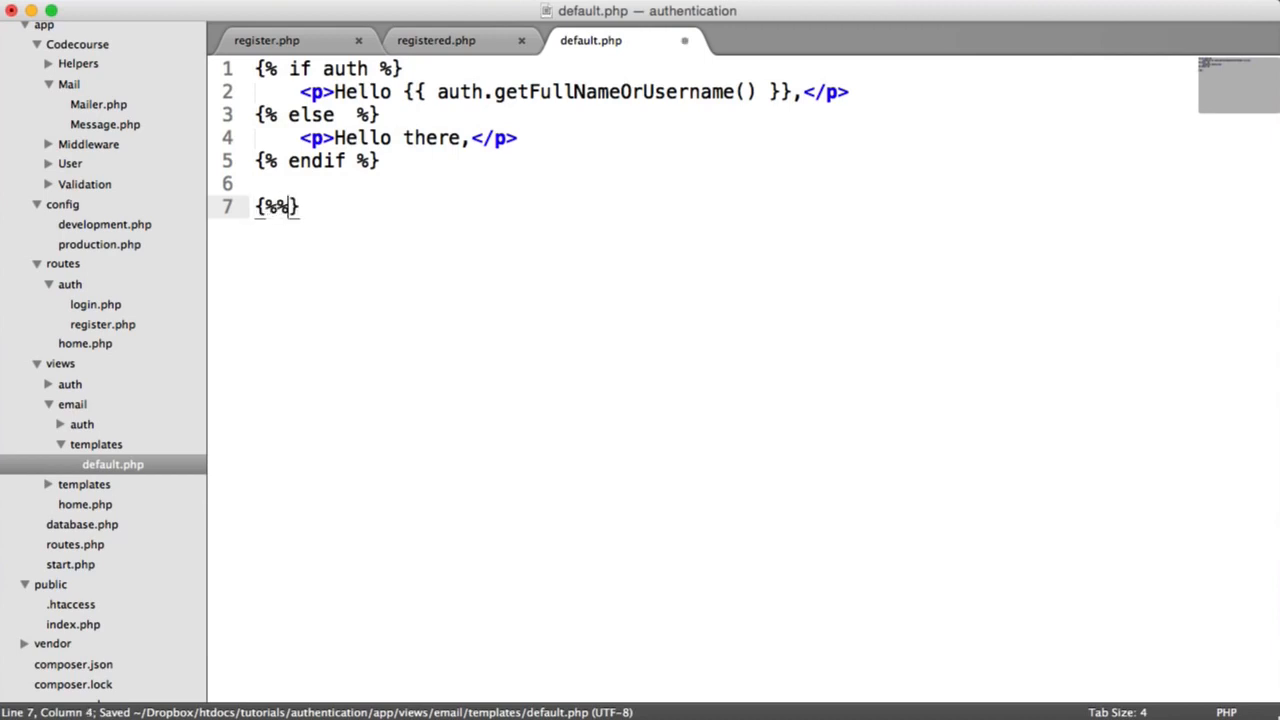
type("block conte")
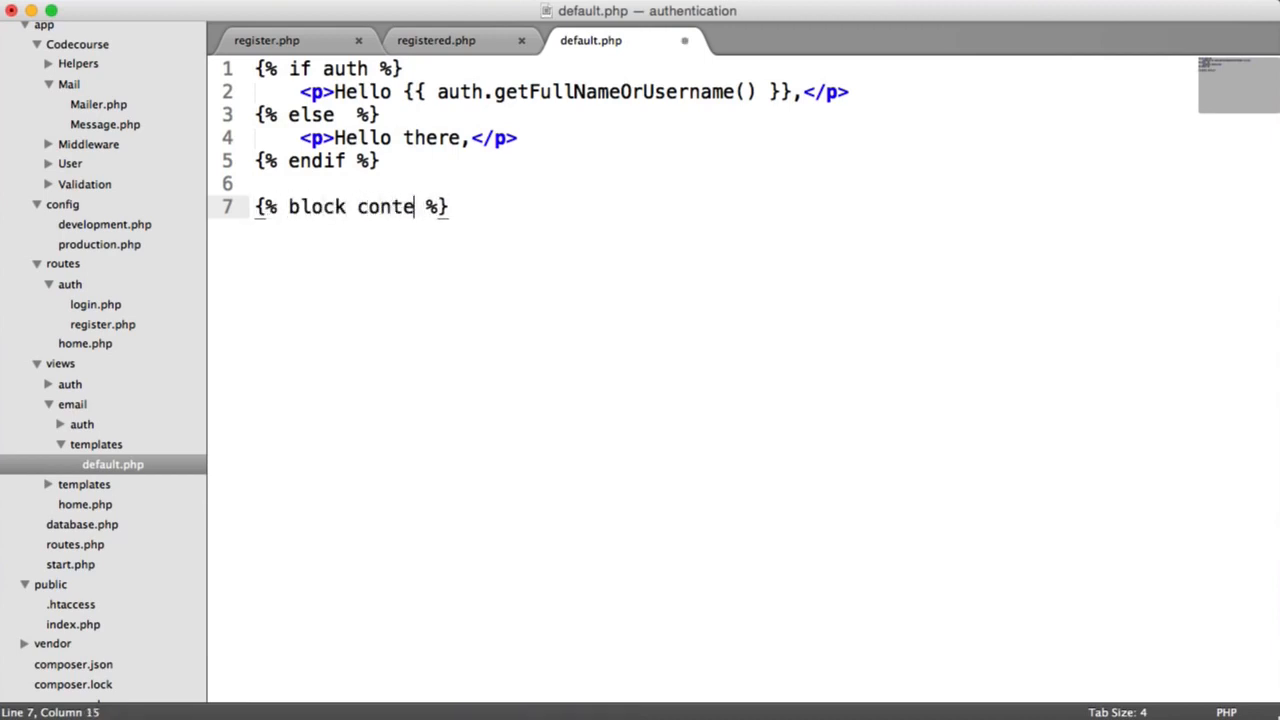
type("nt %}{%%}")
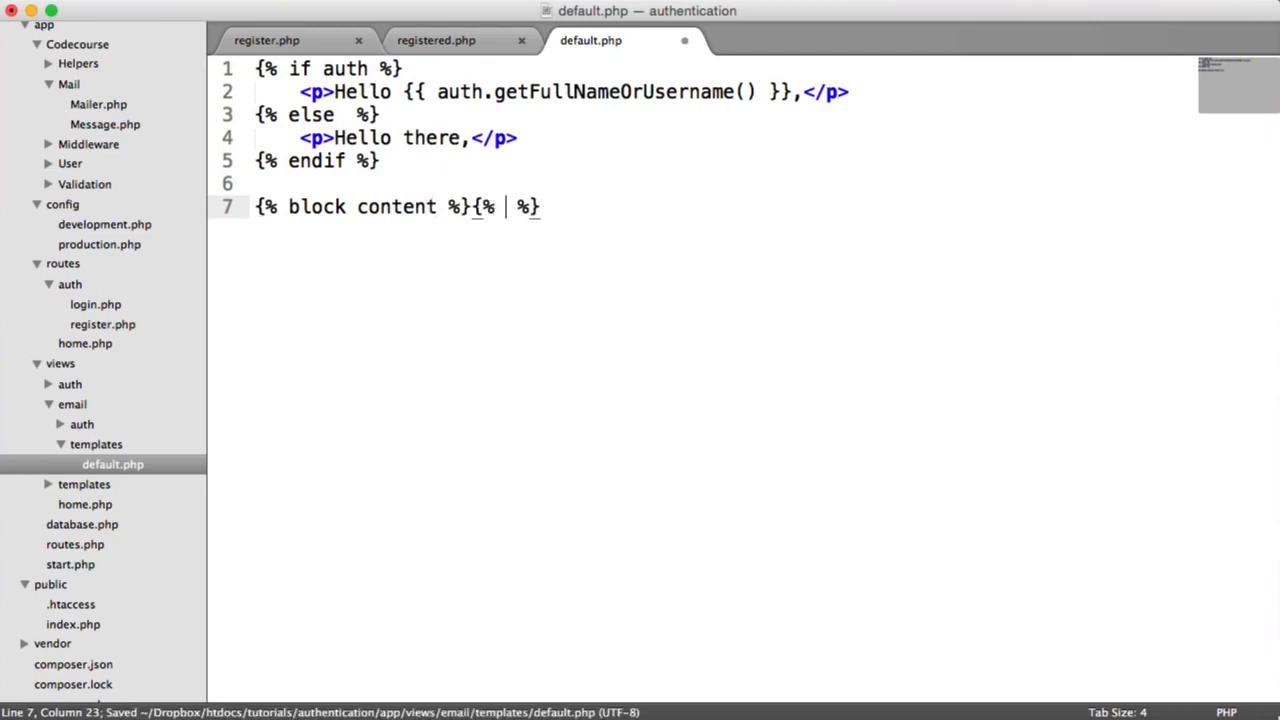
type("endblock")
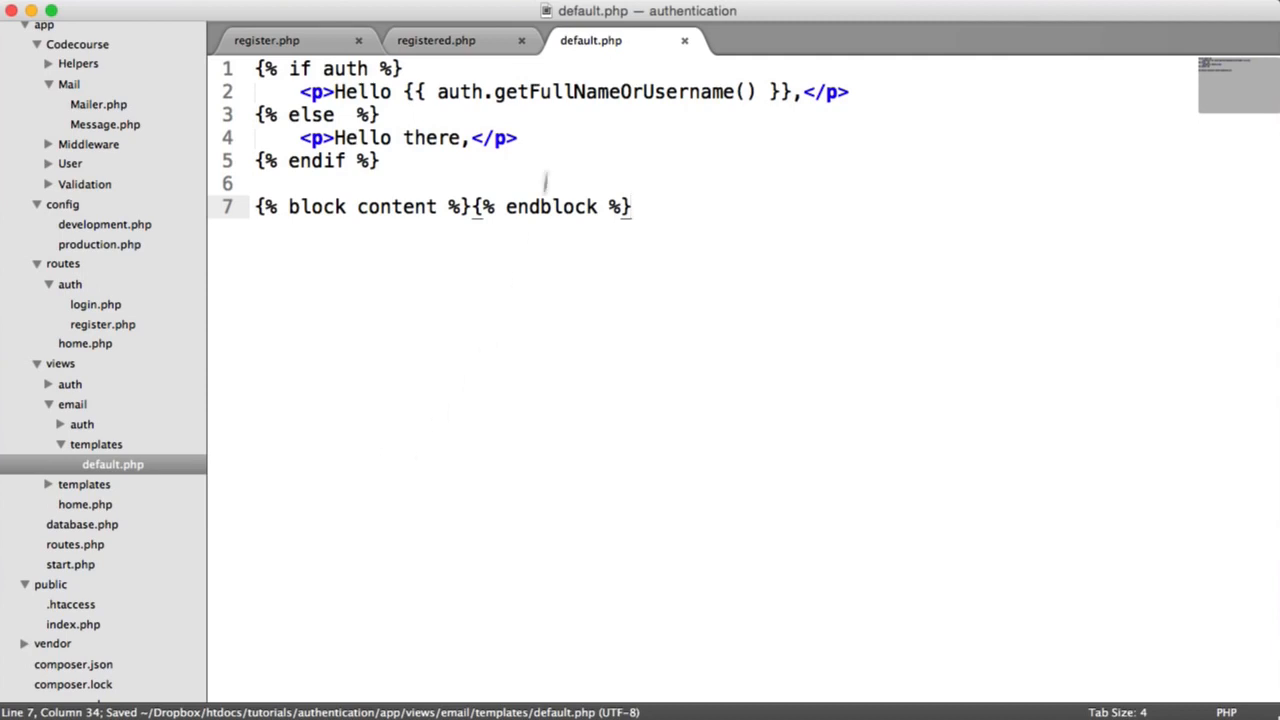
mouse_move(436, 40)
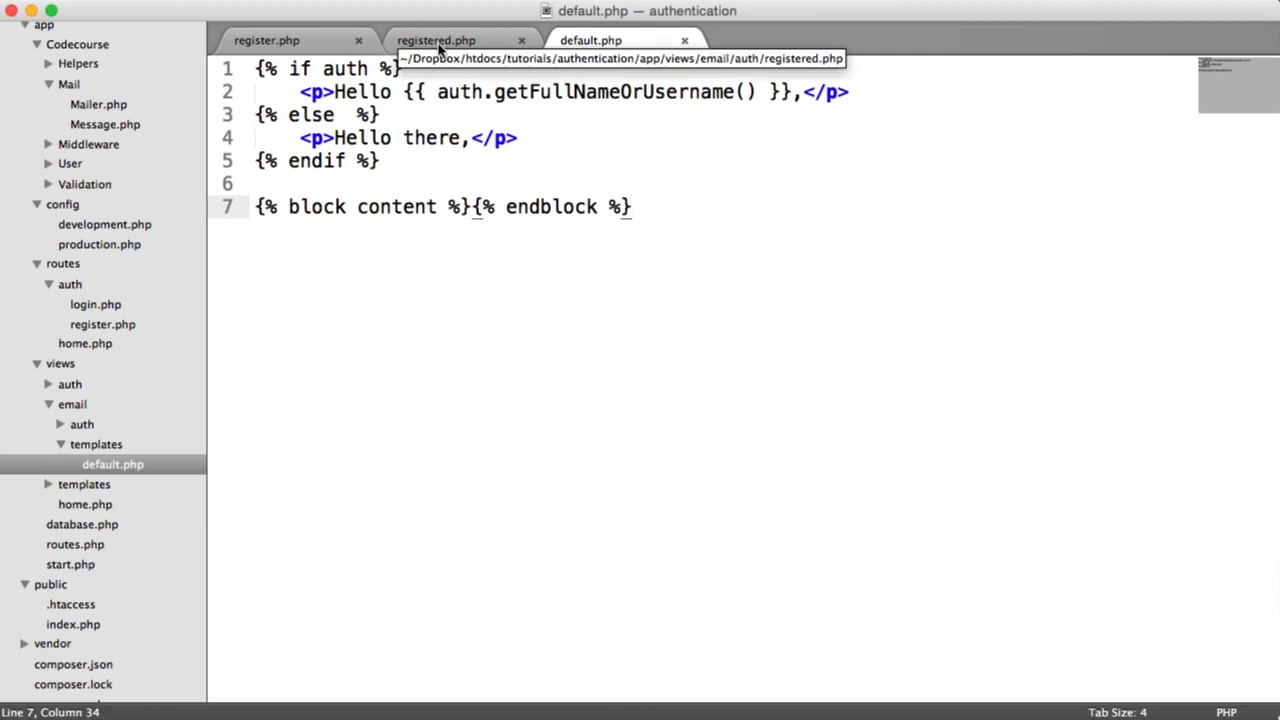
Replace registered.php's text with {% extends 'email/templates/default.php' %}.
left_click(435, 40)
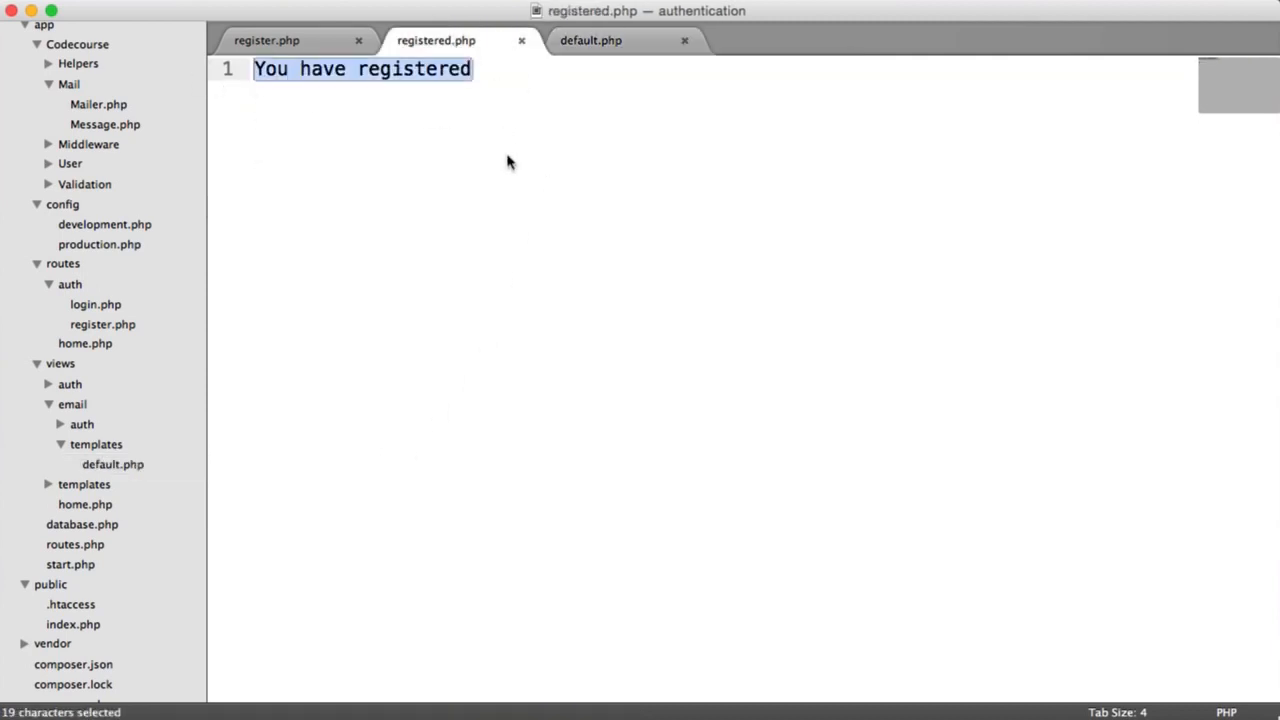
key("Delete")
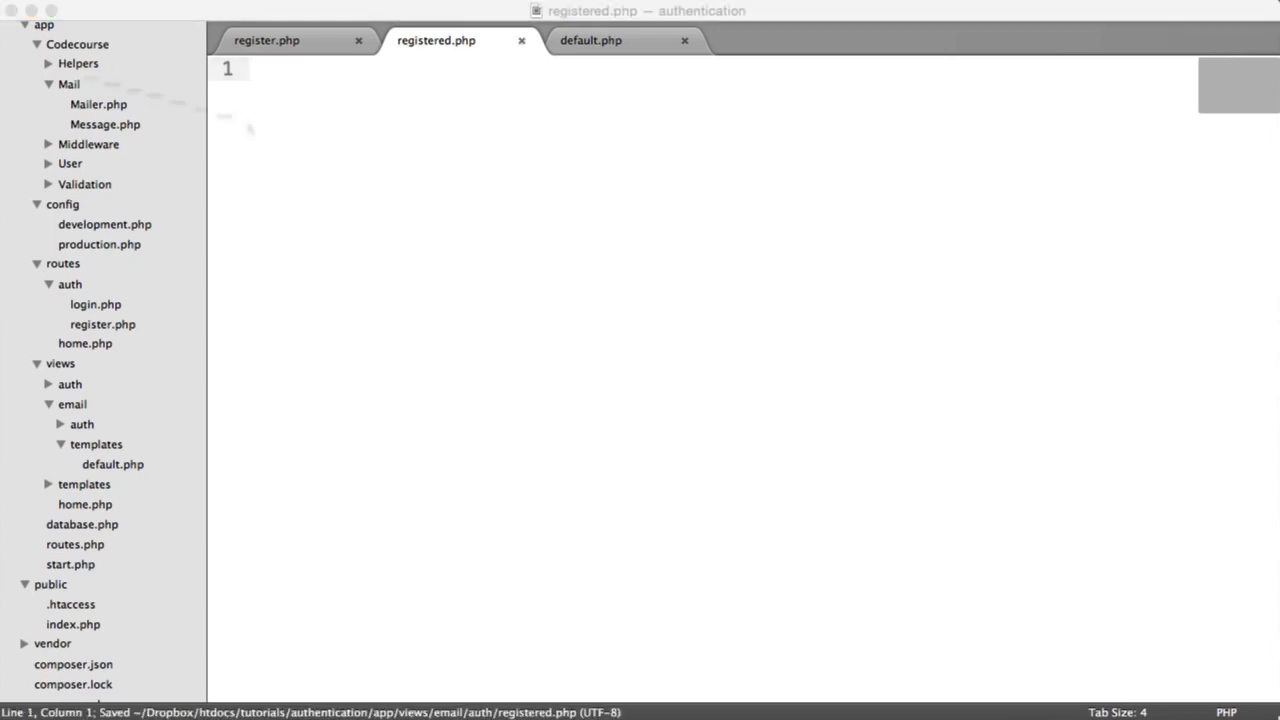
type("{% %}")
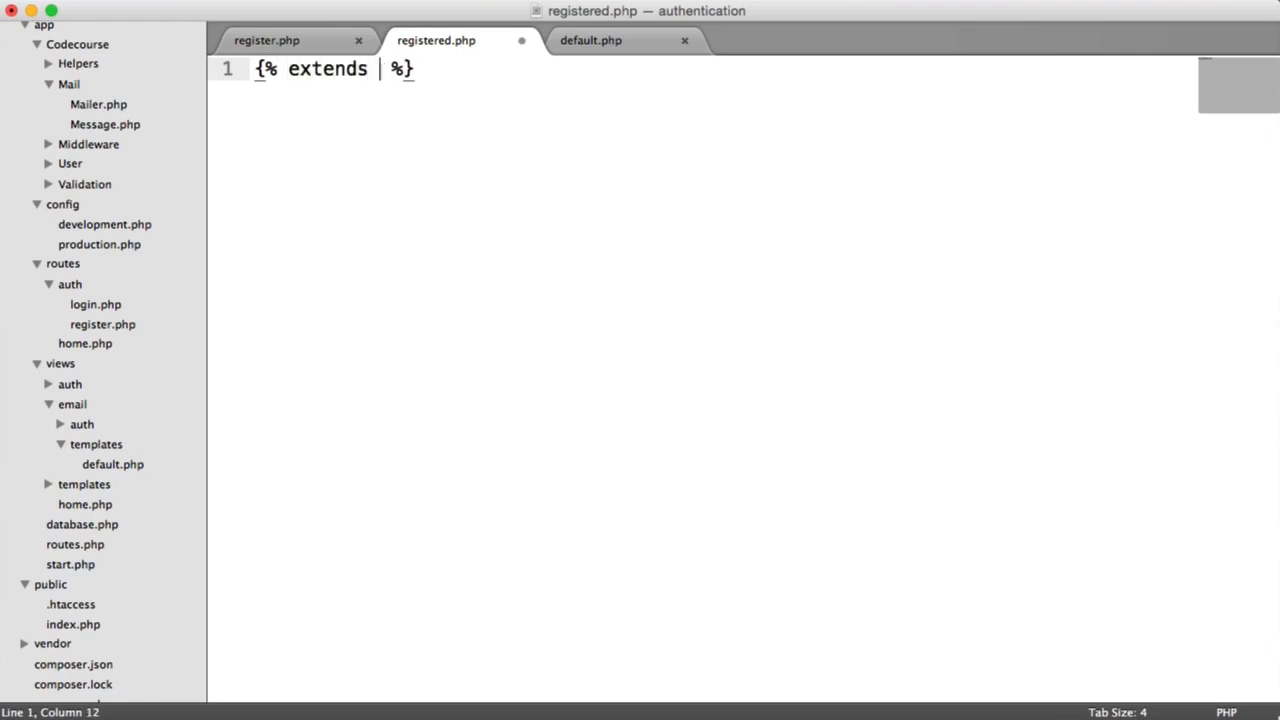
type("'email'")
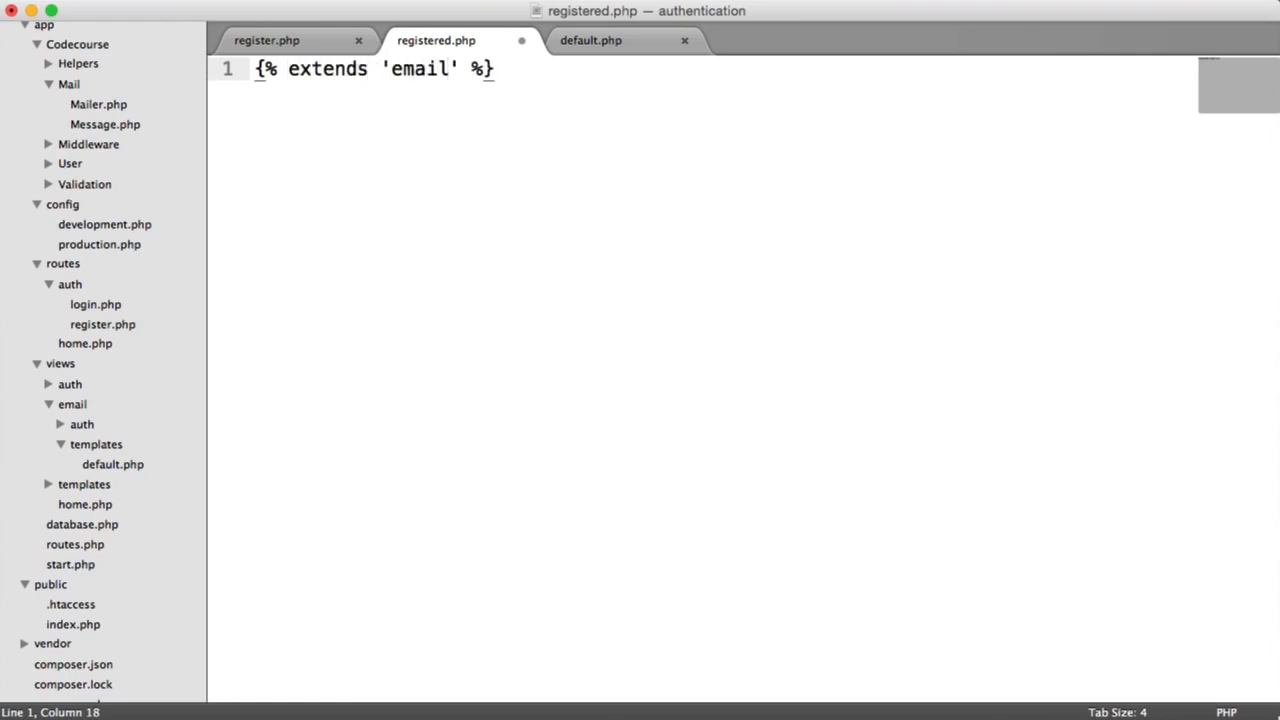
type("/templates/default.php")
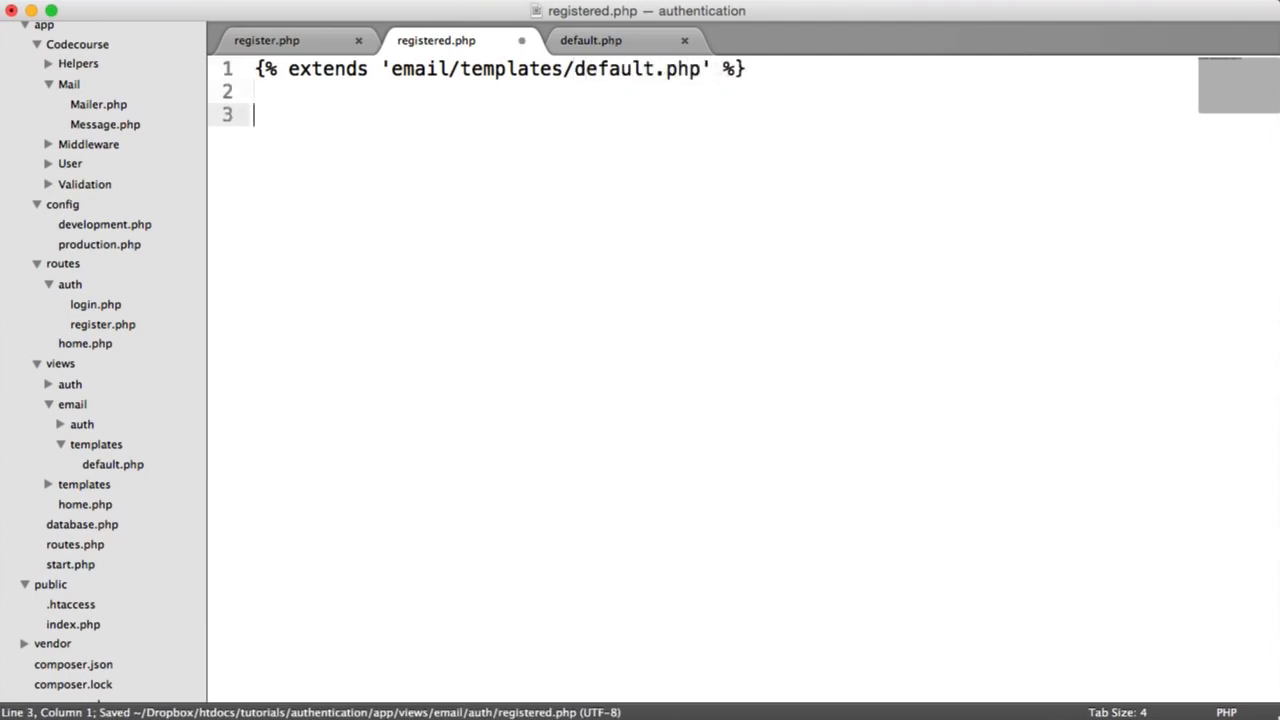
type("{}")
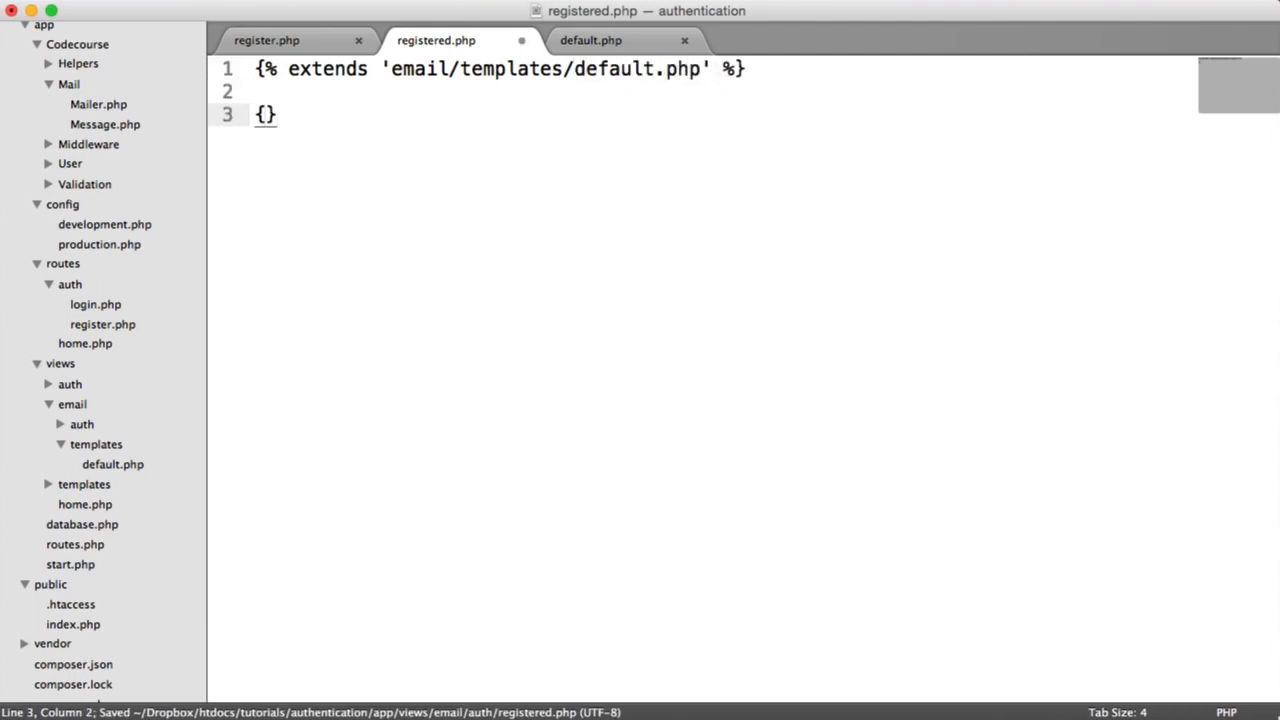
Add a content block containing 'You have registered!' to registered.php.
type("{% block con %}")
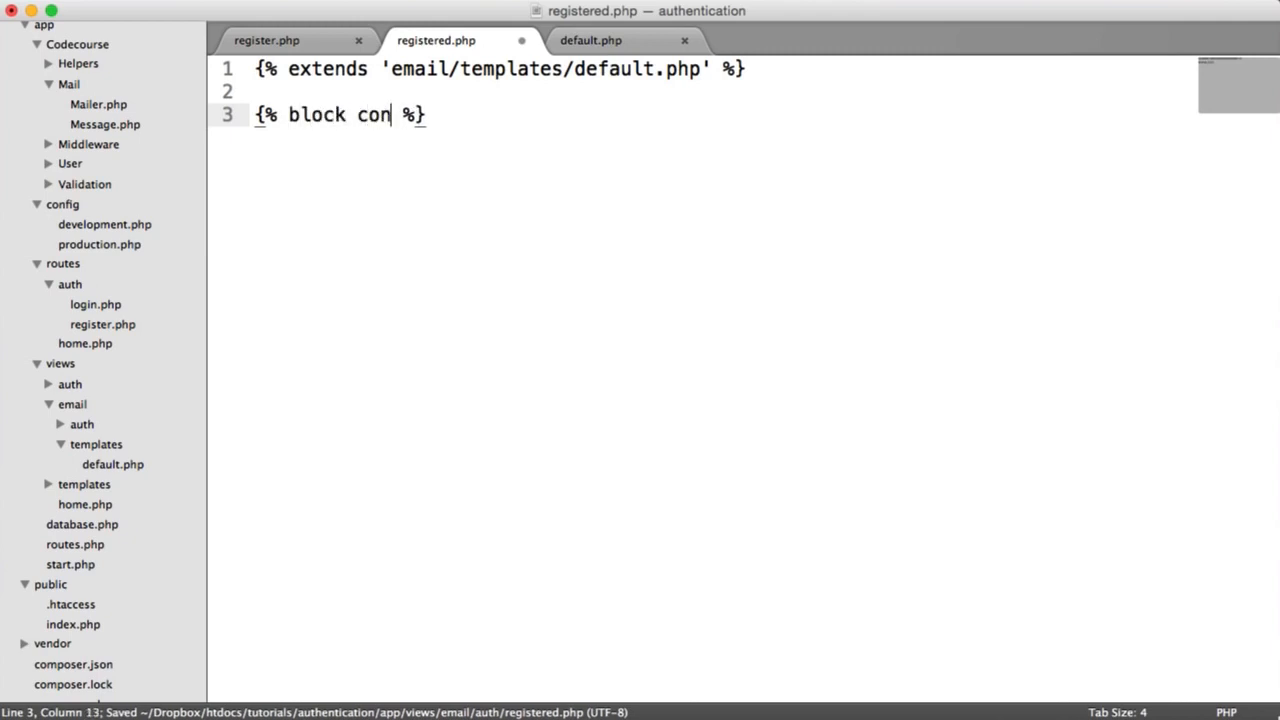
type("tent %}")
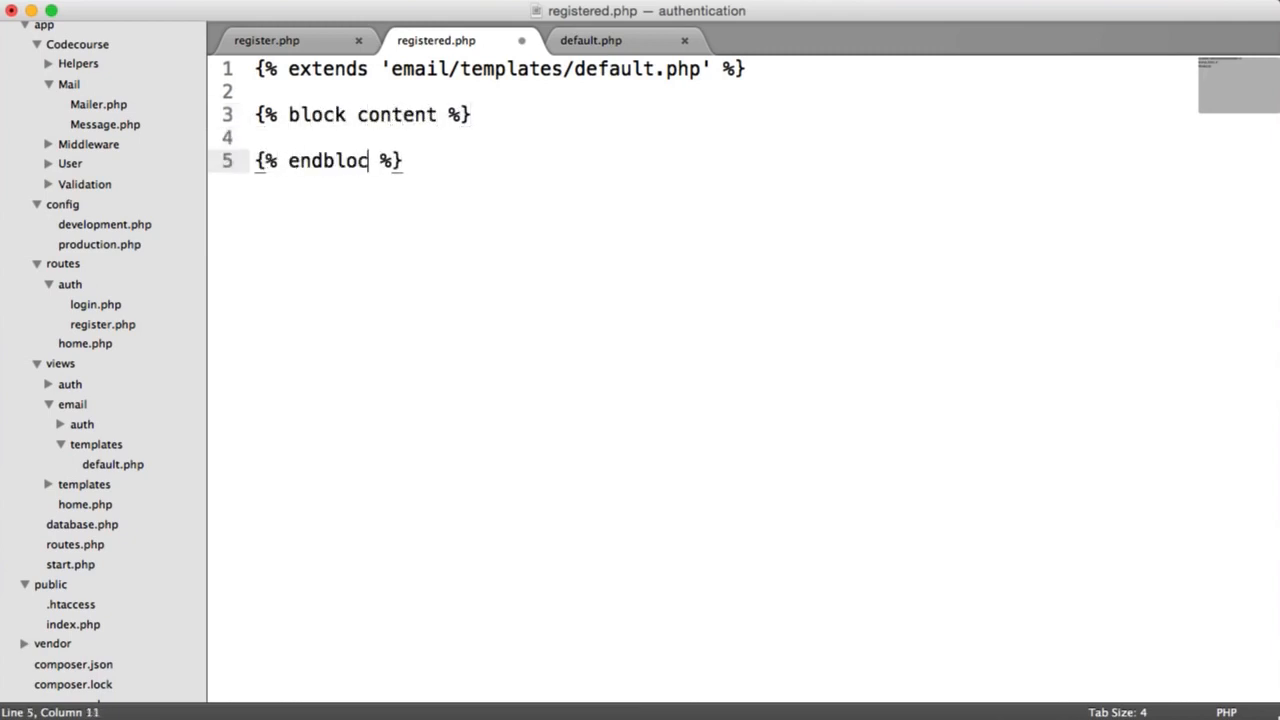
type("You have")
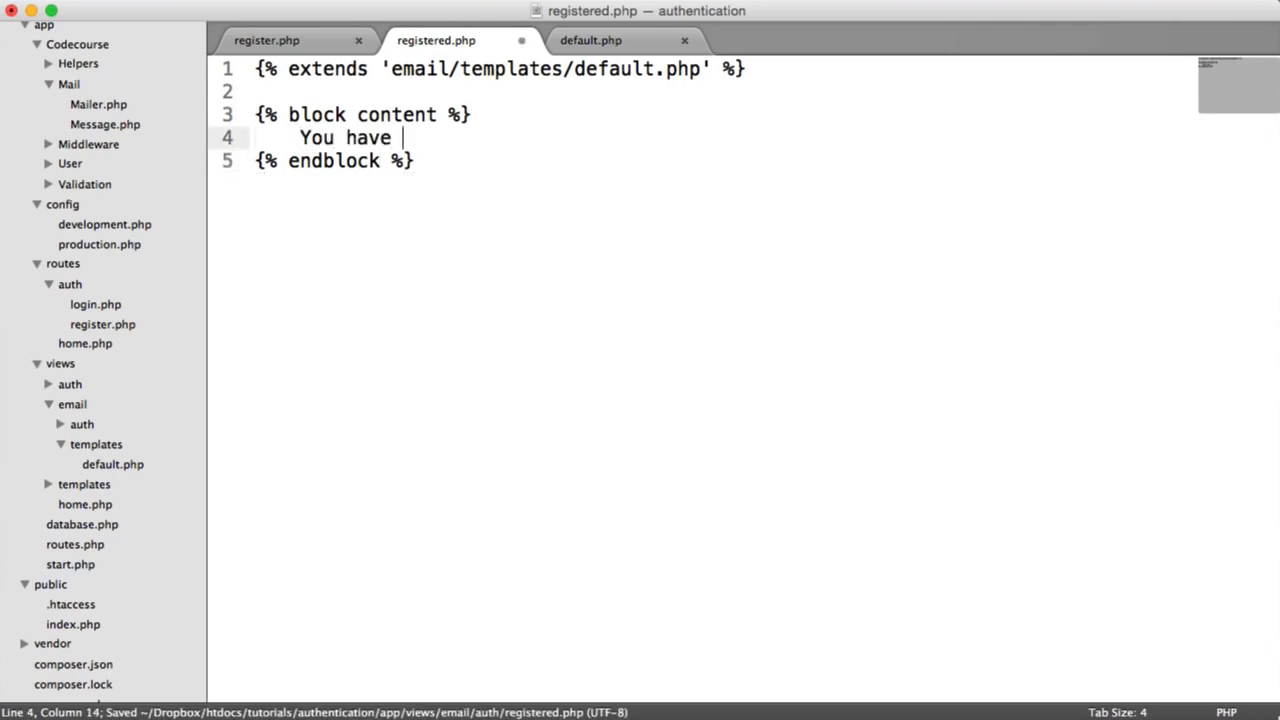
type("rgistered!")
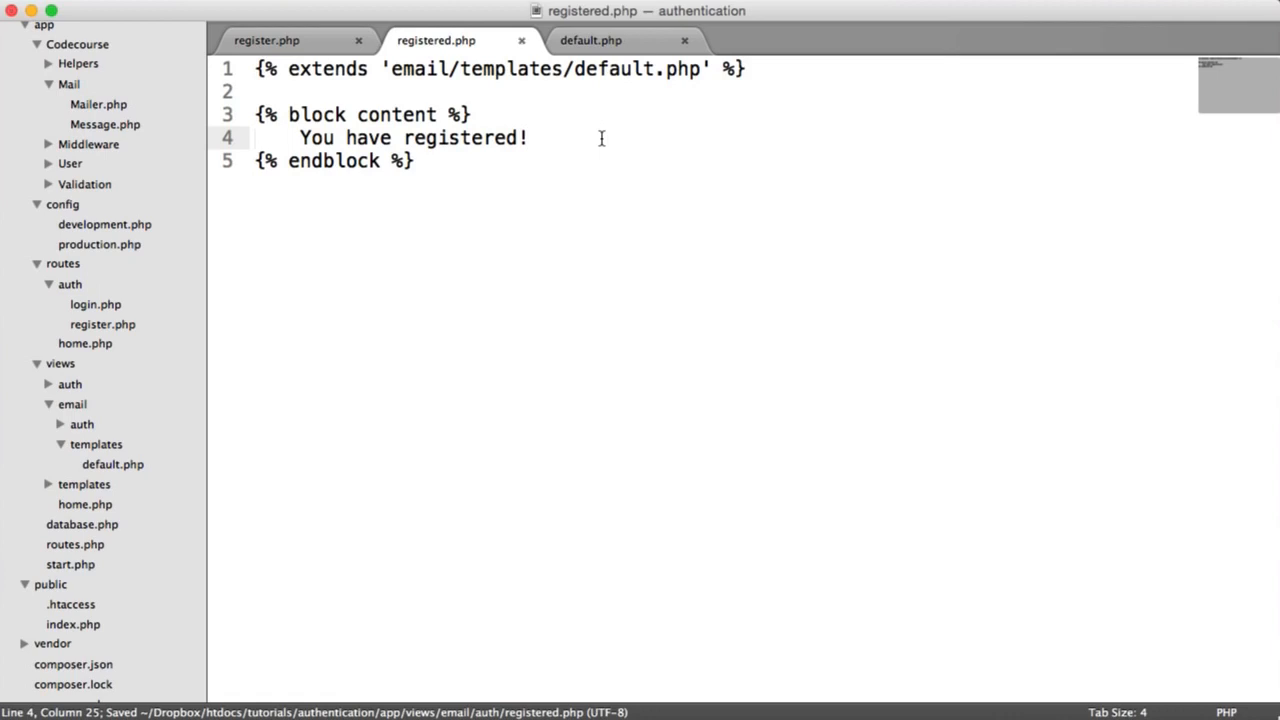
Open DevTools on the site, go to Register, and enter email 'tabby'.
left_click(590, 40)
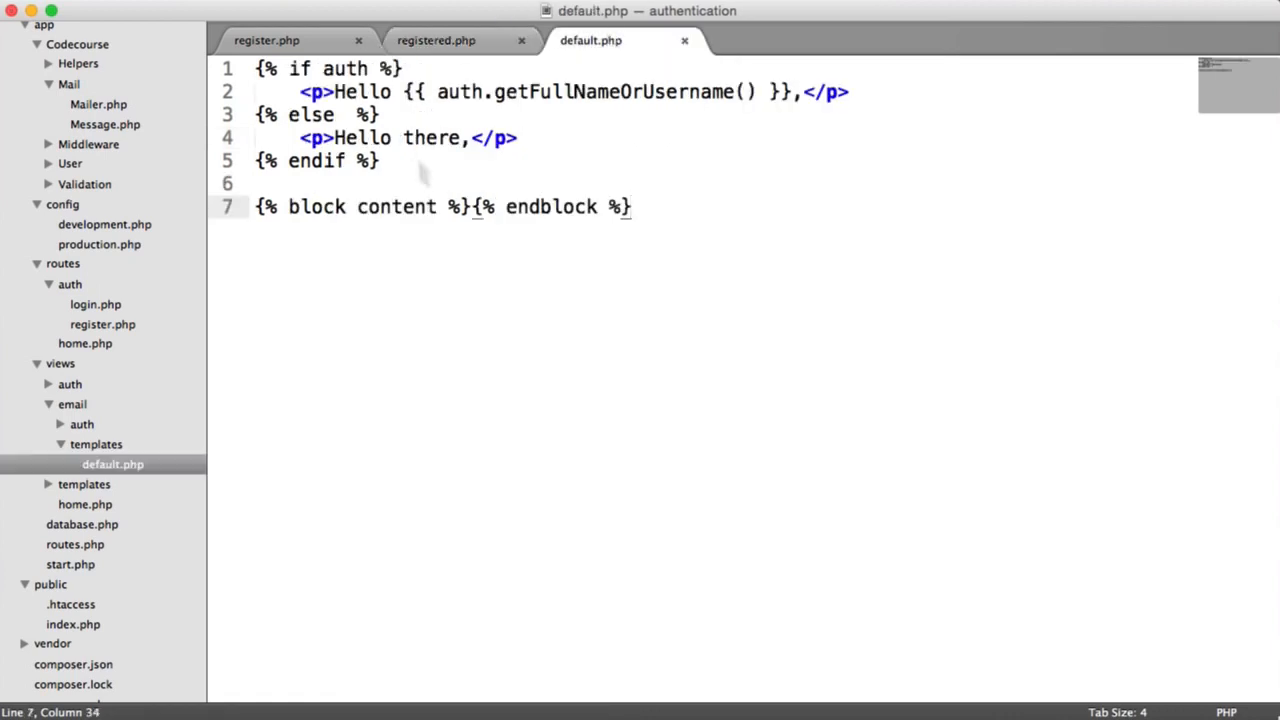
left_click(435, 40)
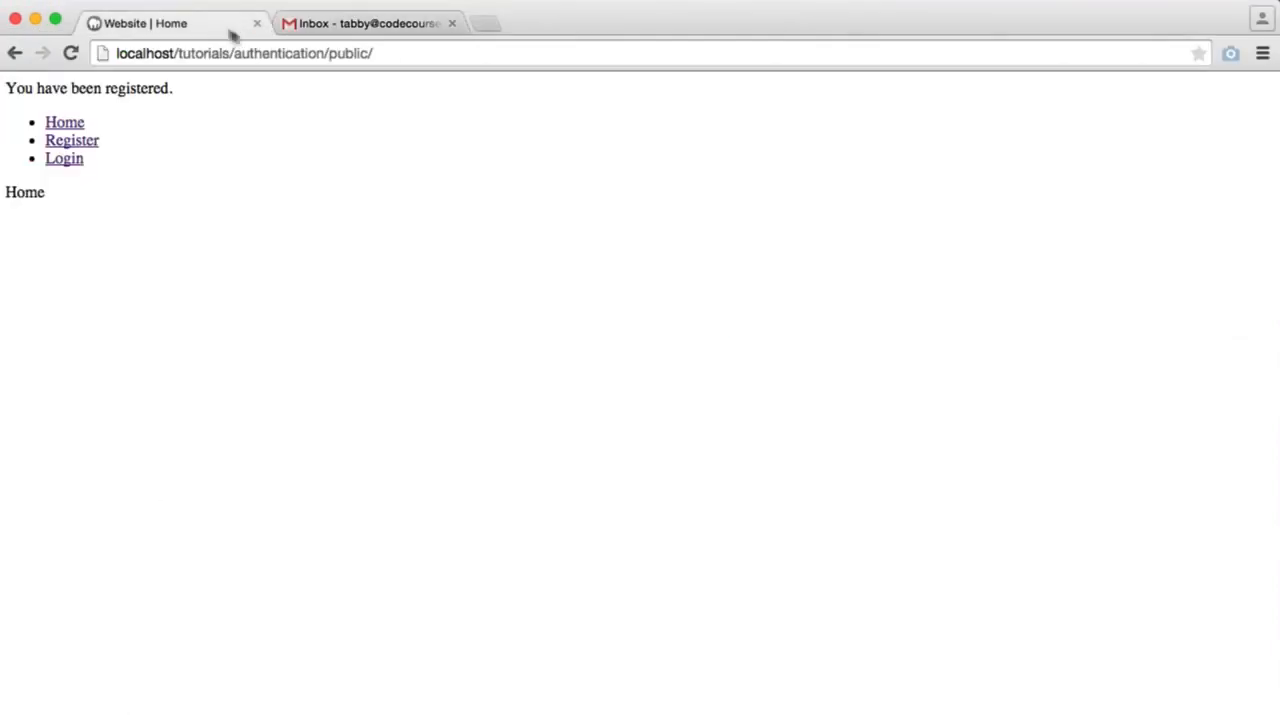
right_click(255, 195)
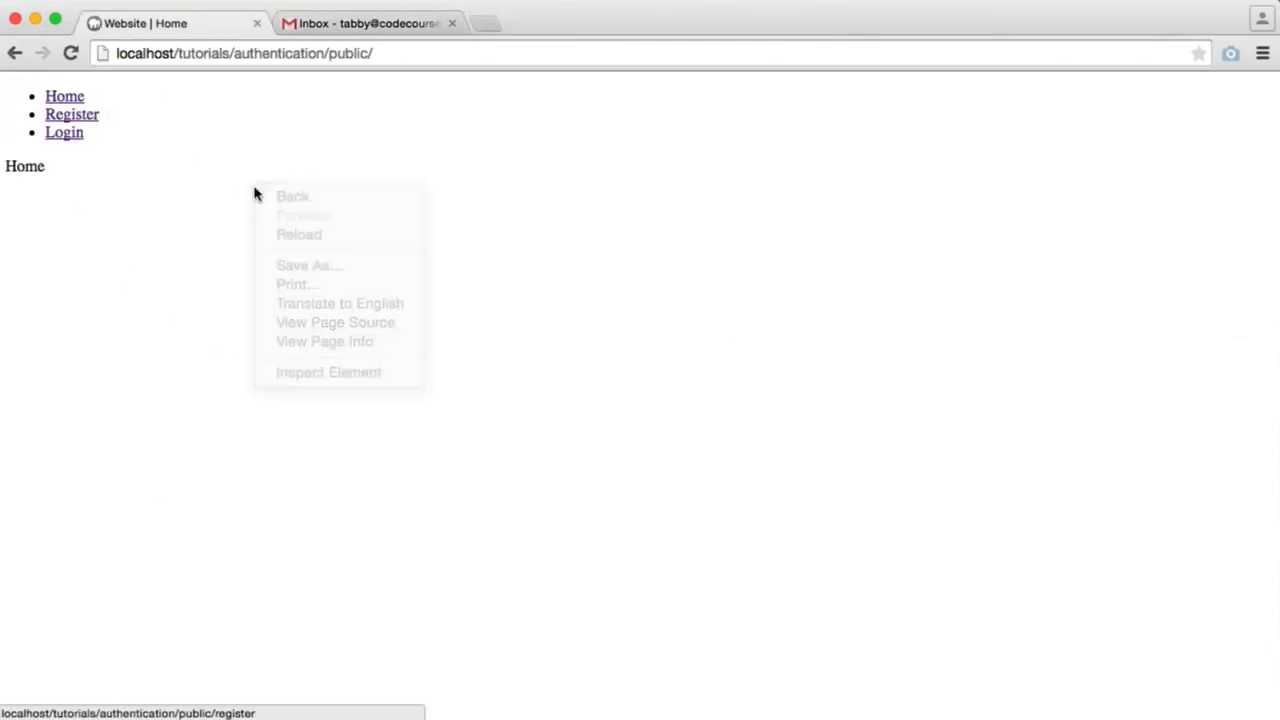
left_click(328, 371)
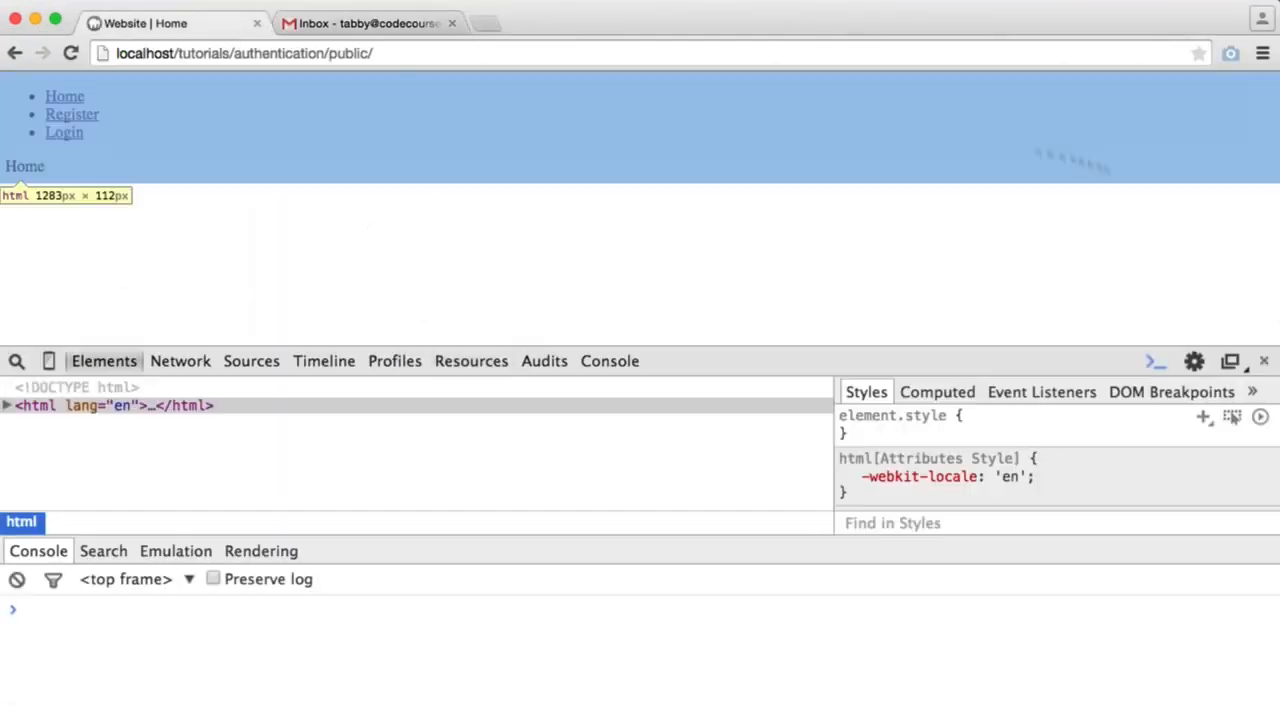
left_click(72, 114)
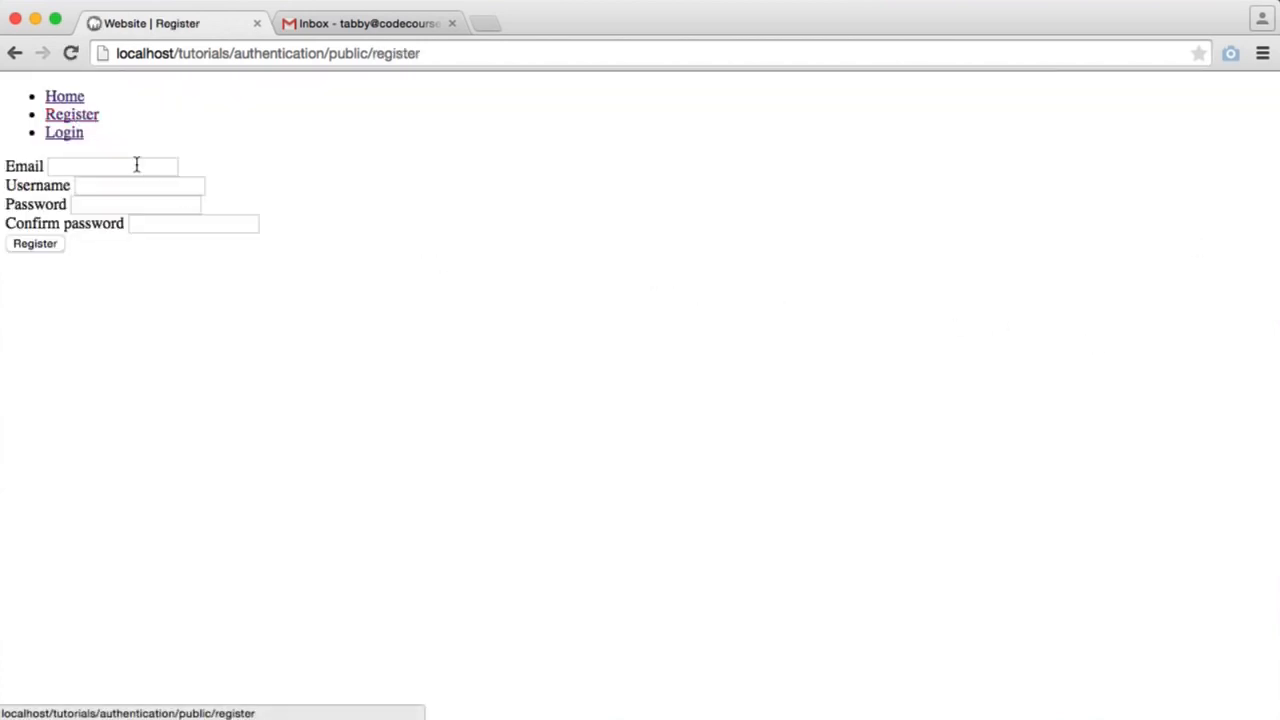
left_click(112, 166)
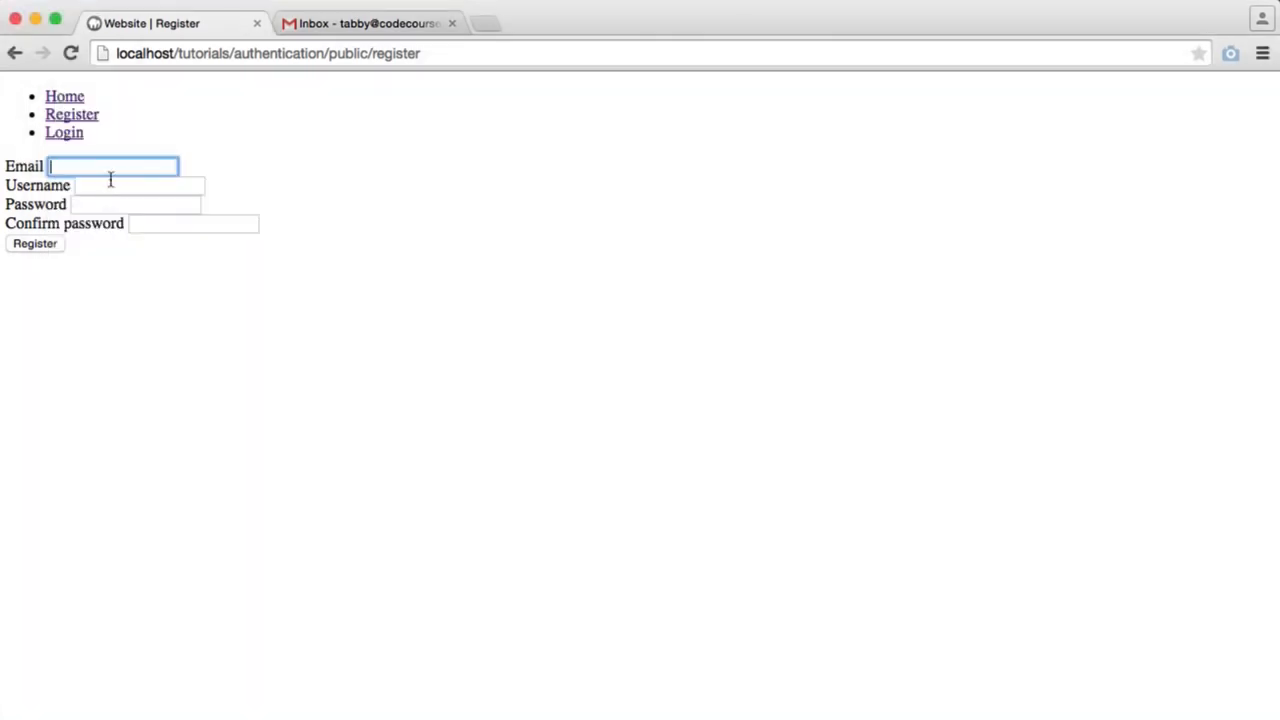
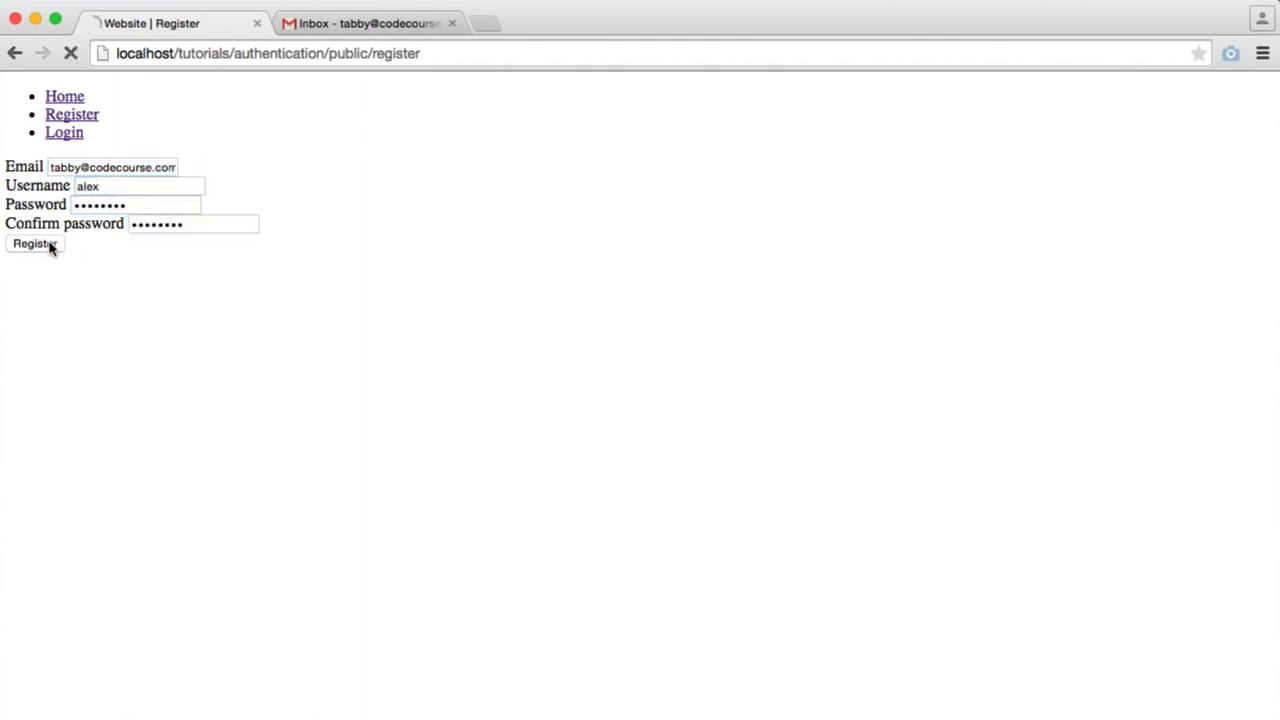
Open the 'Thanks for registering.' email in the Gmail inbox.
left_click(30, 244)
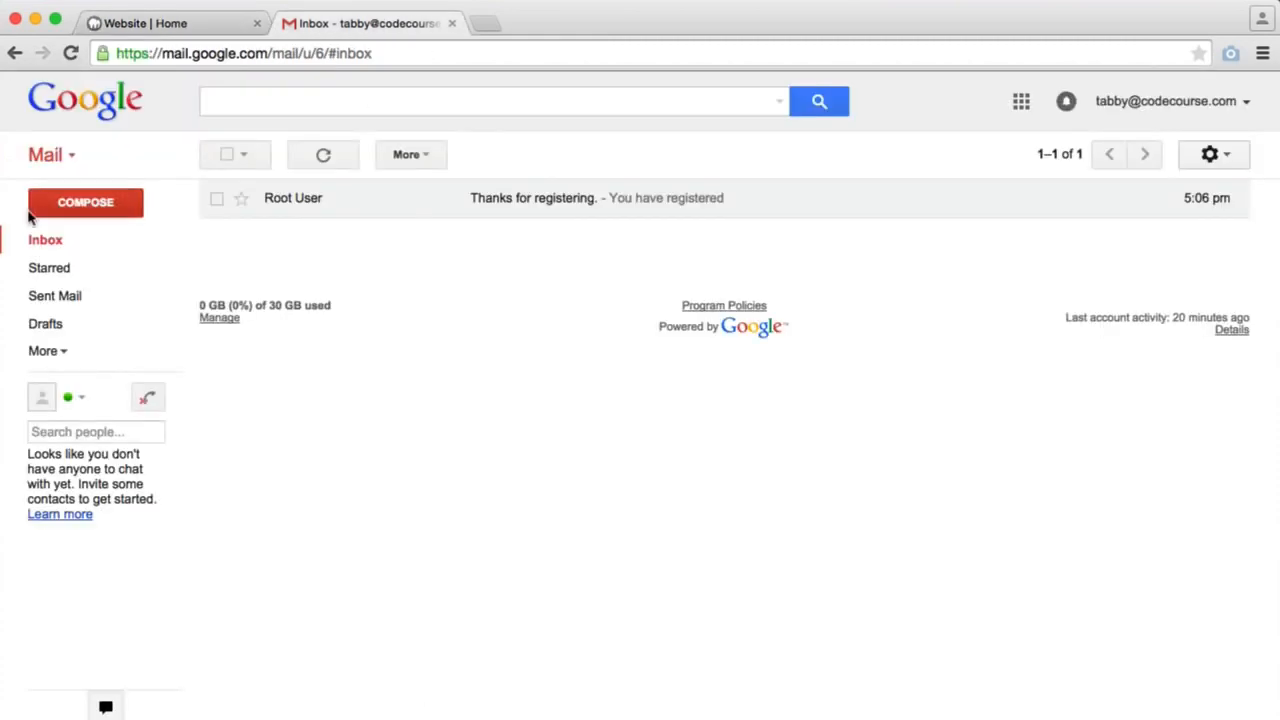
mouse_move(90, 246)
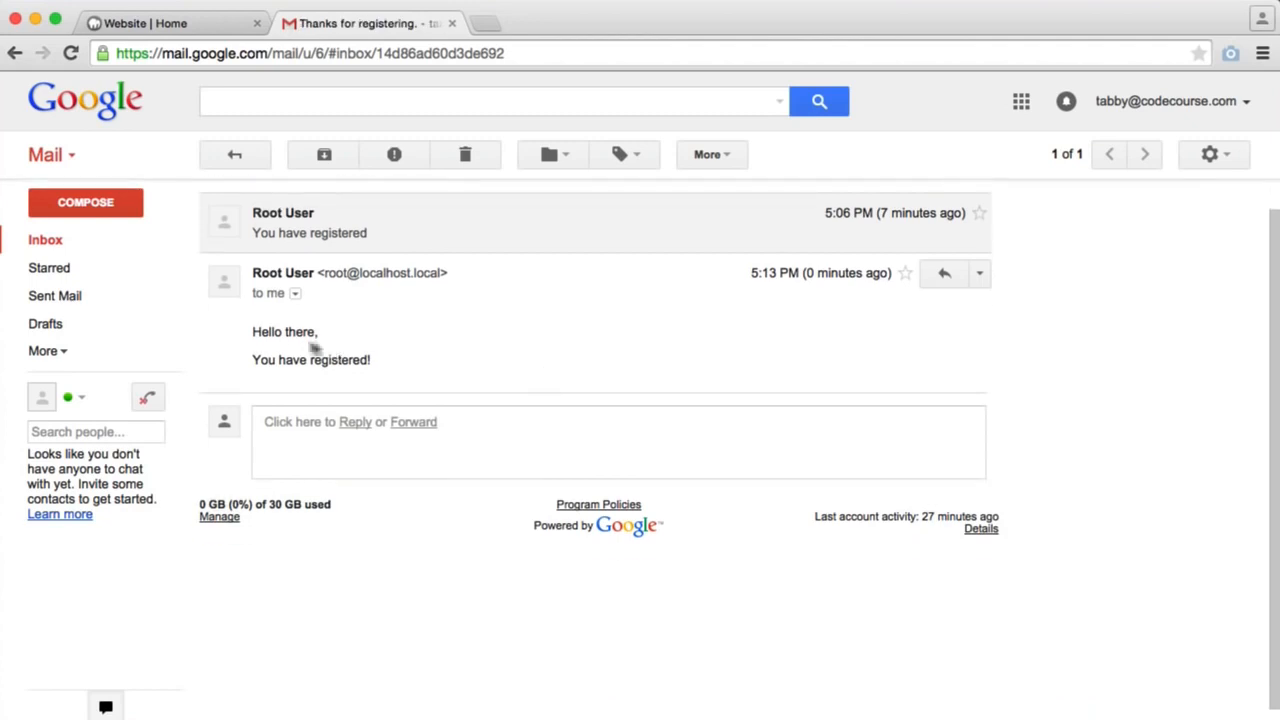
mouse_move(85, 279)
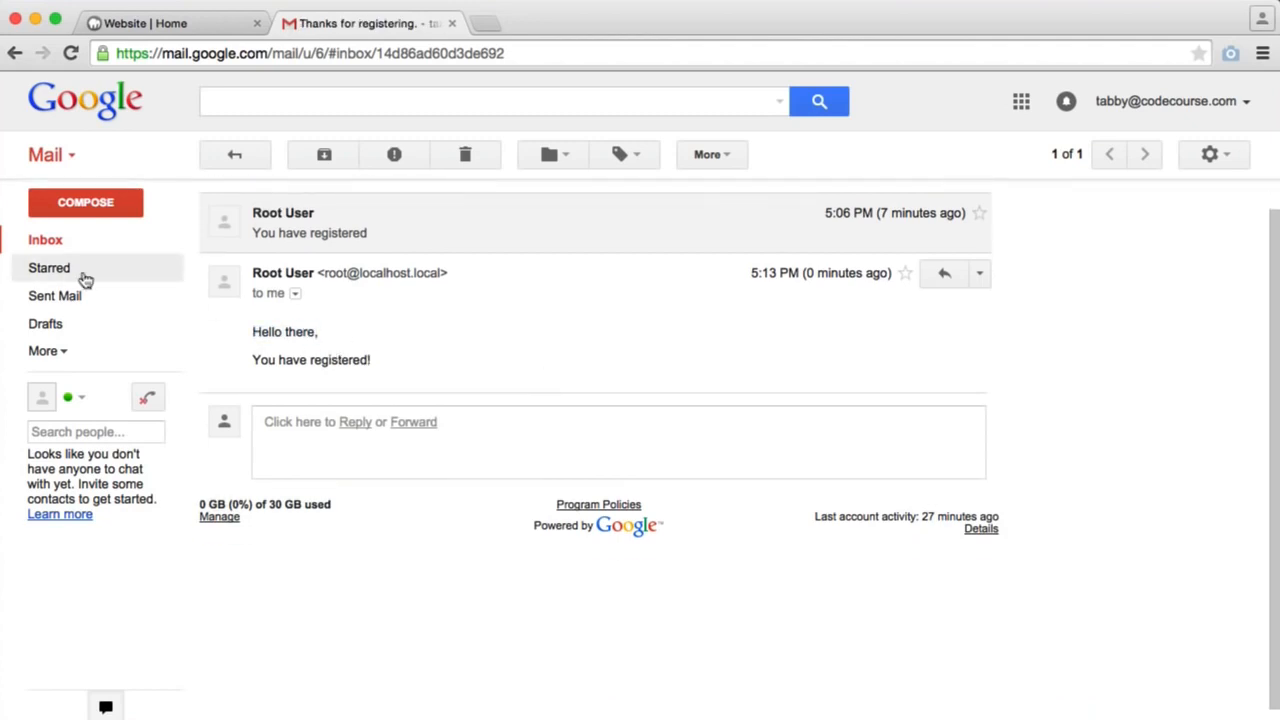
left_click(595, 222)
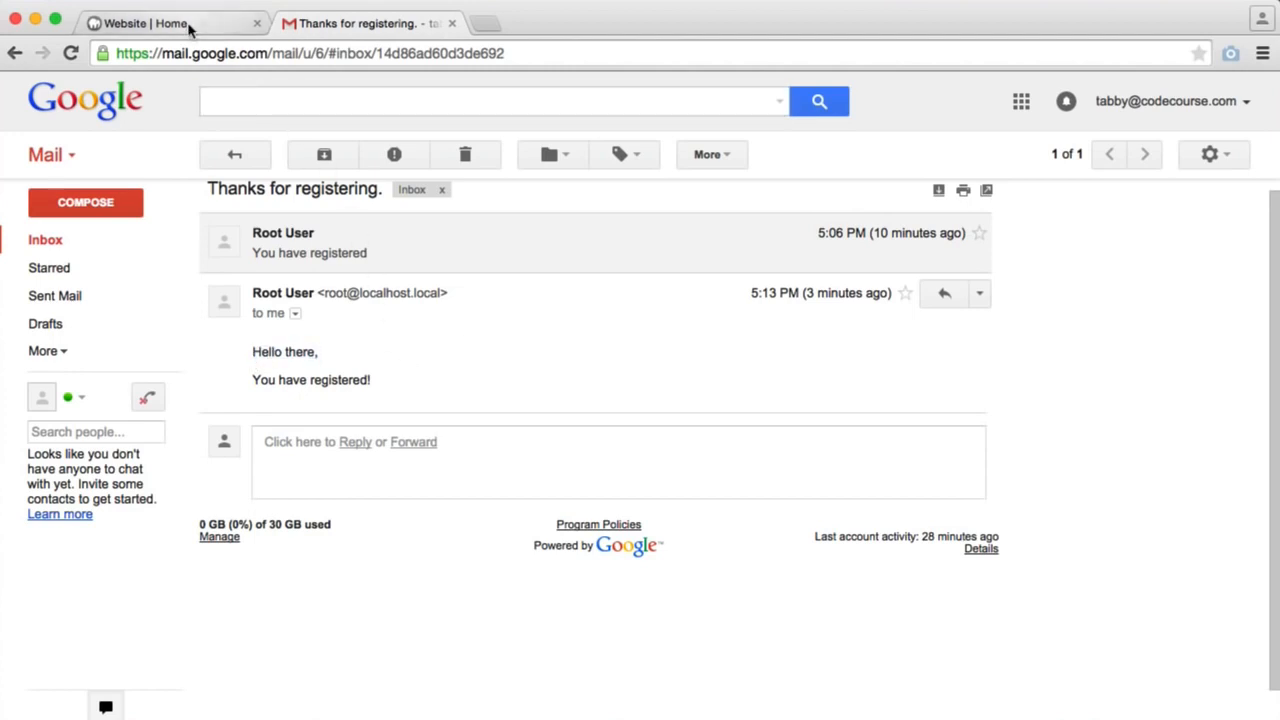
left_click(165, 23)
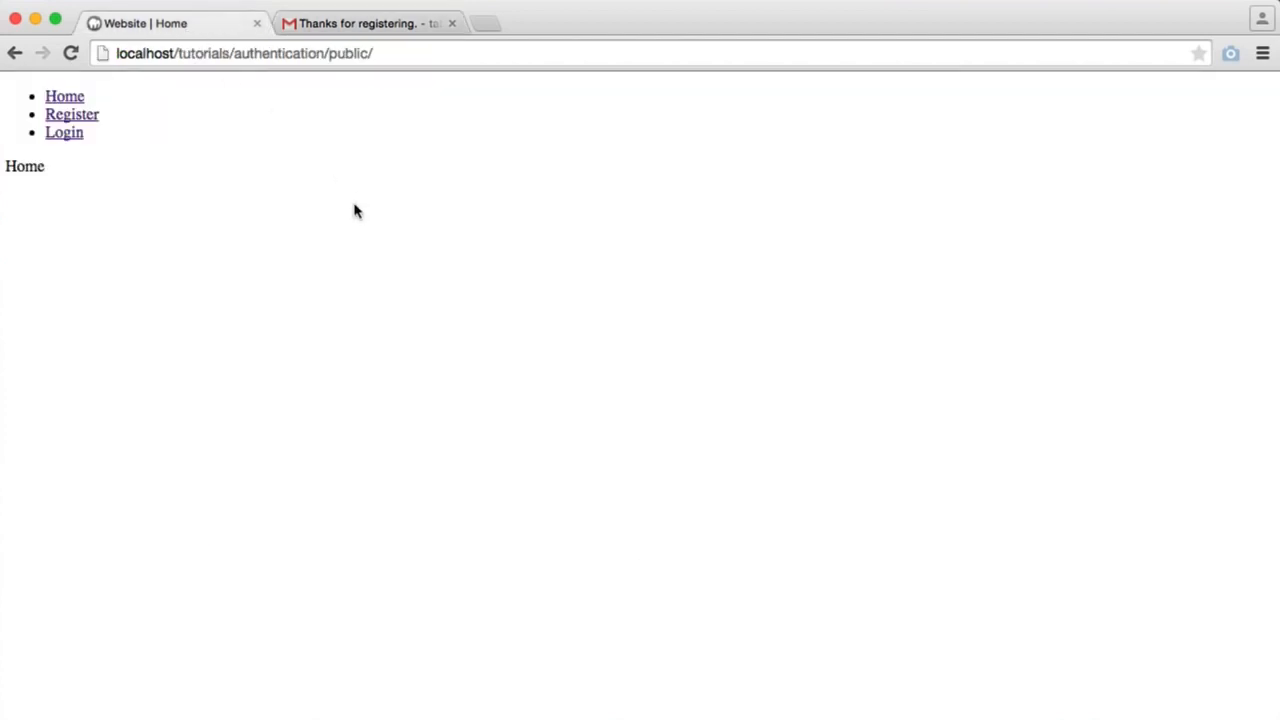
mouse_move(64, 132)
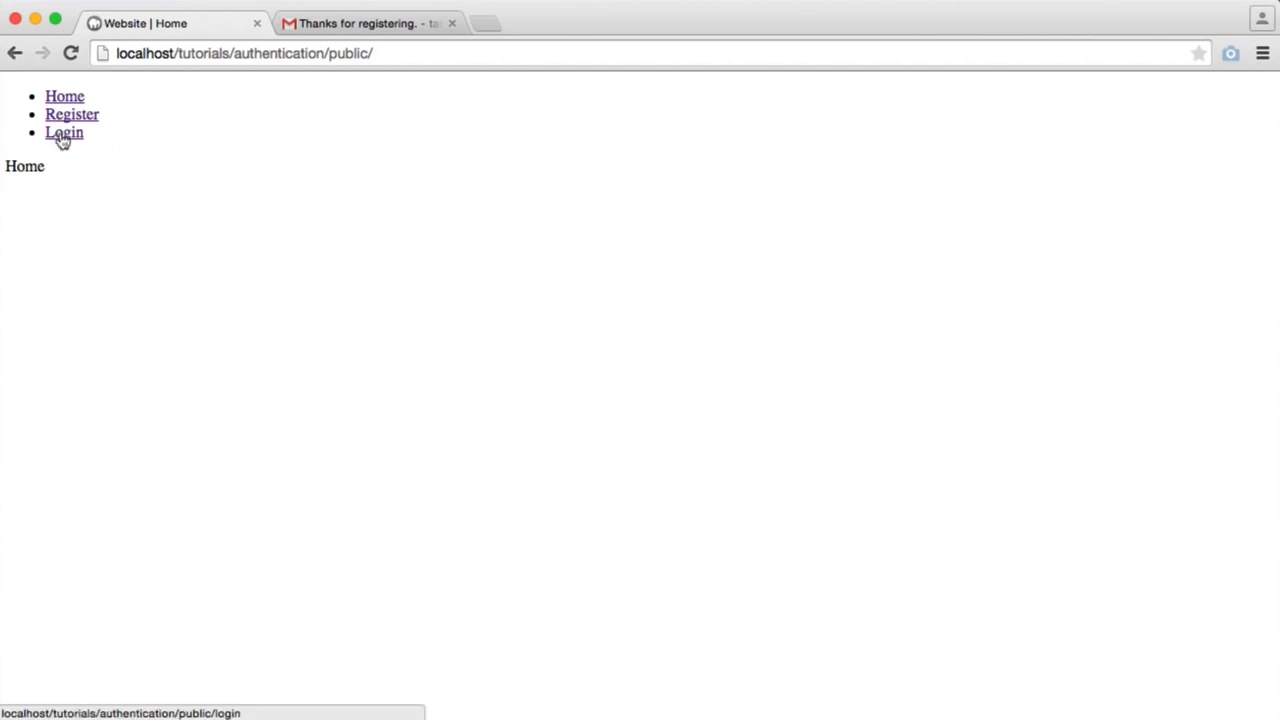
left_click(64, 132)
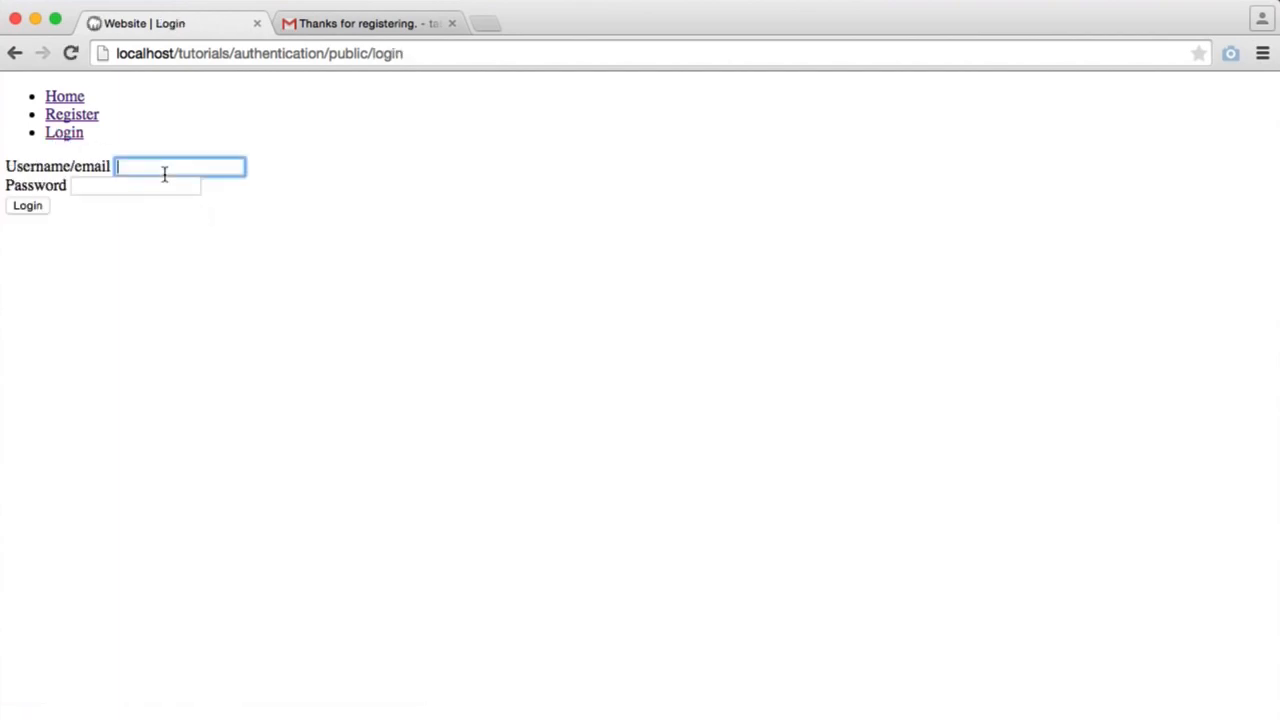
type("alex")
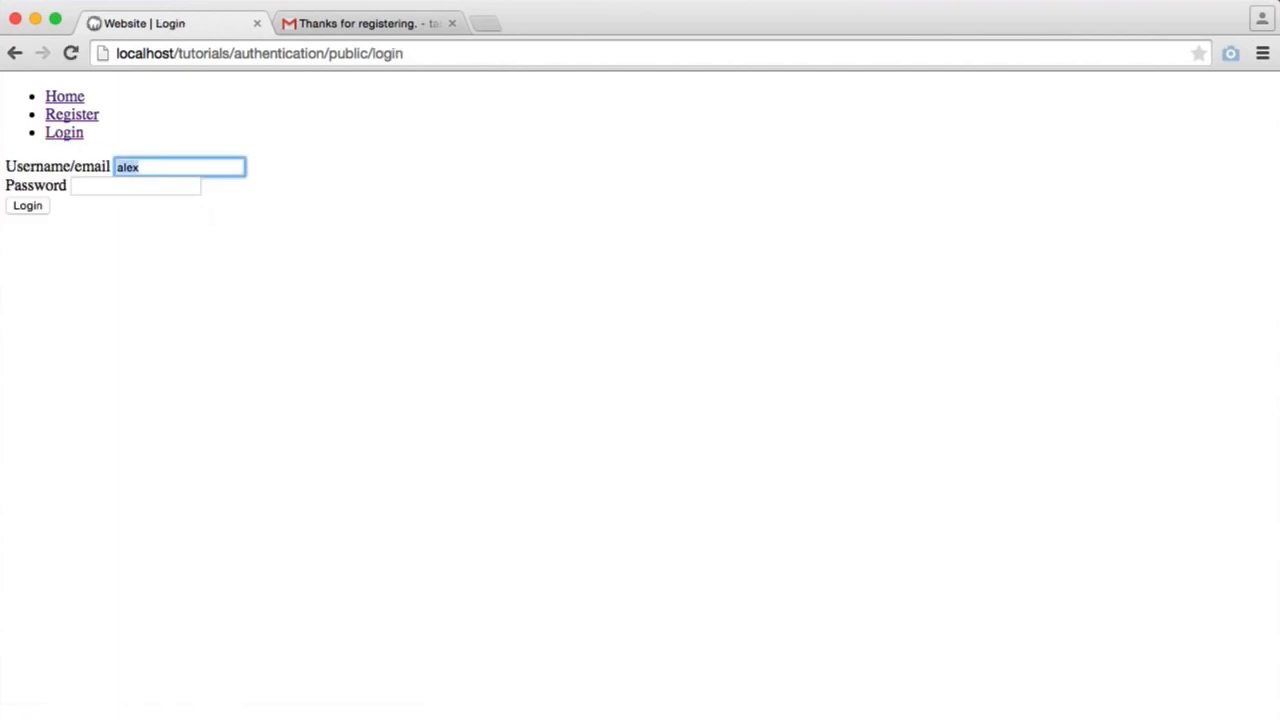
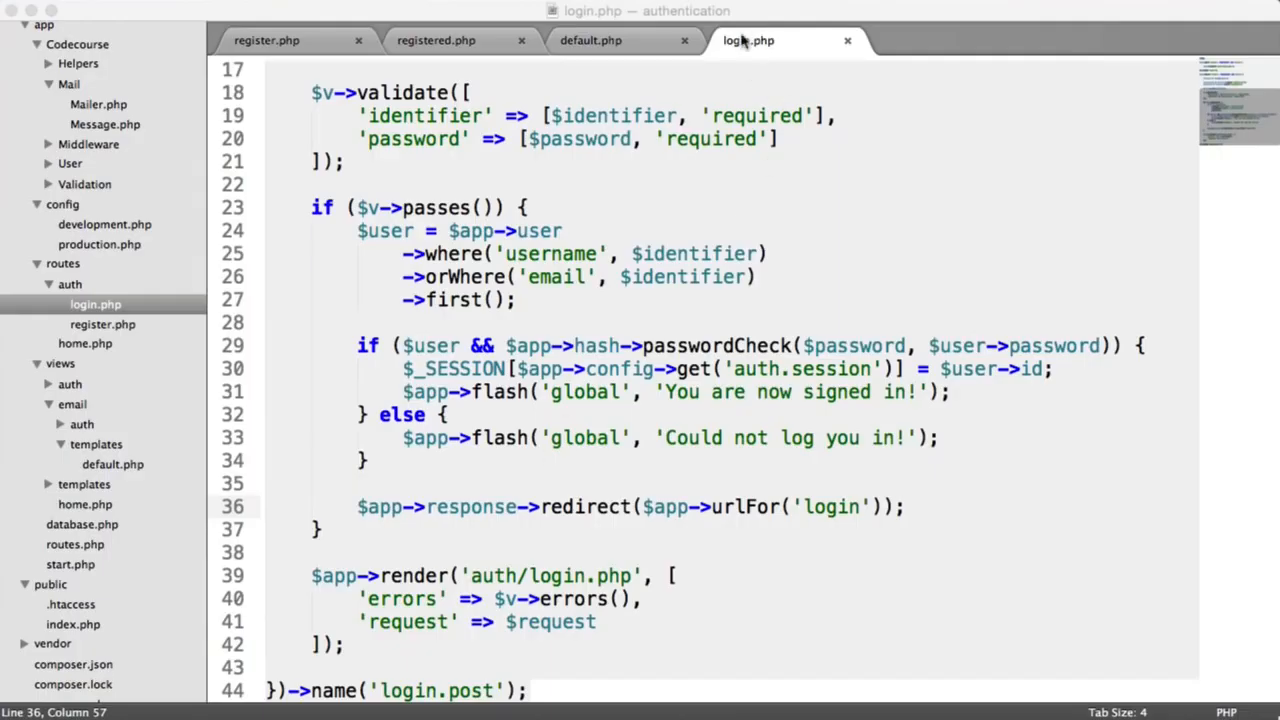
mouse_move(400, 385)
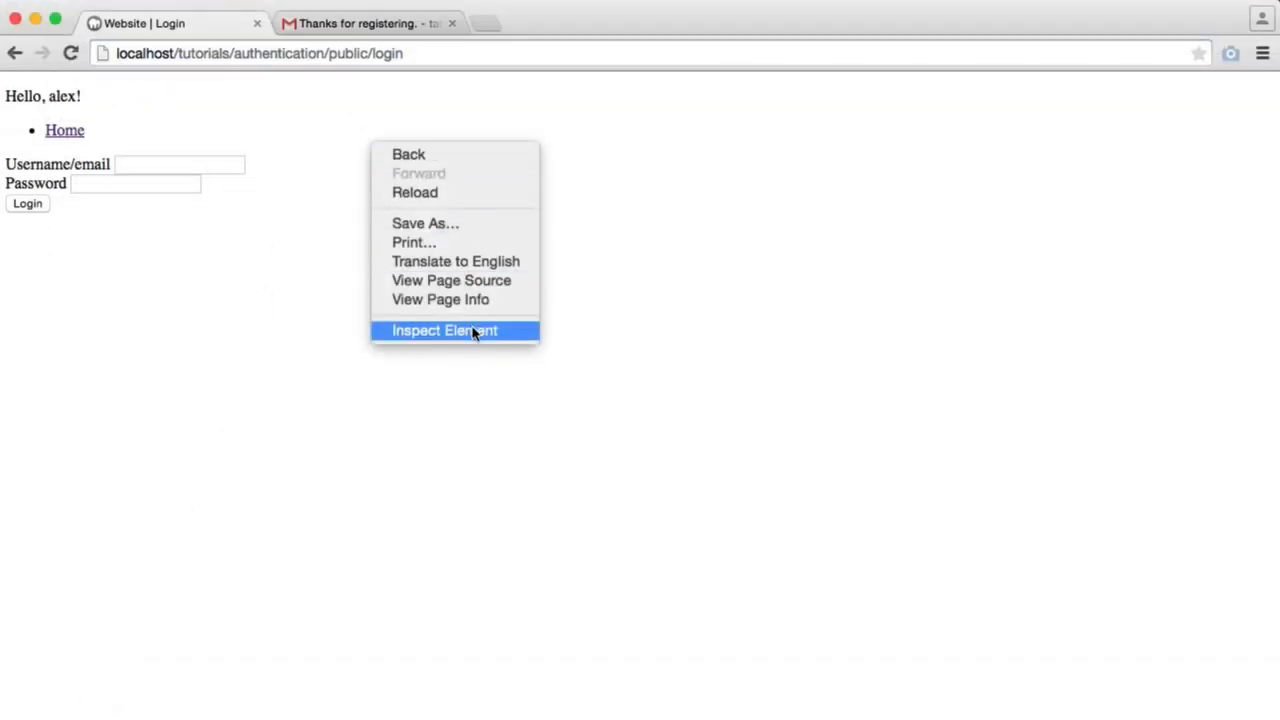
left_click(444, 330)
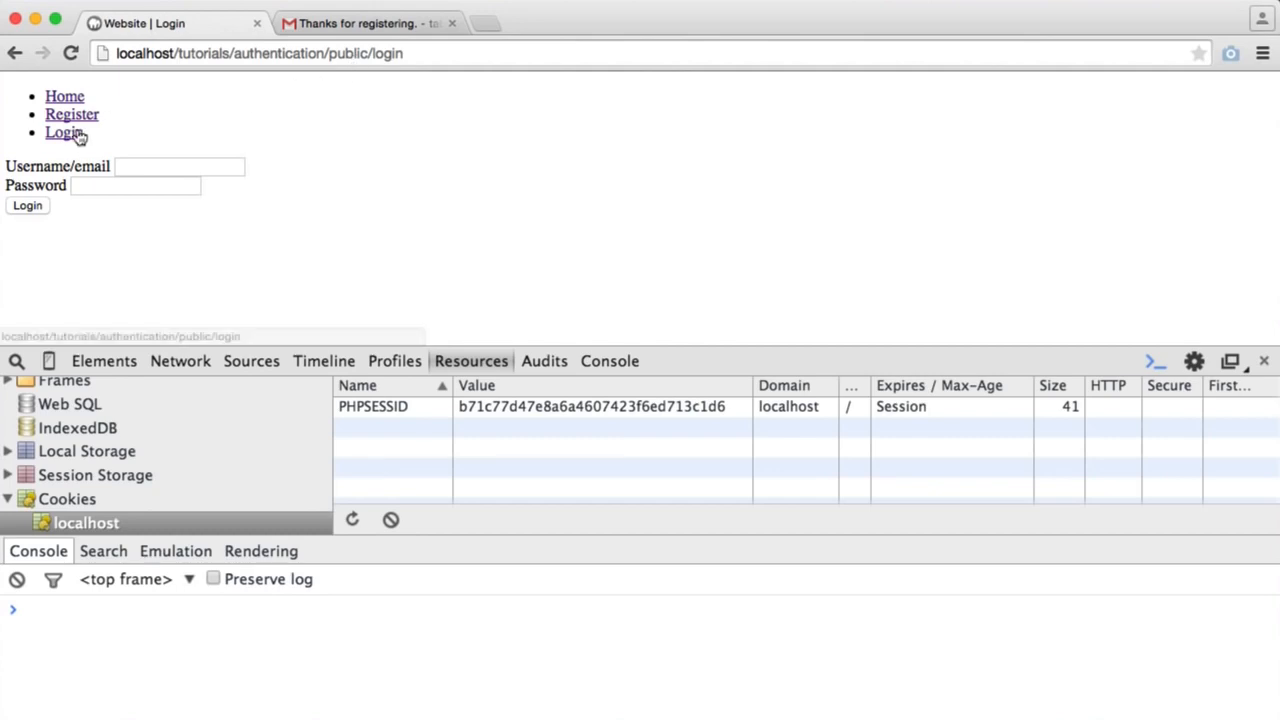
type("alex@")
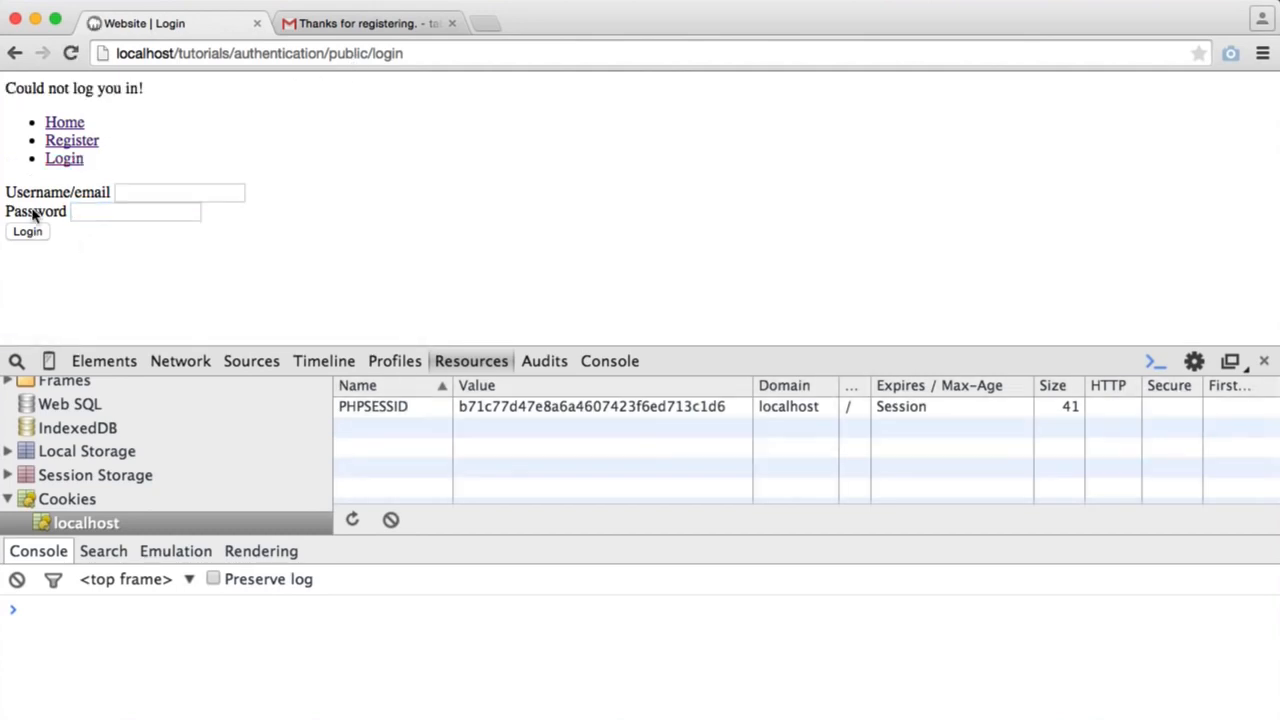
type("alex")
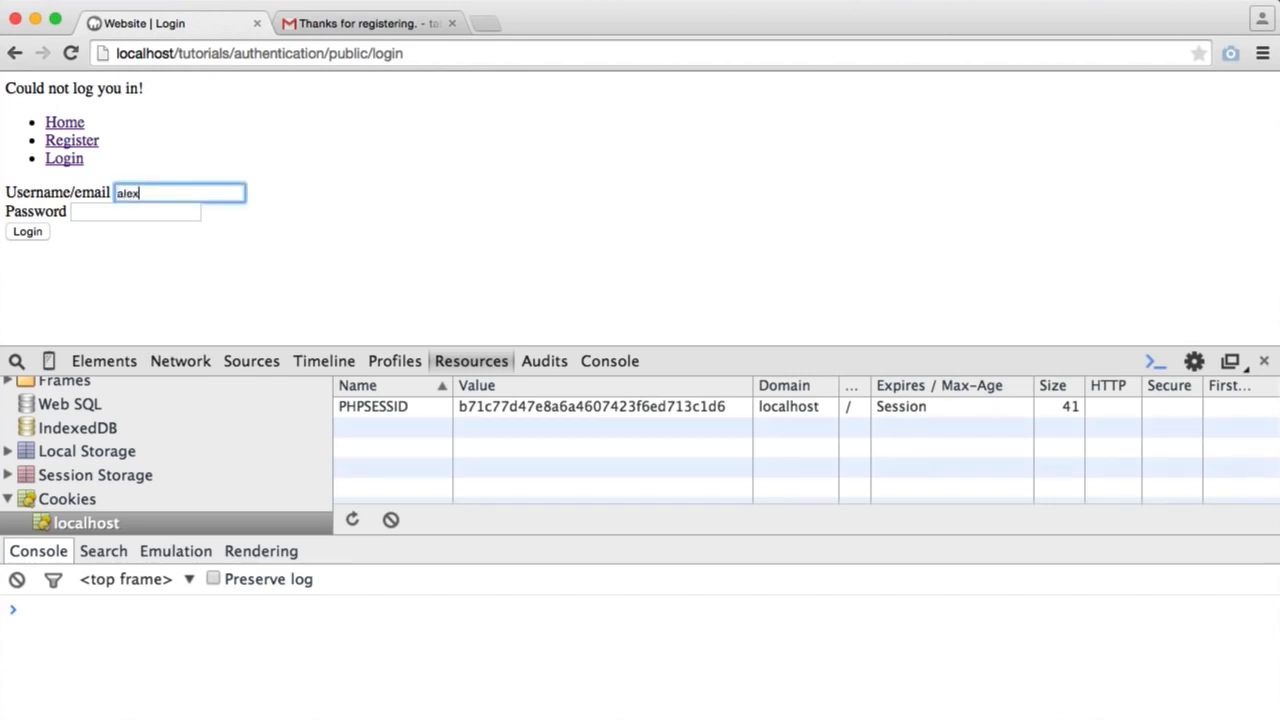
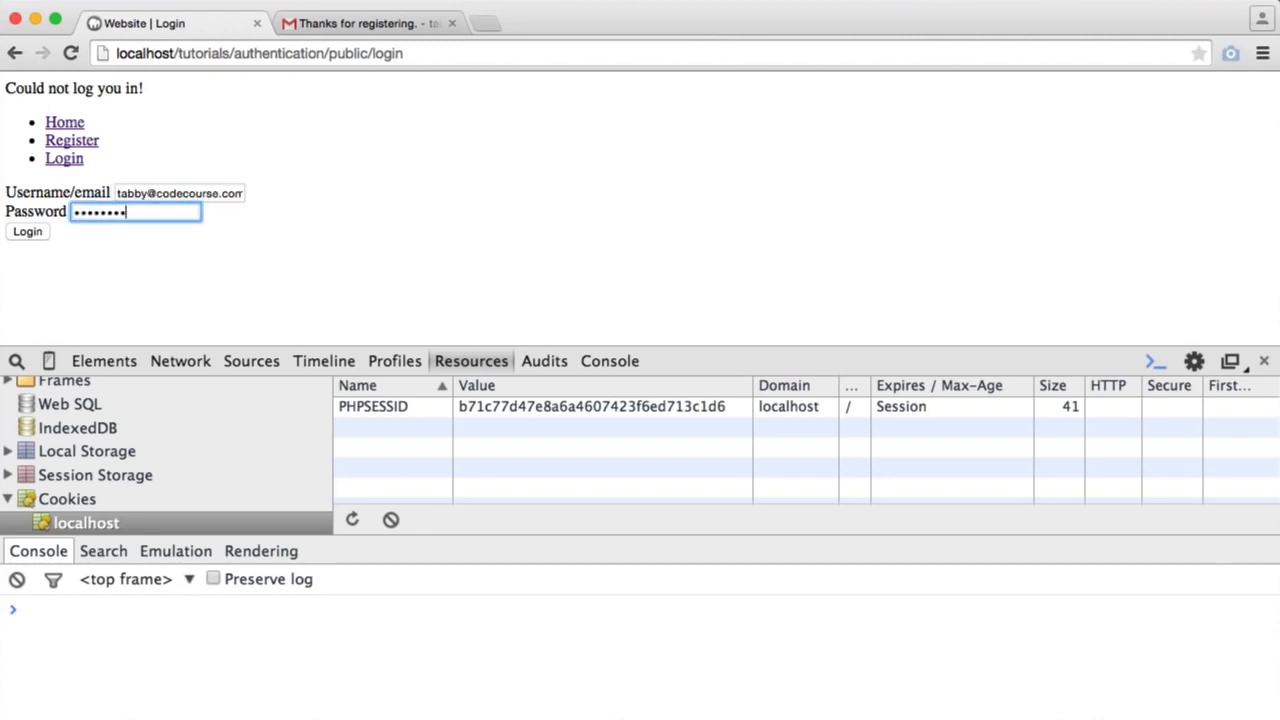
left_click(27, 231)
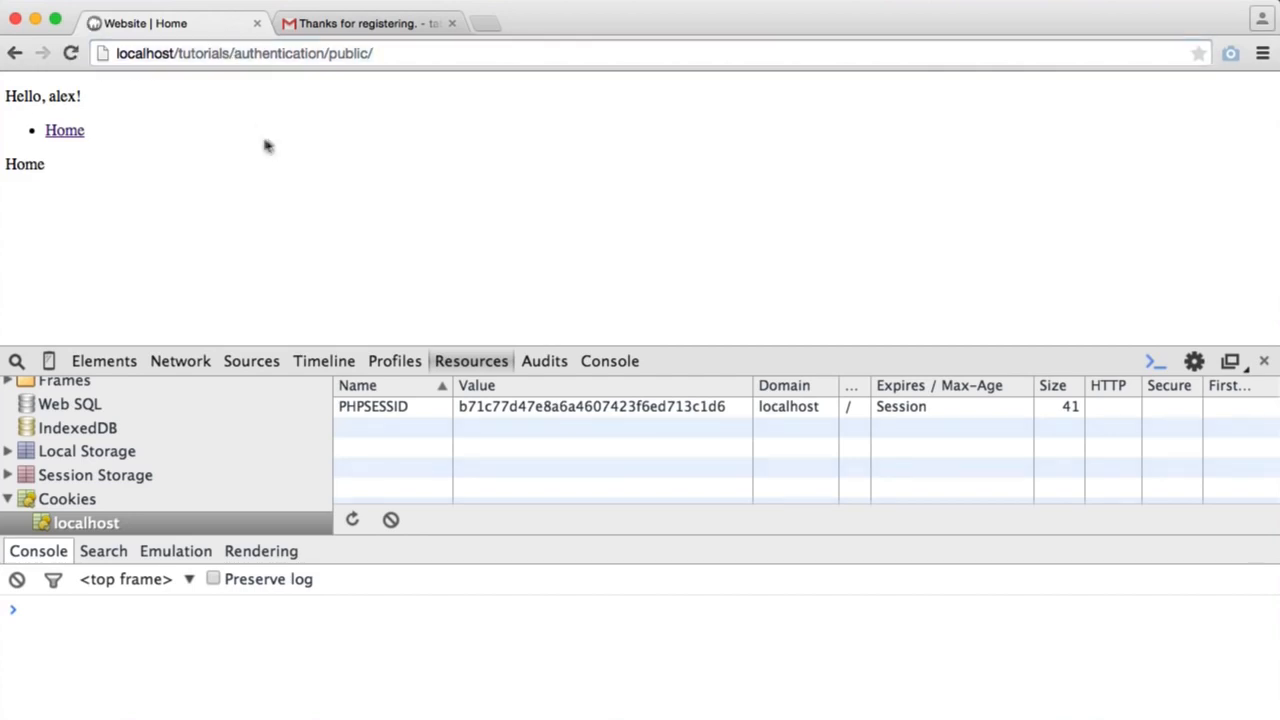
mouse_move(280, 159)
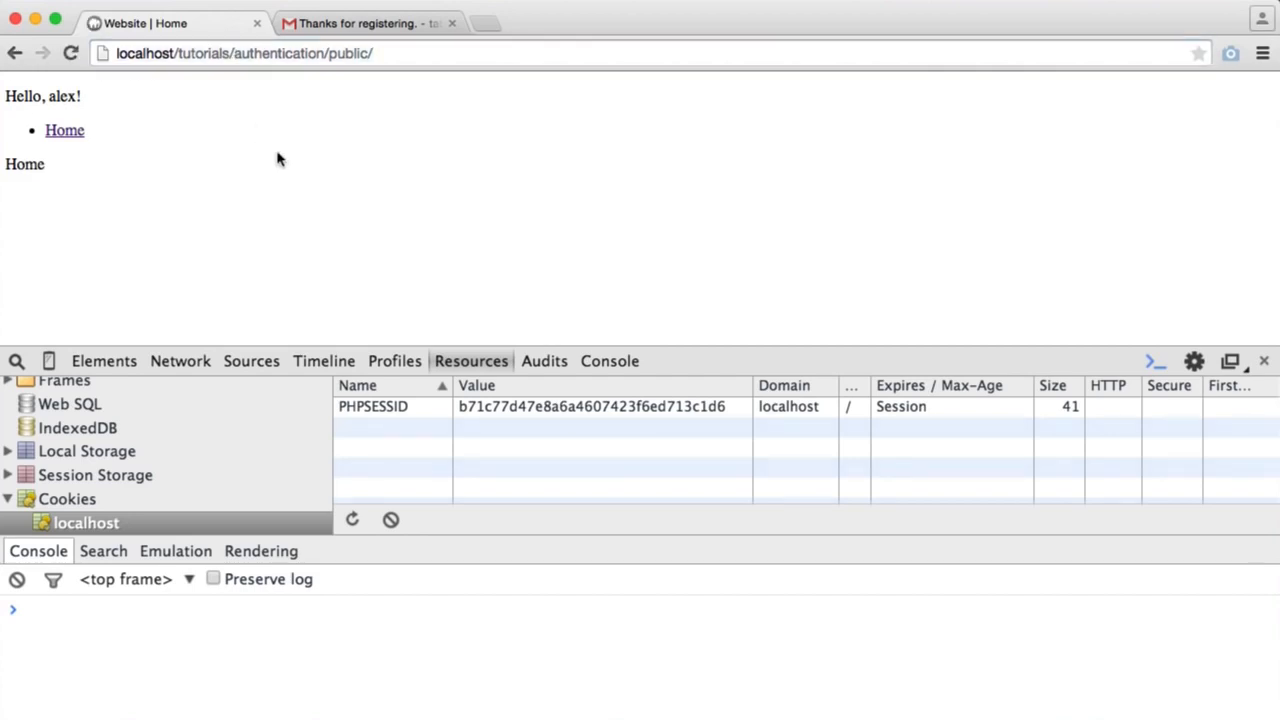
left_click(1264, 361)
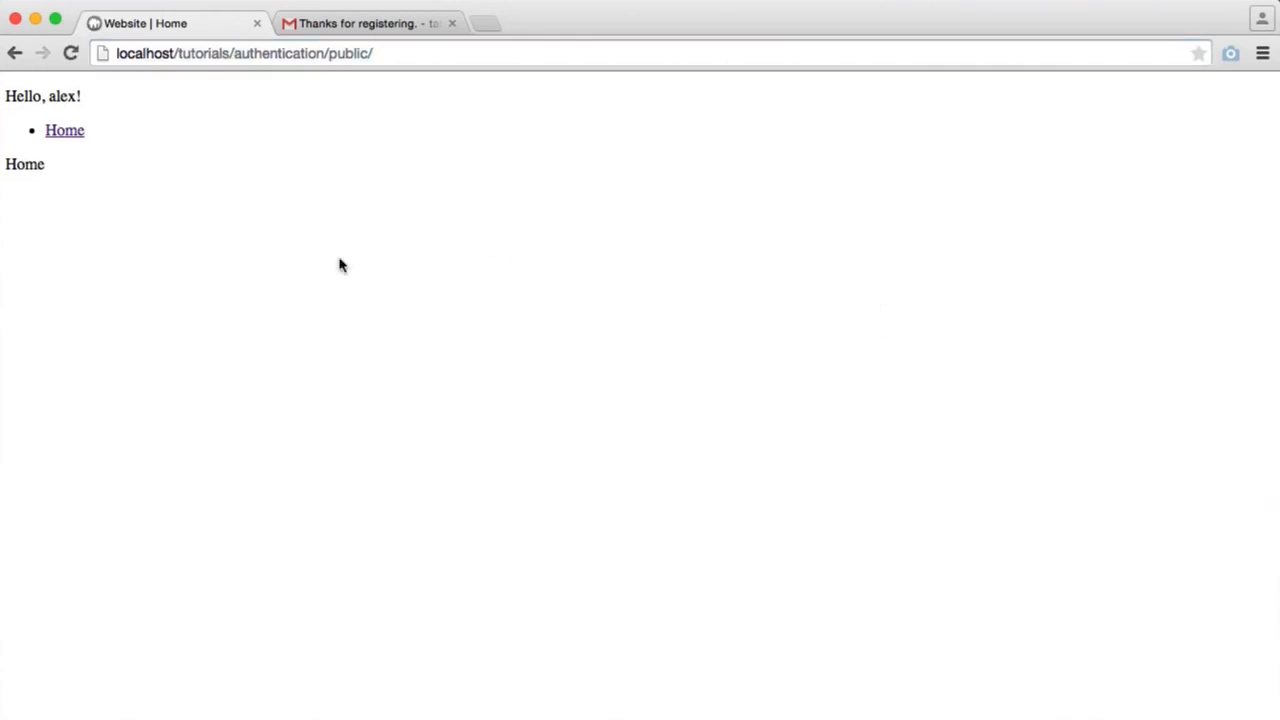
left_click(370, 23)
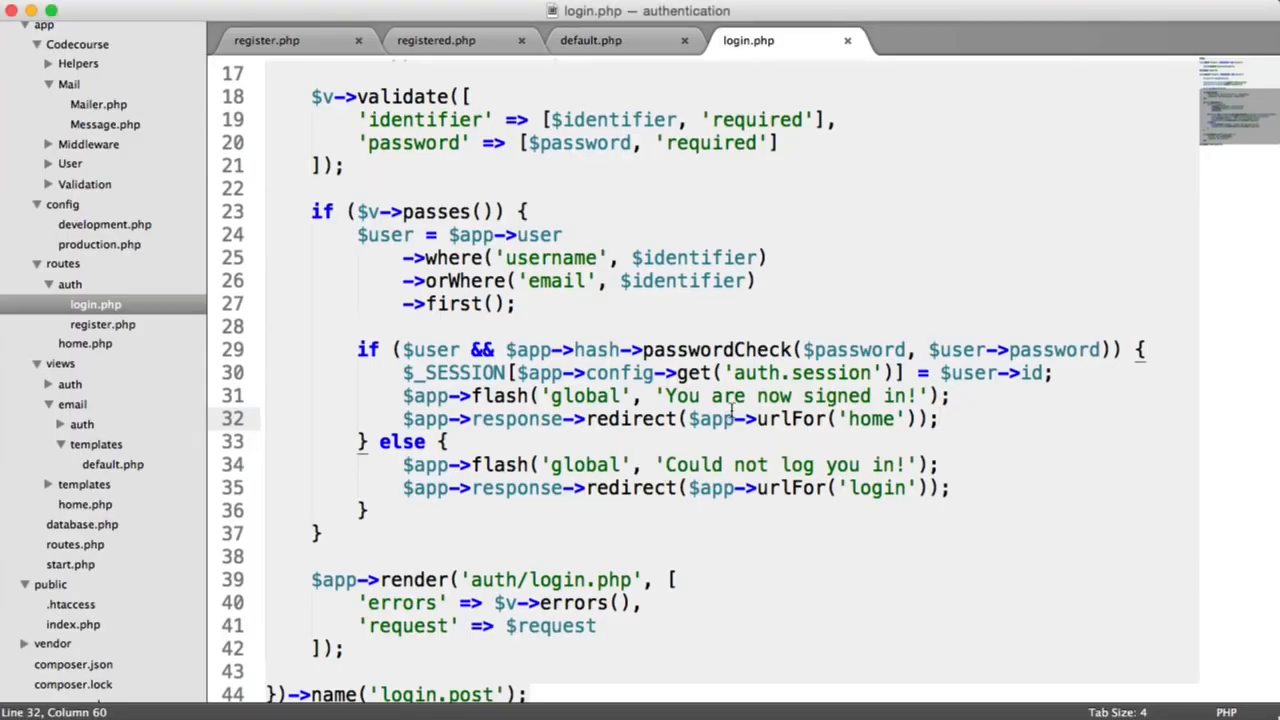
Put $user = $app->auth; and register.php's mail->send block into home.php.
left_click(436, 40)
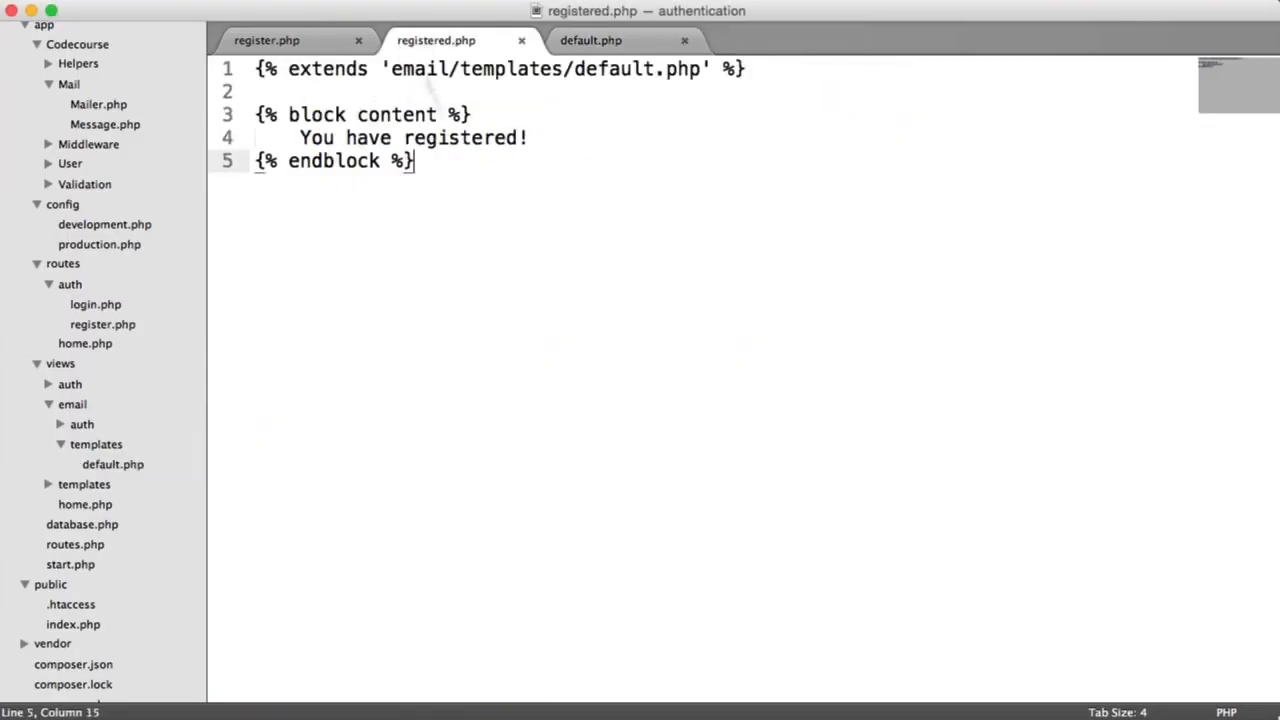
left_click(267, 40)
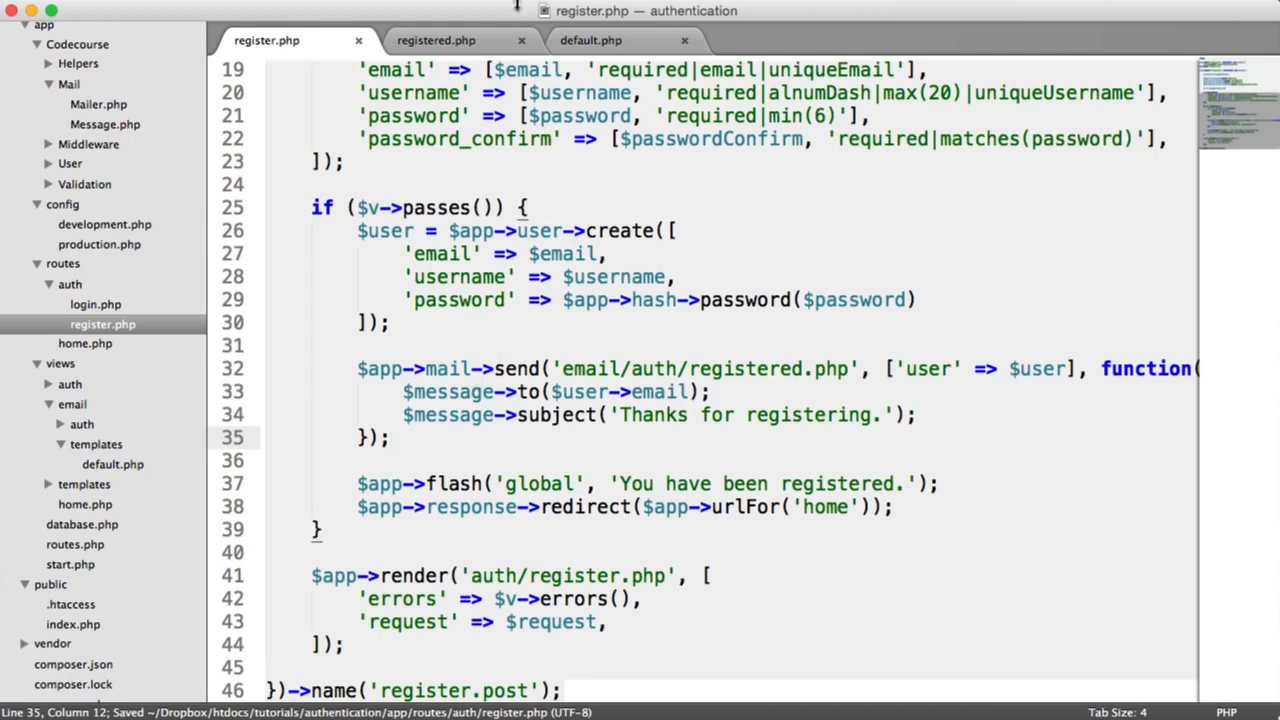
mouse_move(120, 348)
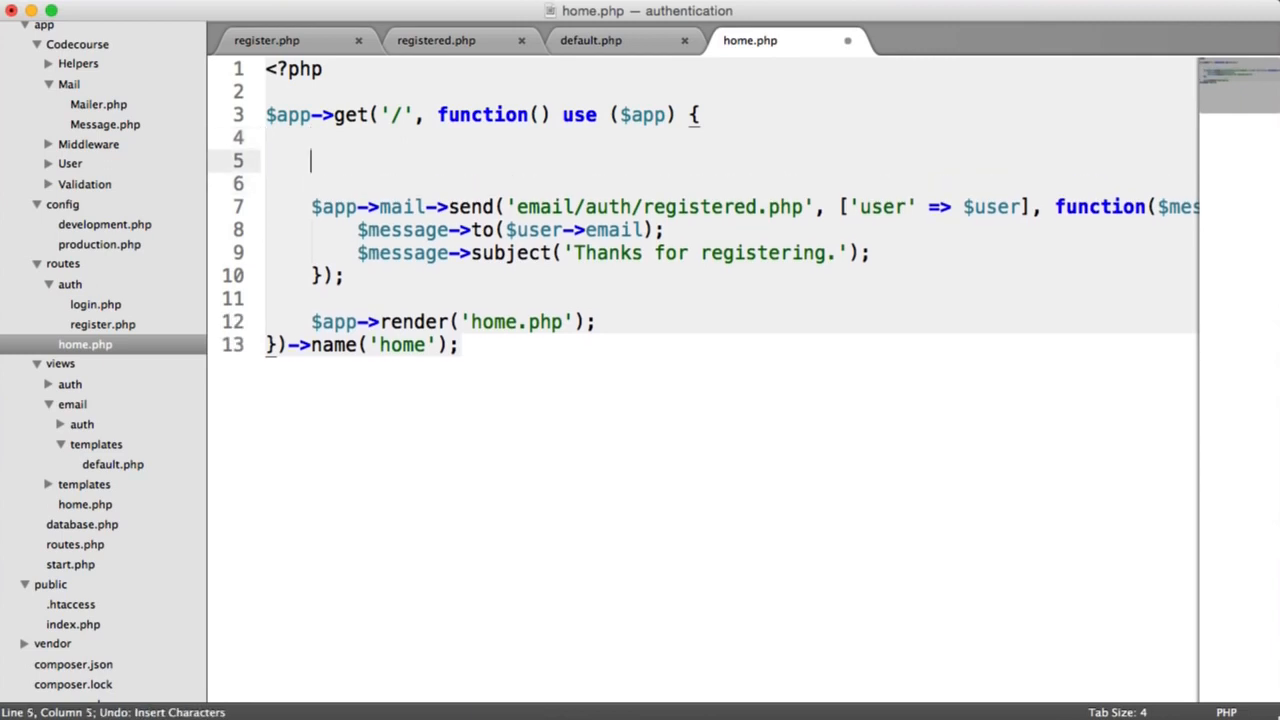
type("$user = $app->auth;")
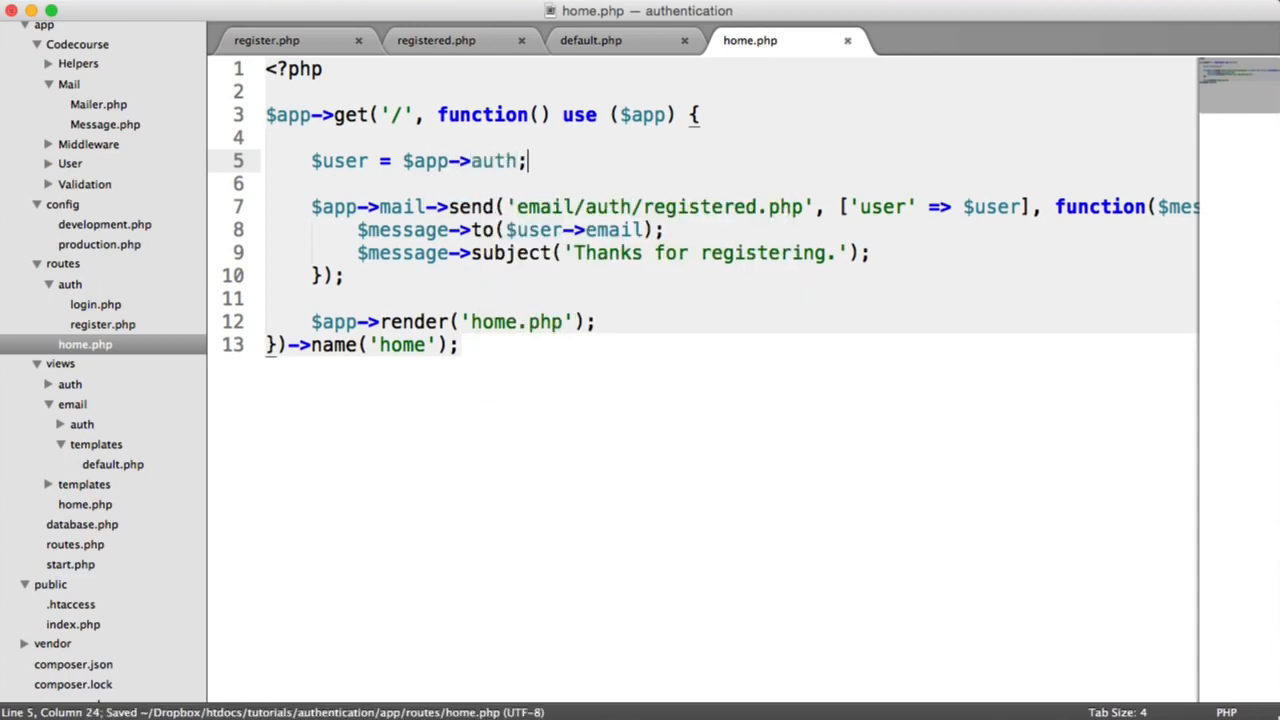
double_click(497, 161)
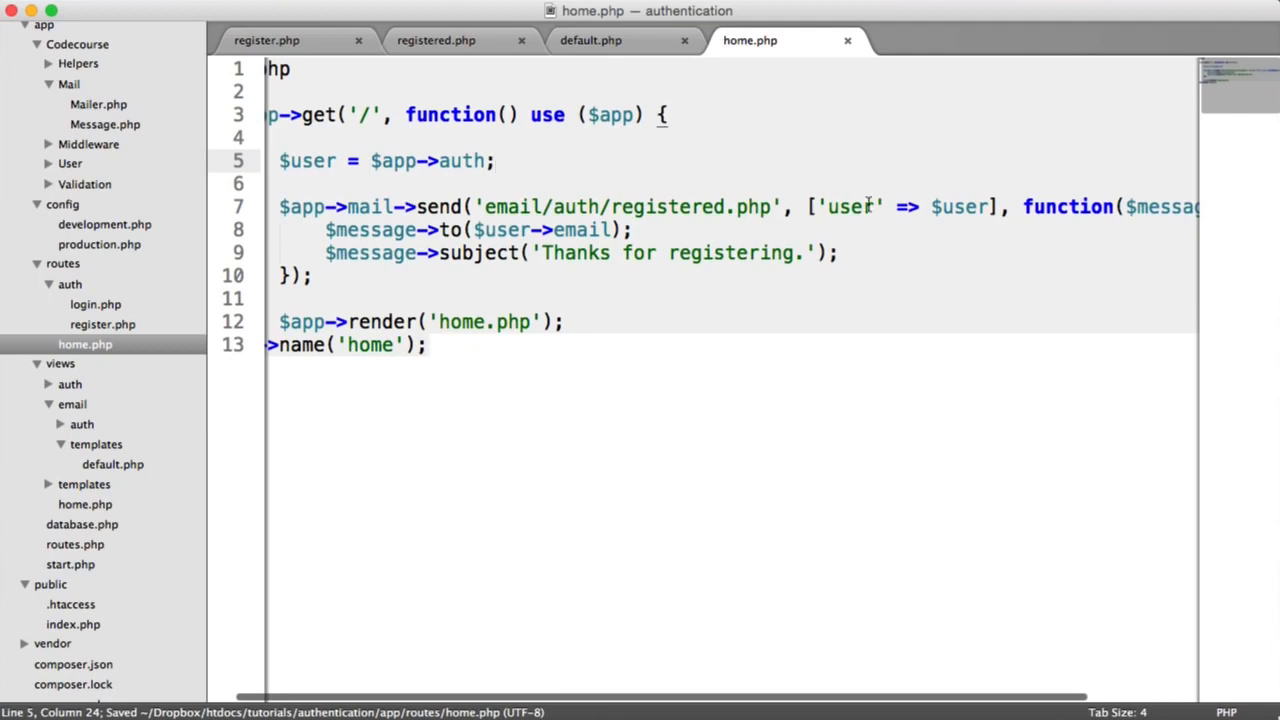
double_click(958, 206)
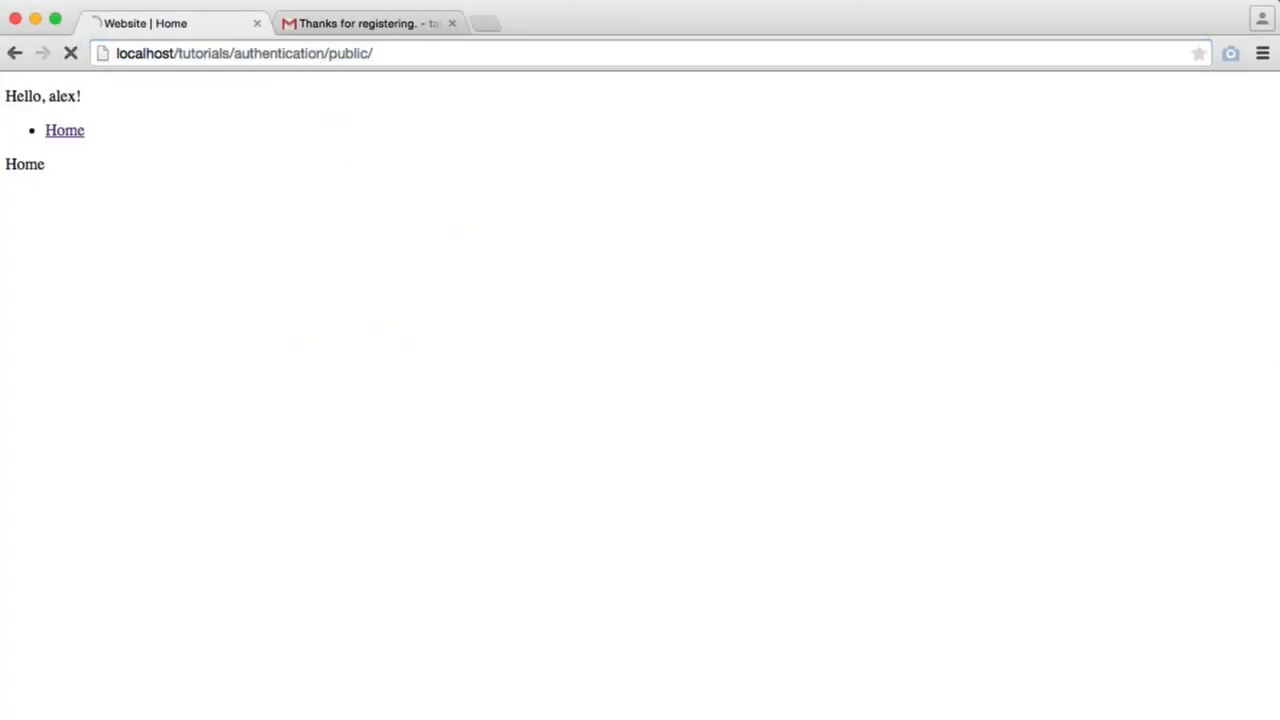
Check that Gmail's latest 'Thanks for registering' email reads 'Hello alex, You have registered!'.
left_click(365, 23)
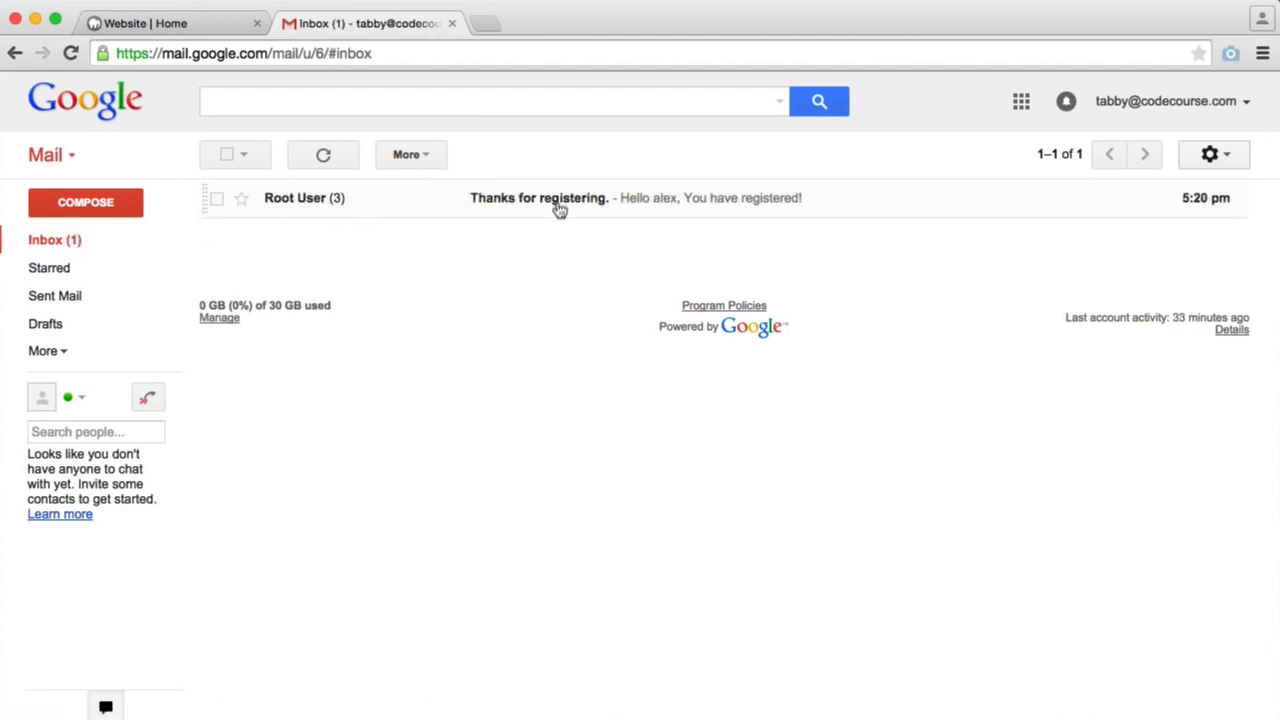
left_click(539, 197)
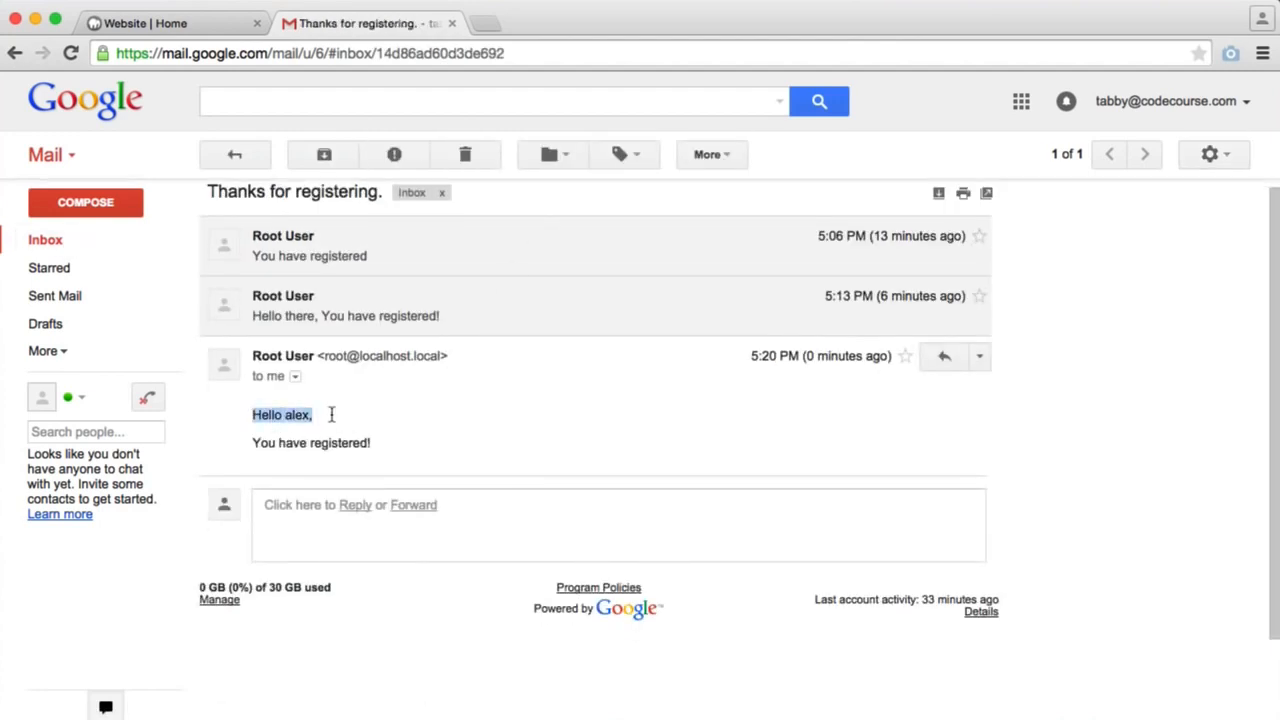
left_click(330, 420)
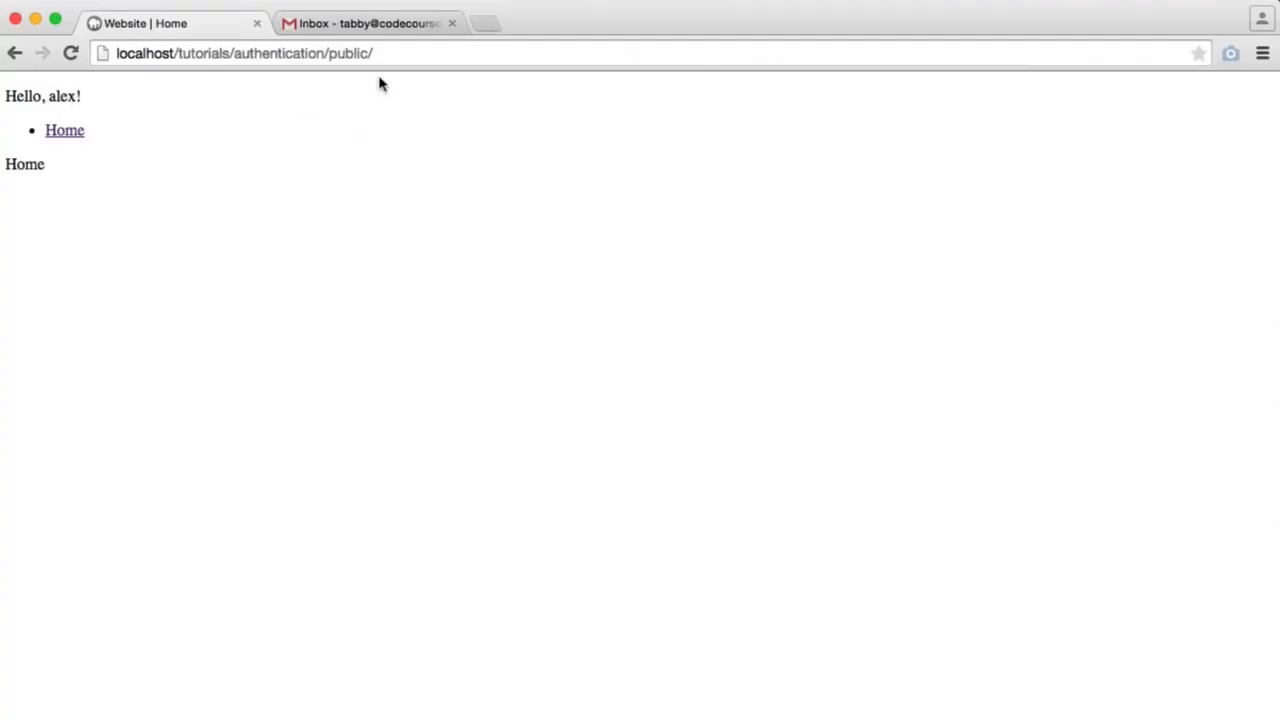
mouse_move(352, 186)
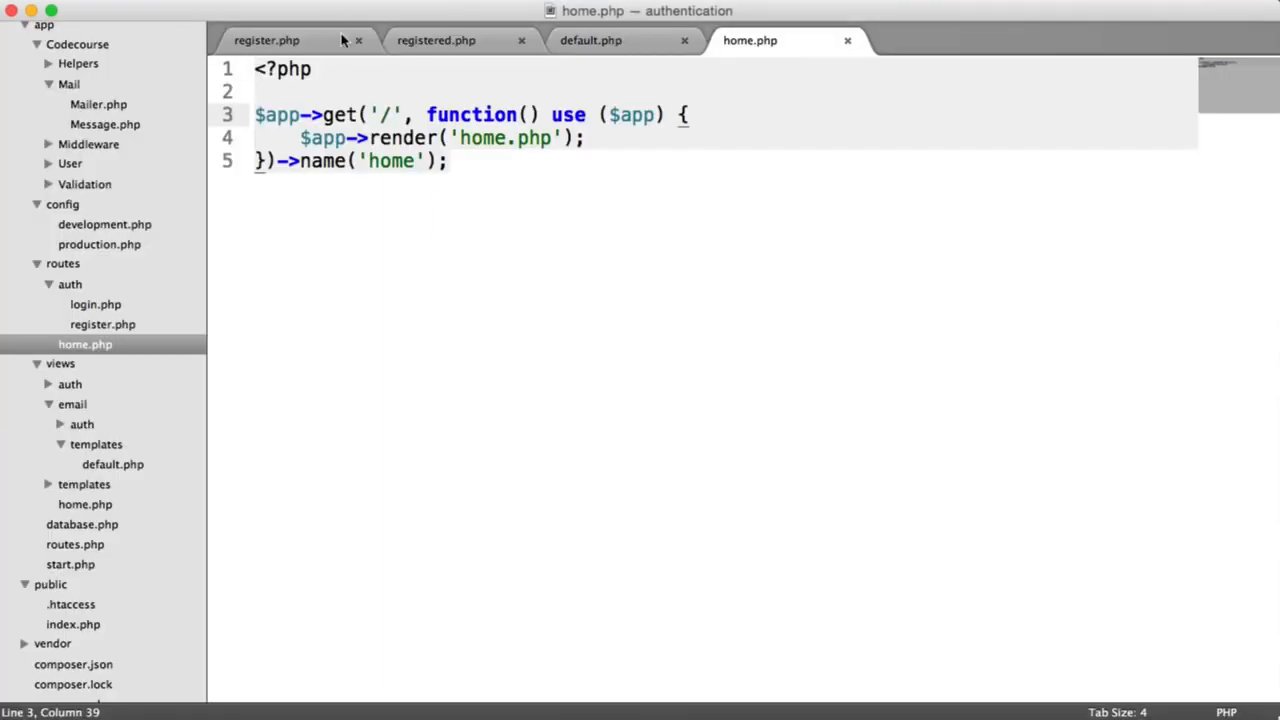
Open views/email/auth/registered.php and place the cursor after the 'You have registered' line.
left_click(267, 40)
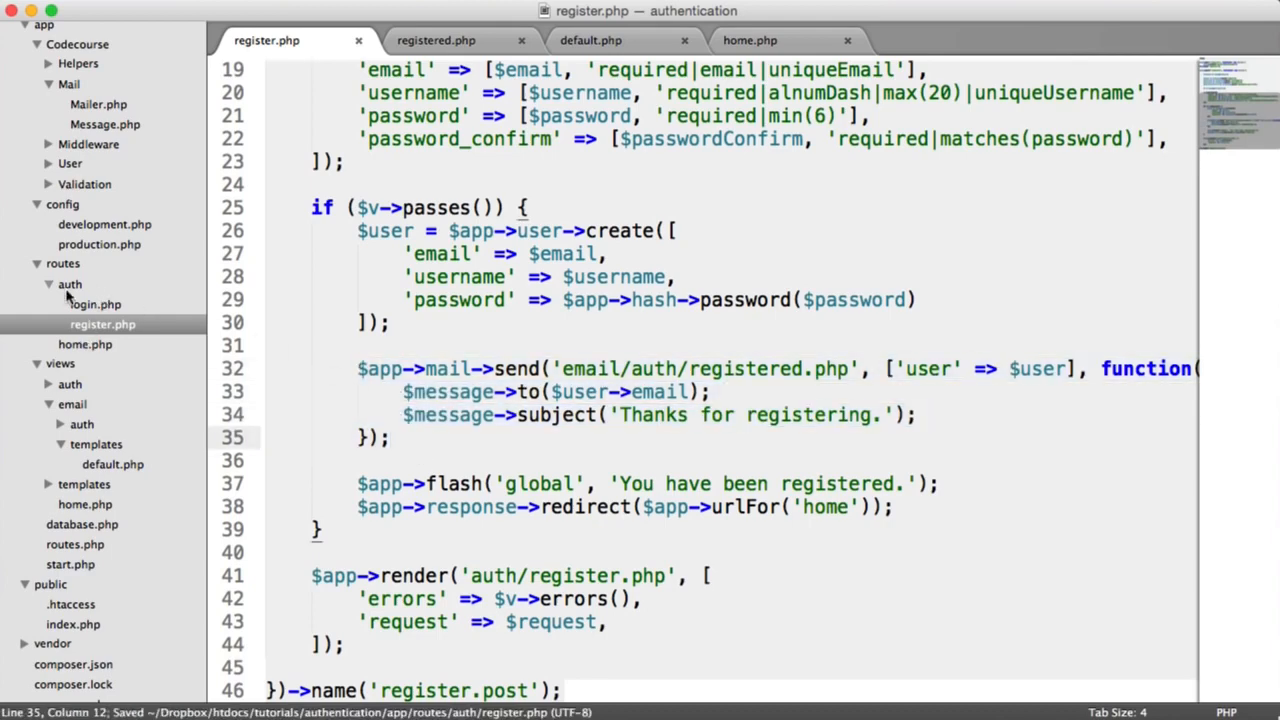
scroll("up", 3)
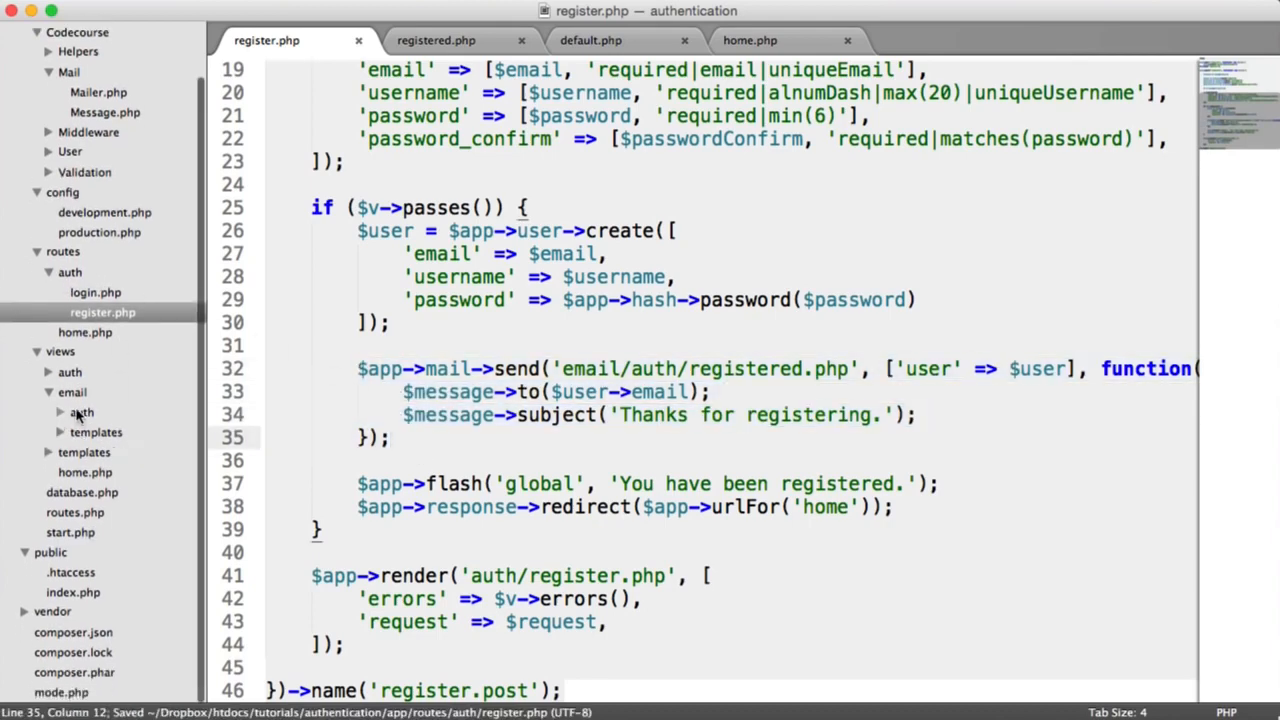
left_click(435, 40)
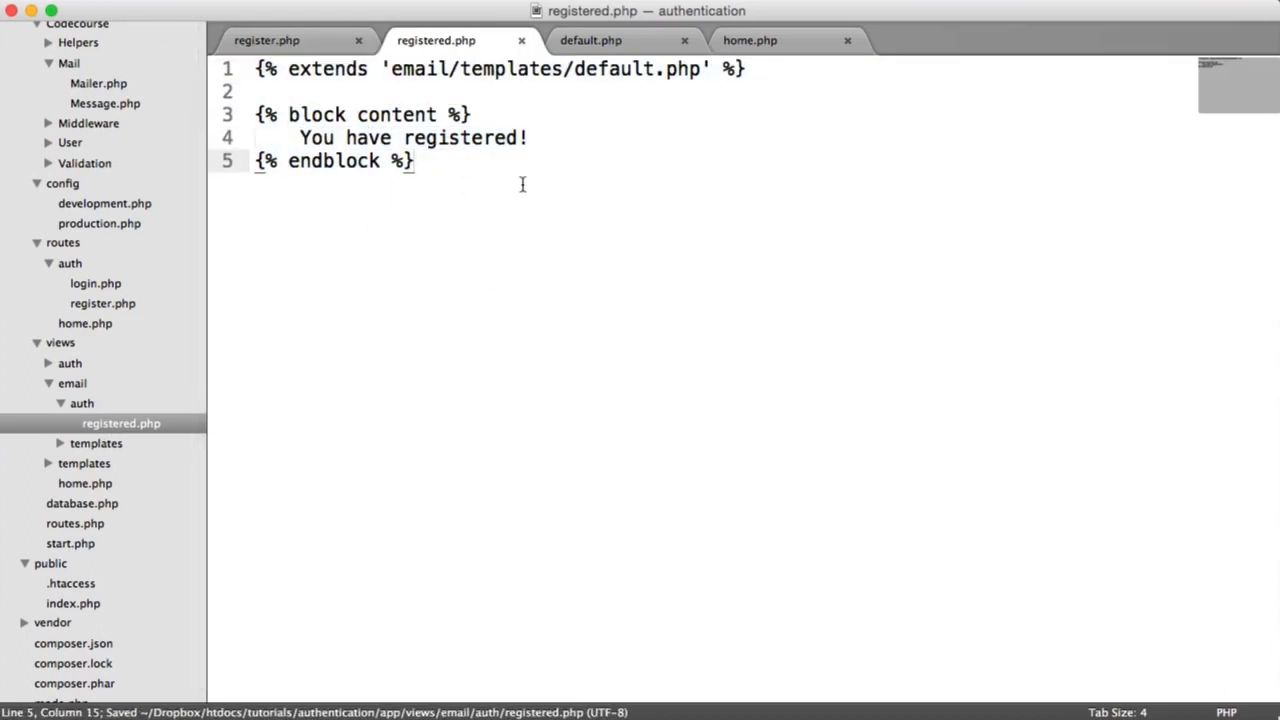
left_click(527, 138)
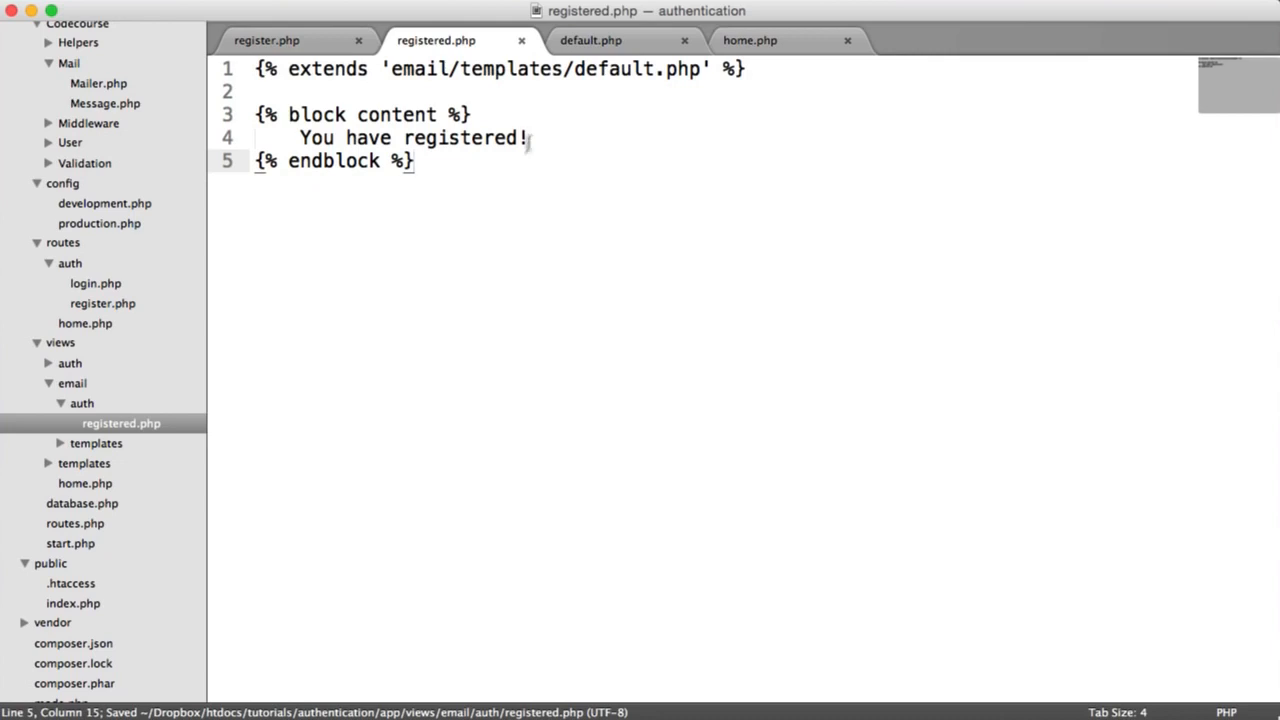
left_click(530, 138)
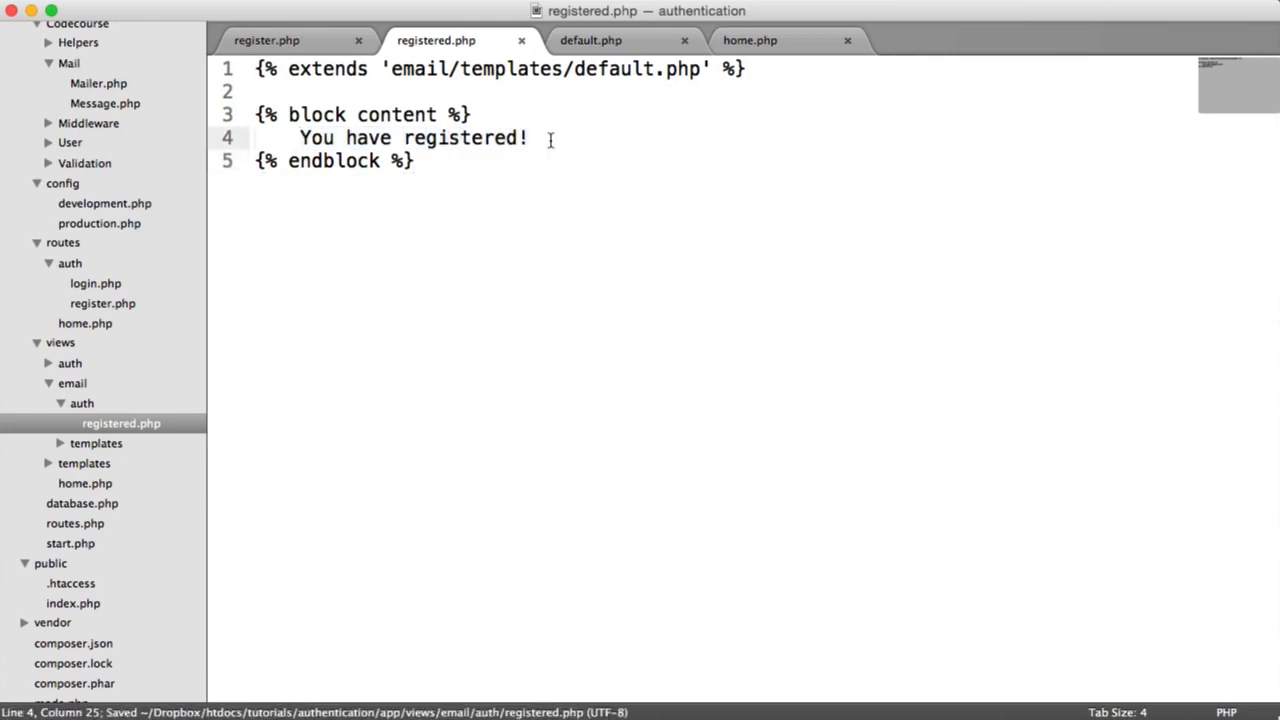